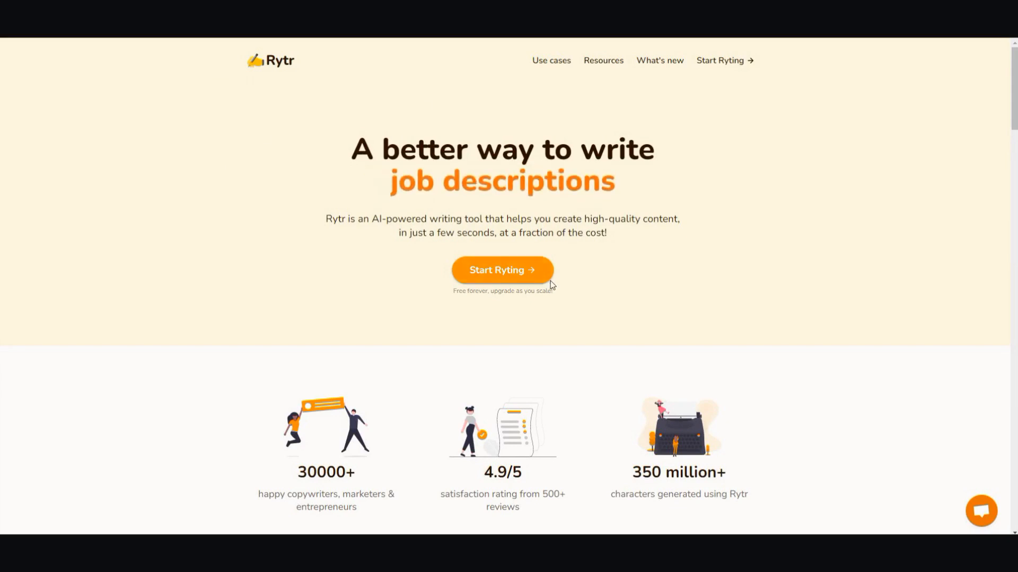
mouse_move(526, 286)
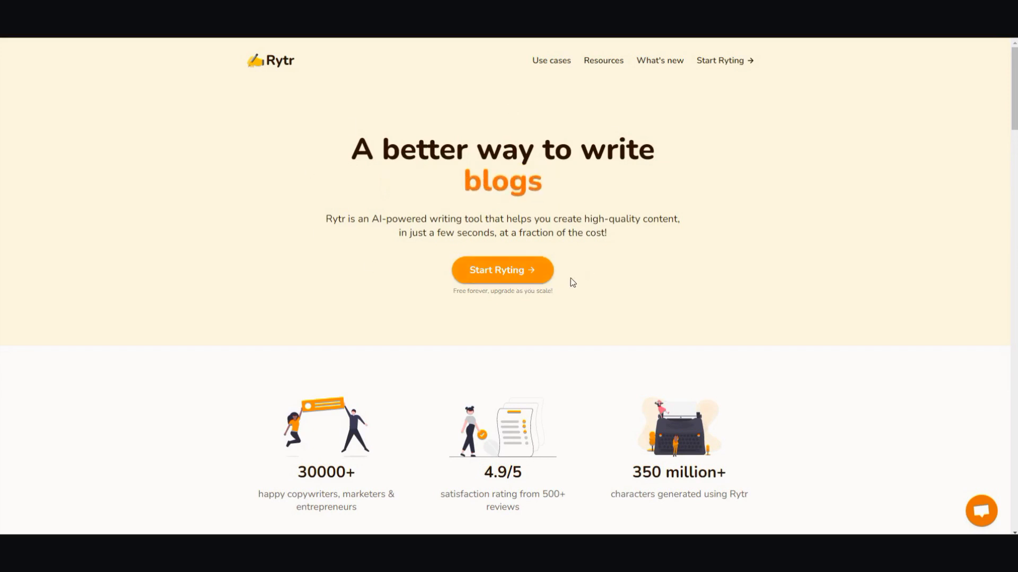
- Launch the Rytr writing workspace via Start Ryting
click(501, 270)
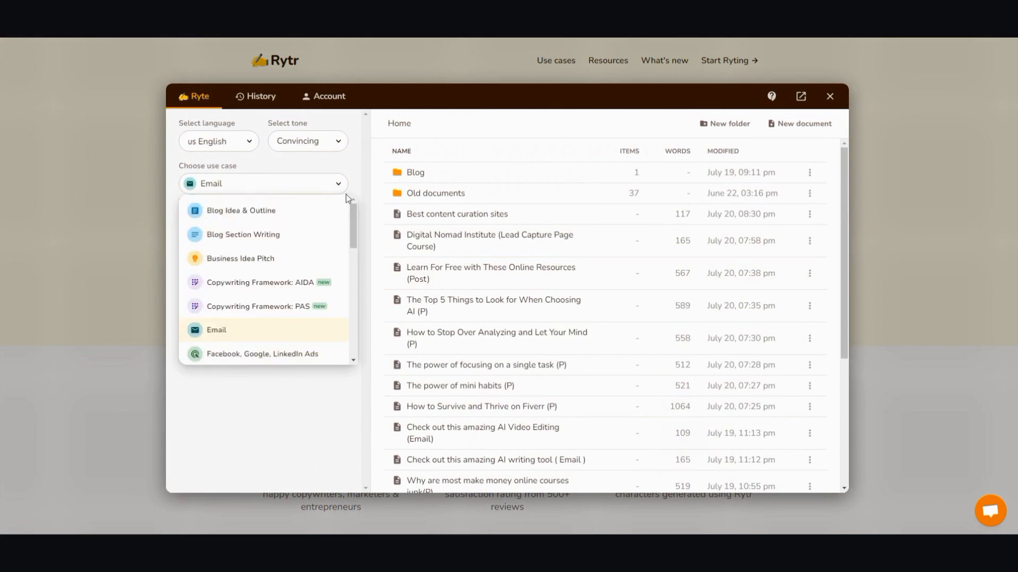
mouse_move(290, 210)
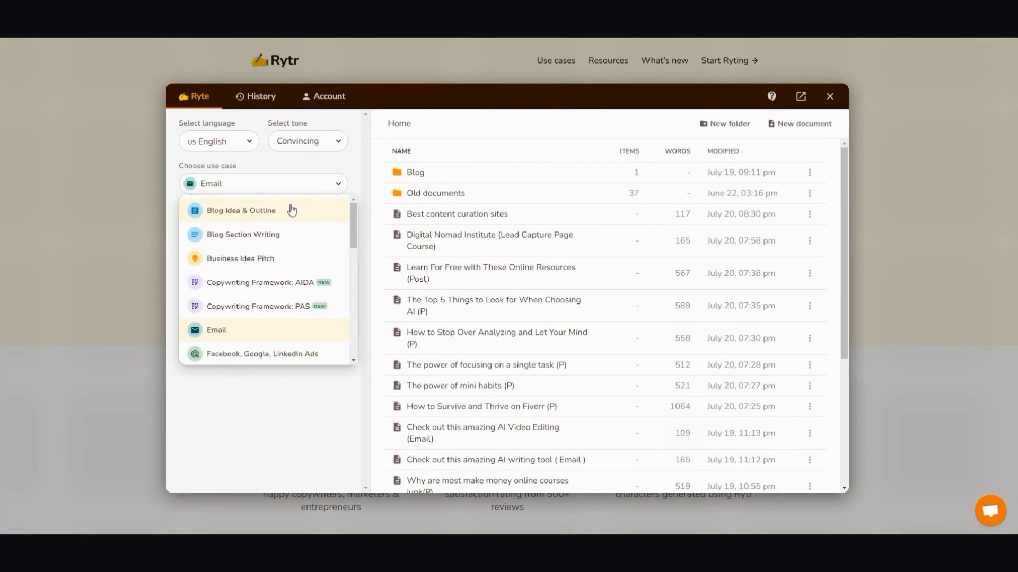
mouse_move(289, 212)
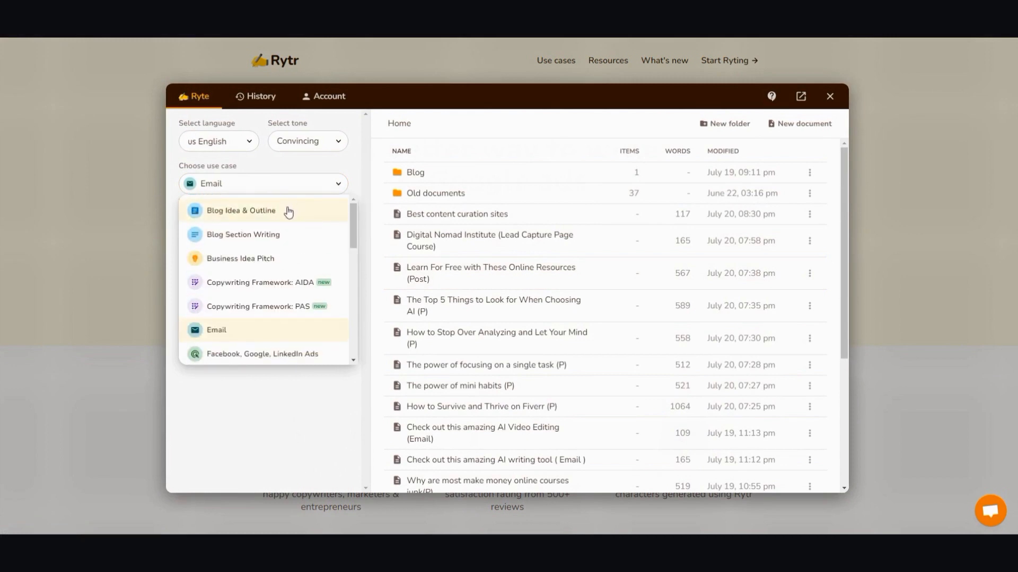
- Choose Blog Idea & Outline and enter keywords "How to stay motivated when things are tough"
click(240, 210)
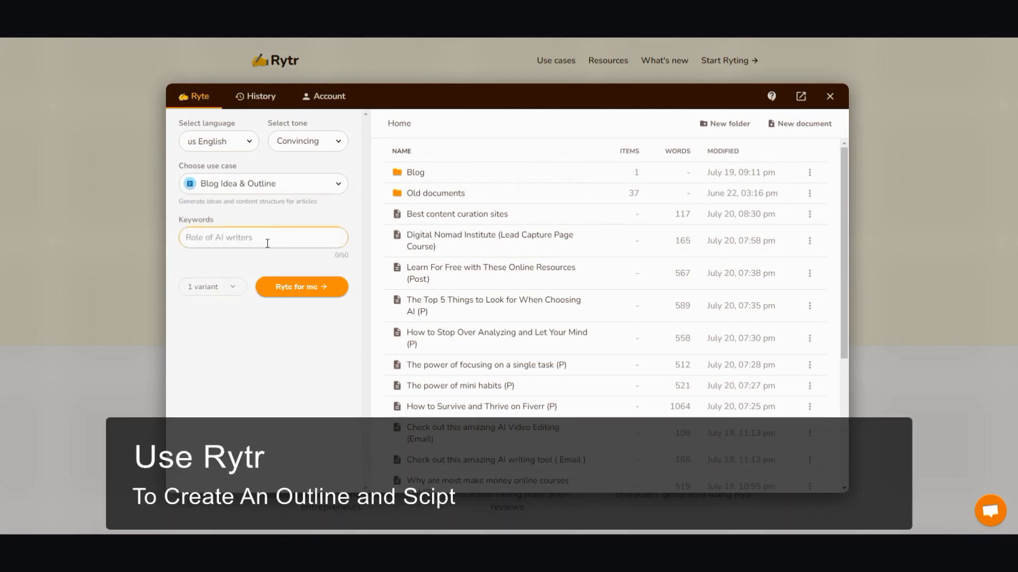
click(300, 290)
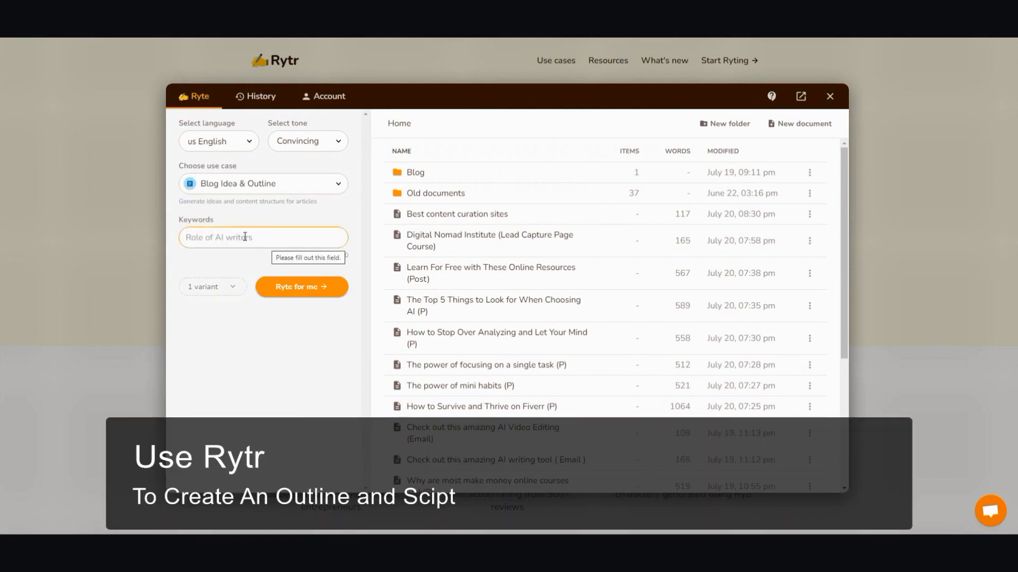
click(263, 237)
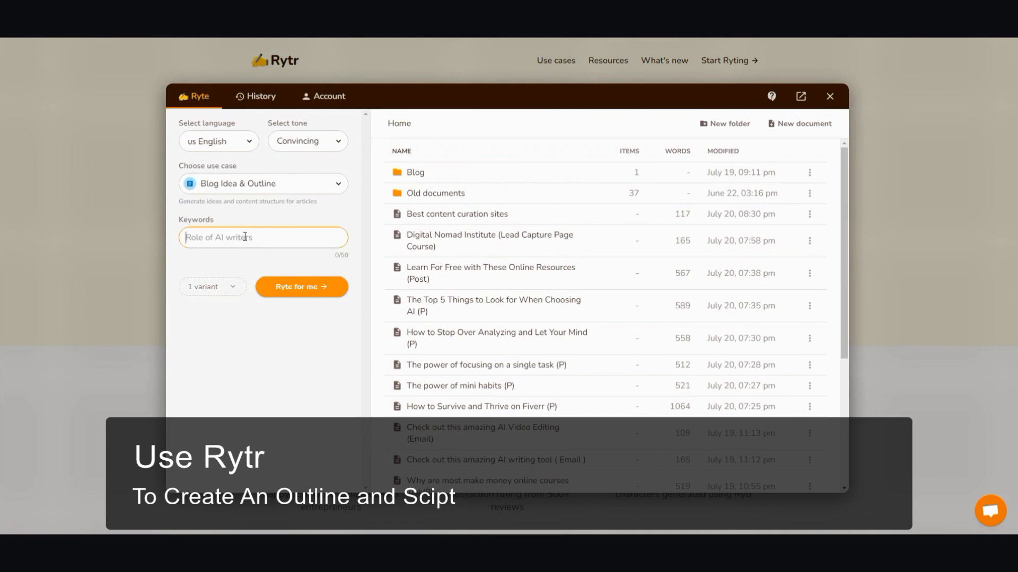
text(How to)
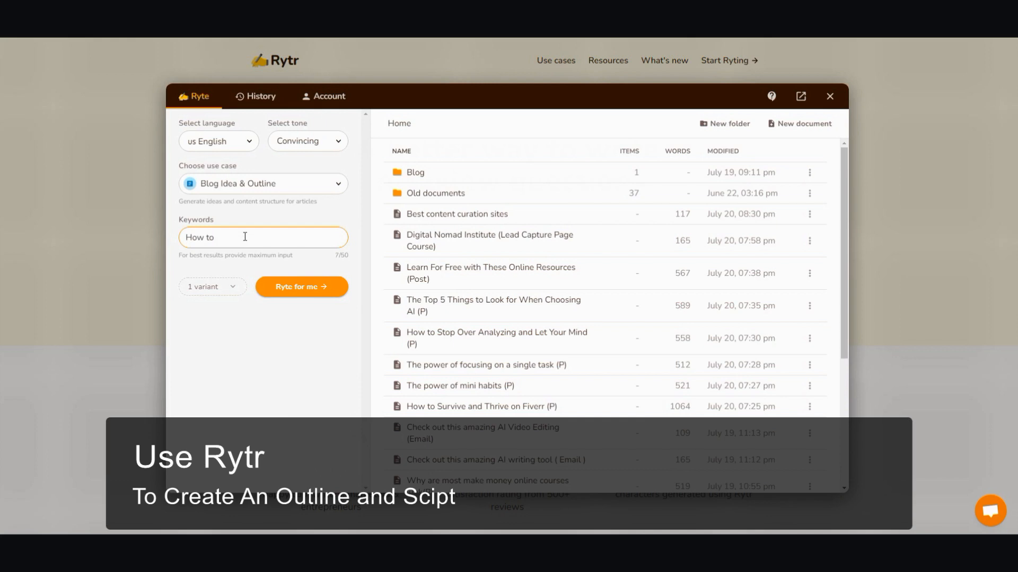
text(stay motivated)
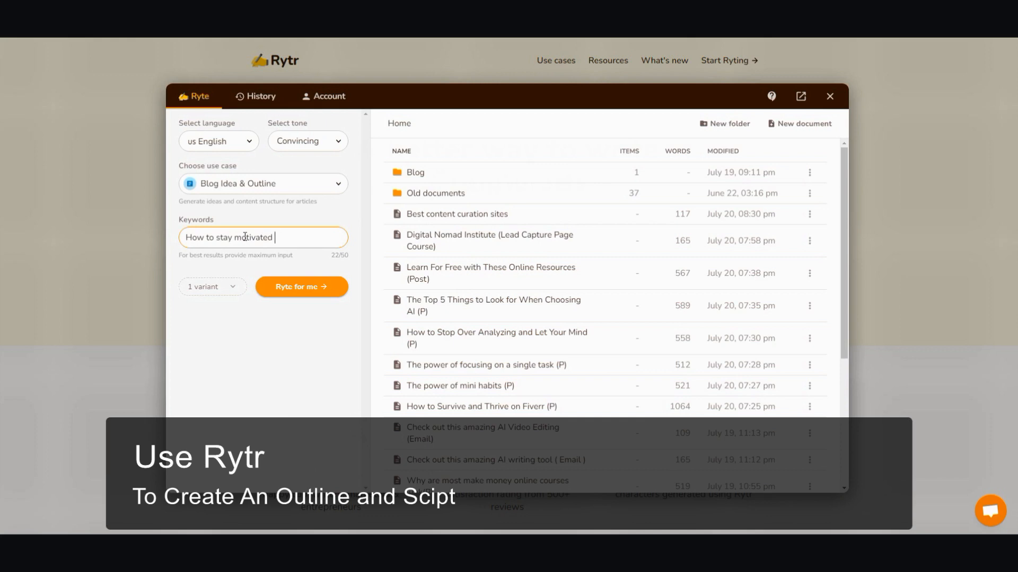
text(when things are)
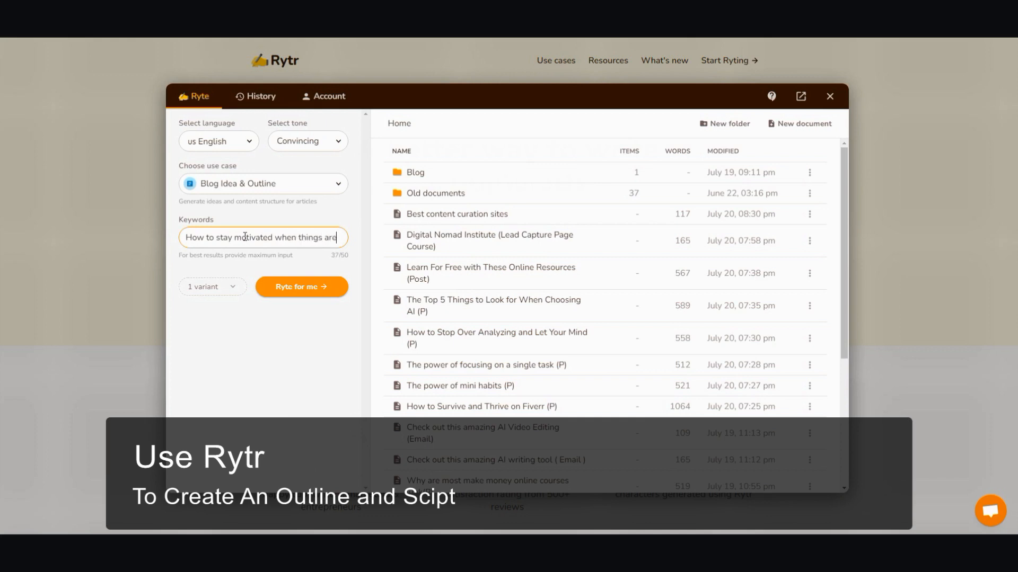
text(r)
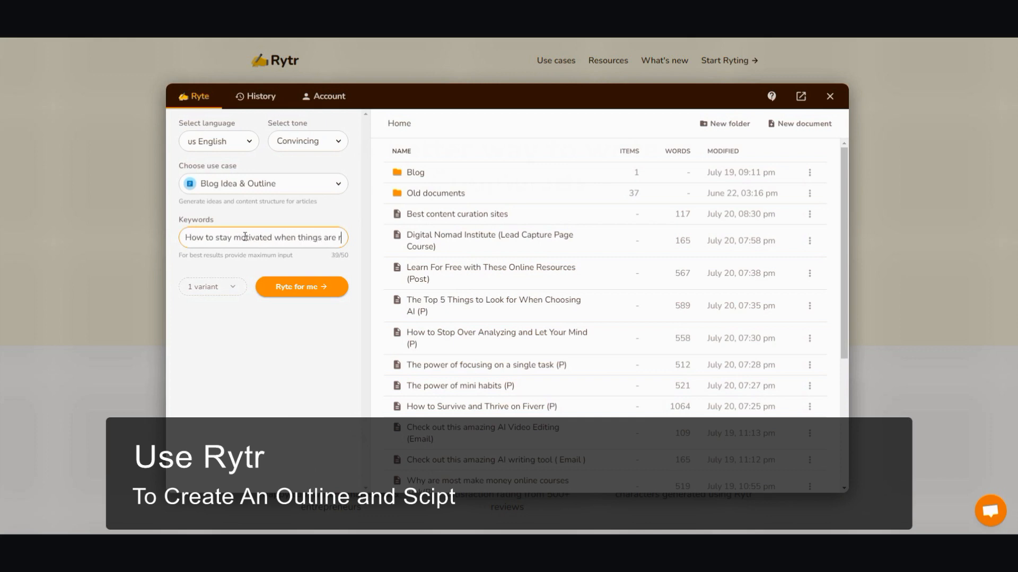
- Finish the keyword "tough" and generate the blog outline with Ryte for me
text(tough)
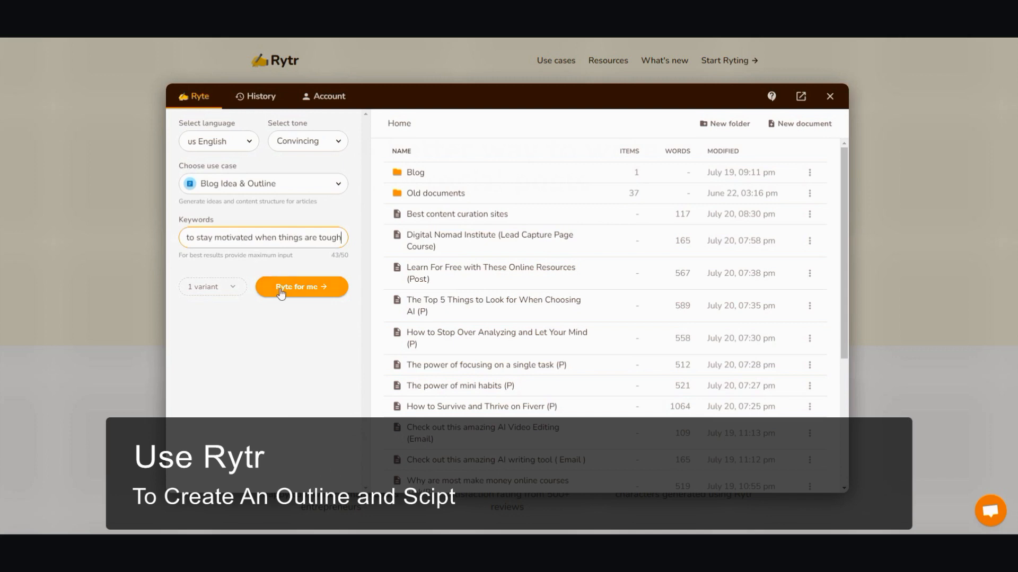
click(302, 292)
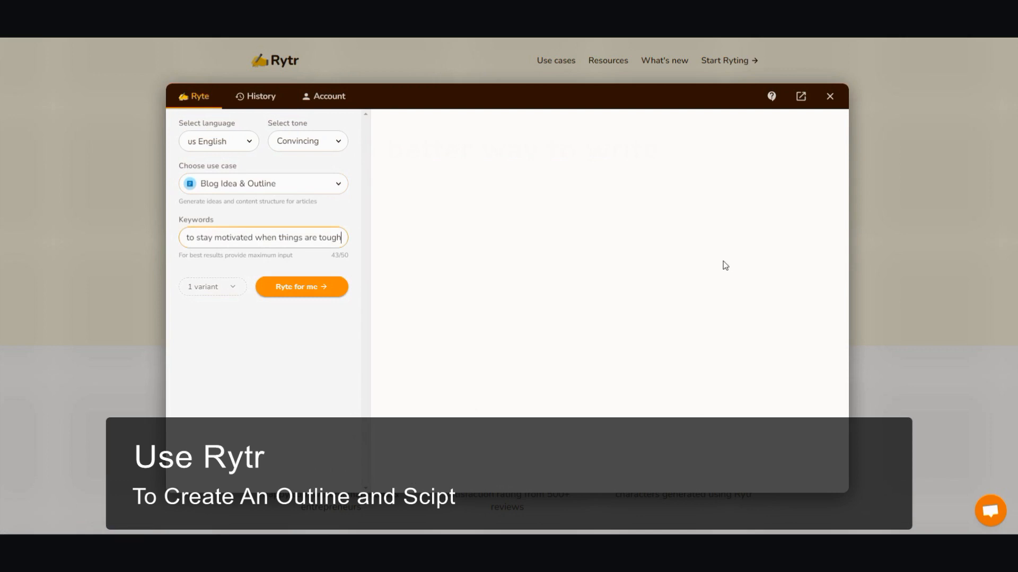
click(301, 292)
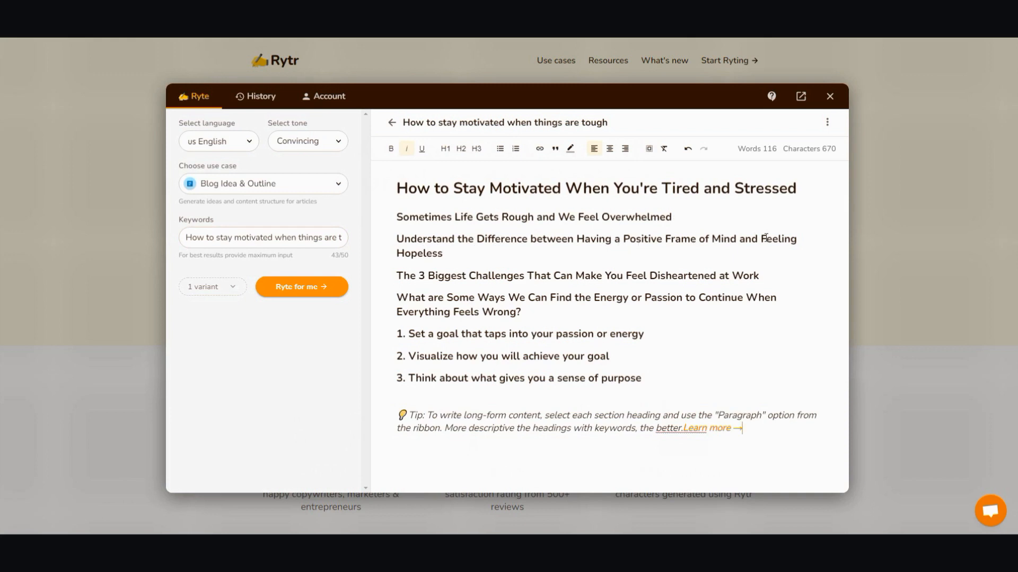
mouse_move(629, 247)
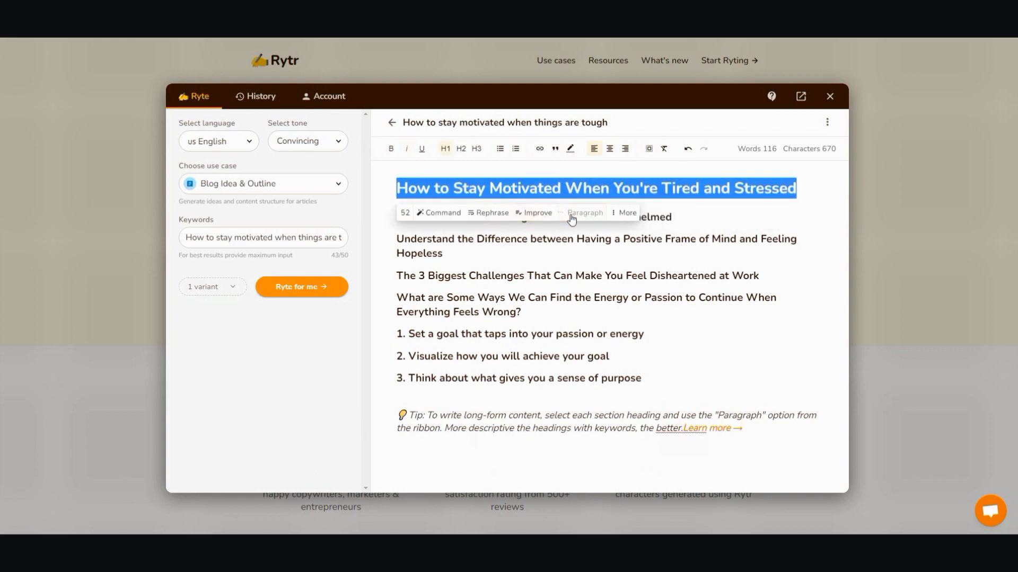
mouse_move(583, 216)
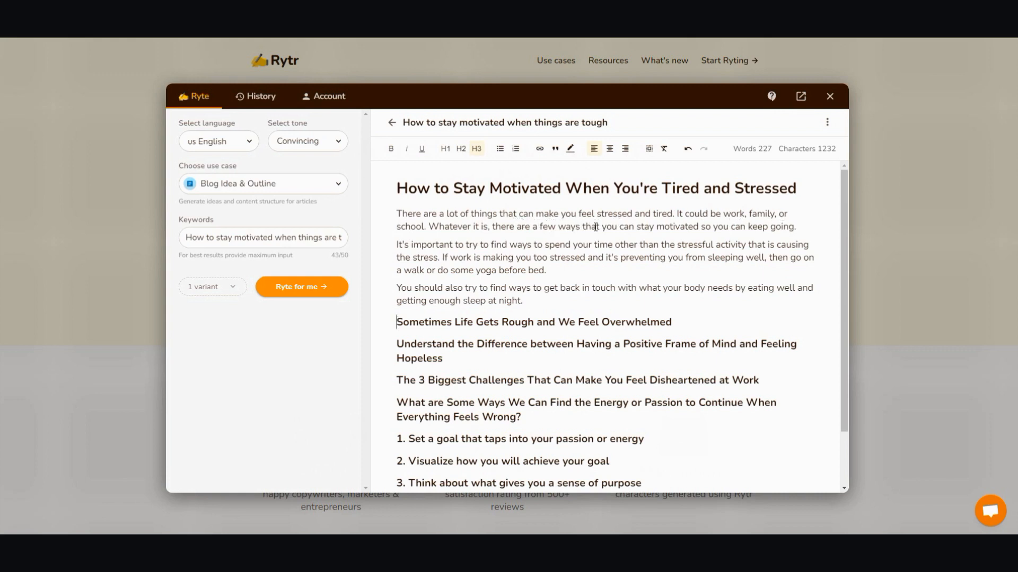
mouse_move(745, 227)
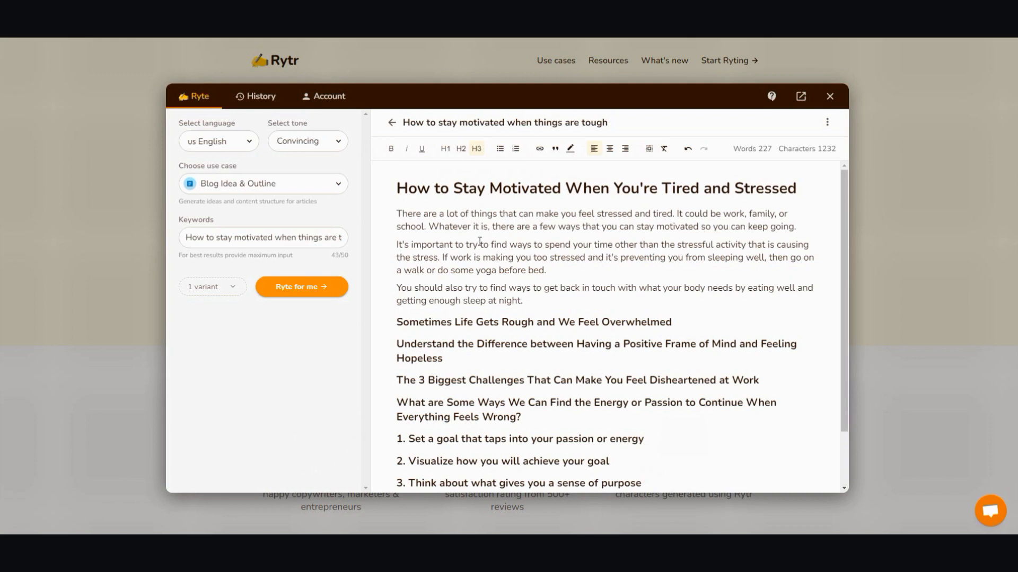
mouse_move(587, 248)
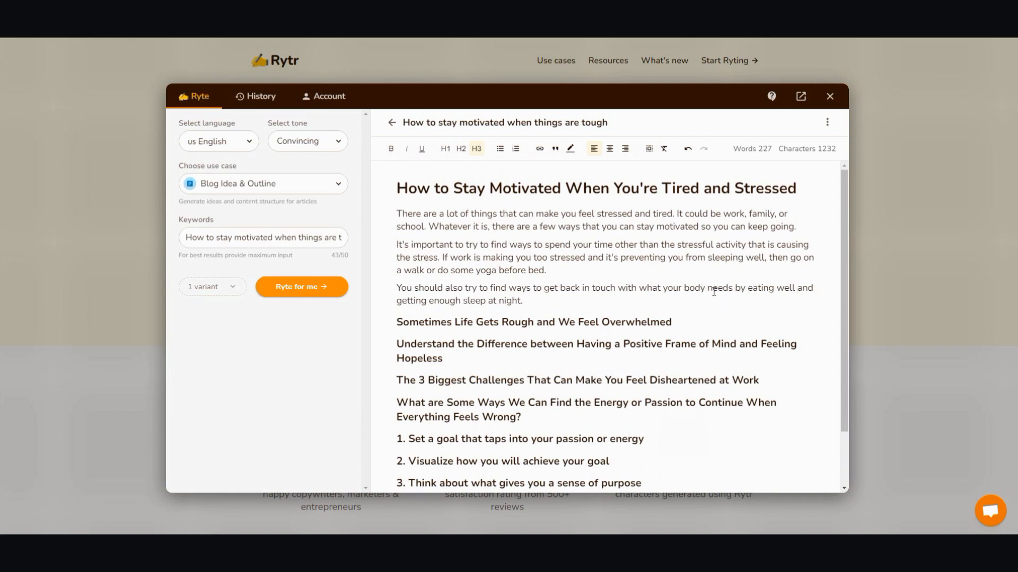
- Select the 'Sometimes Life Gets Rough' heading to generate a paragraph under it
drag(541, 322, 673, 322)
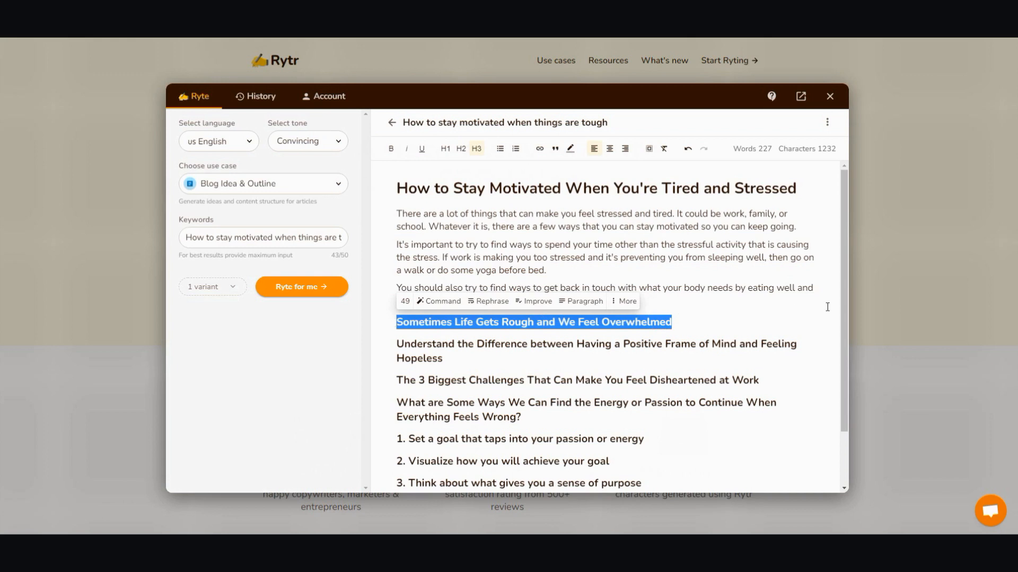
mouse_move(839, 310)
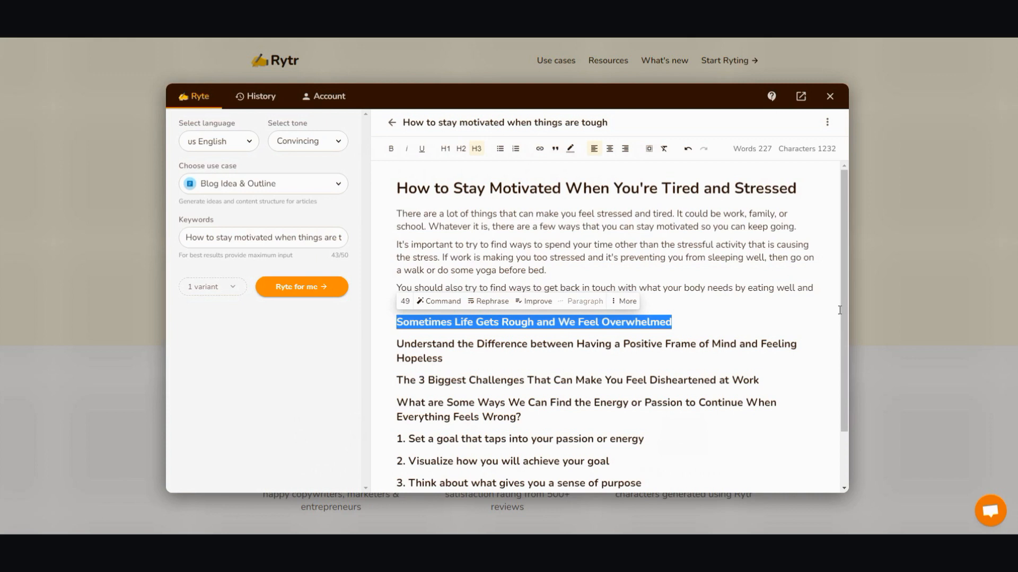
mouse_move(820, 345)
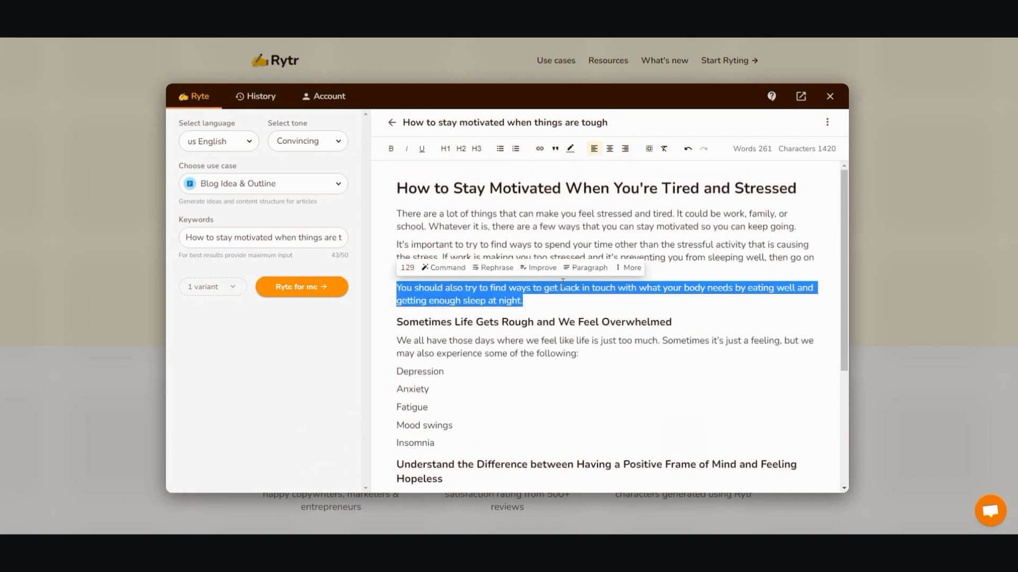
- Expand the third intro paragraph about eating well and sleeping using More > Expand
click(628, 271)
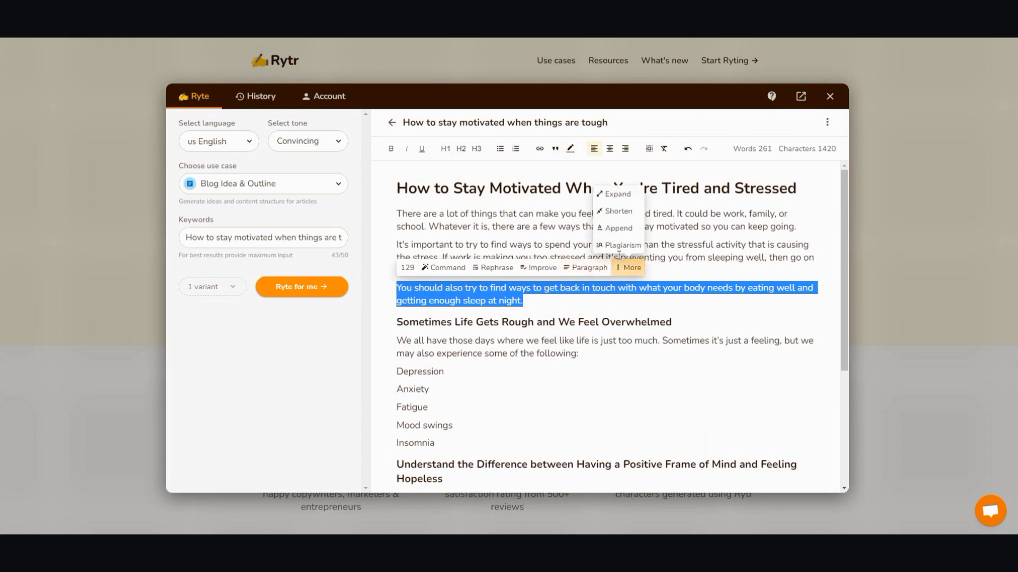
mouse_move(614, 198)
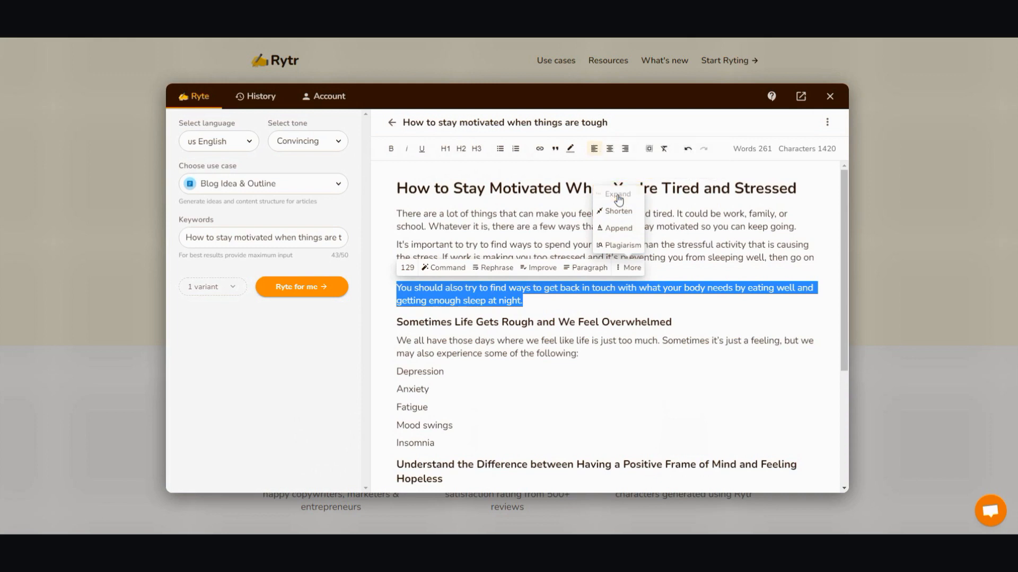
click(617, 194)
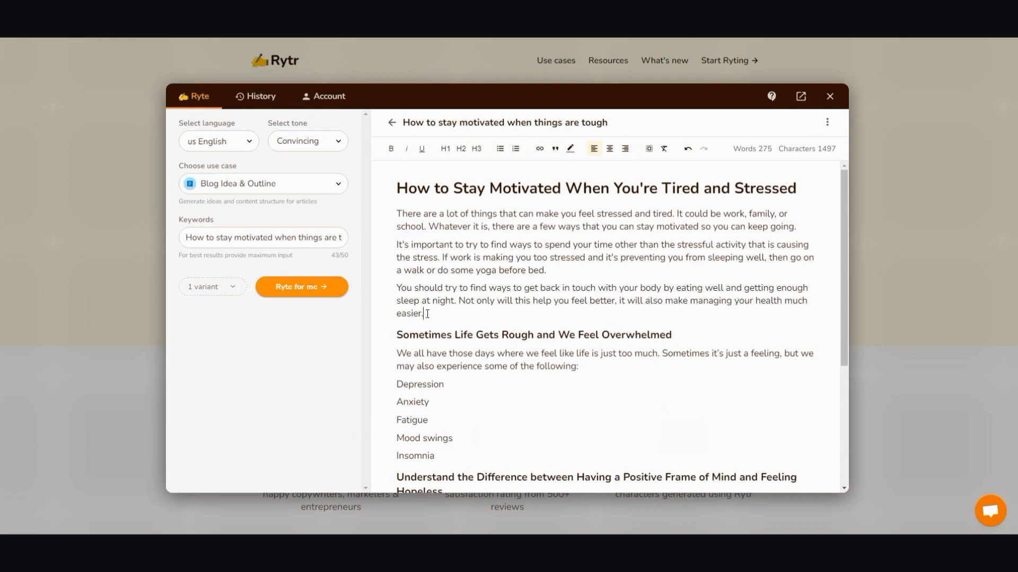
scroll(down, 3)
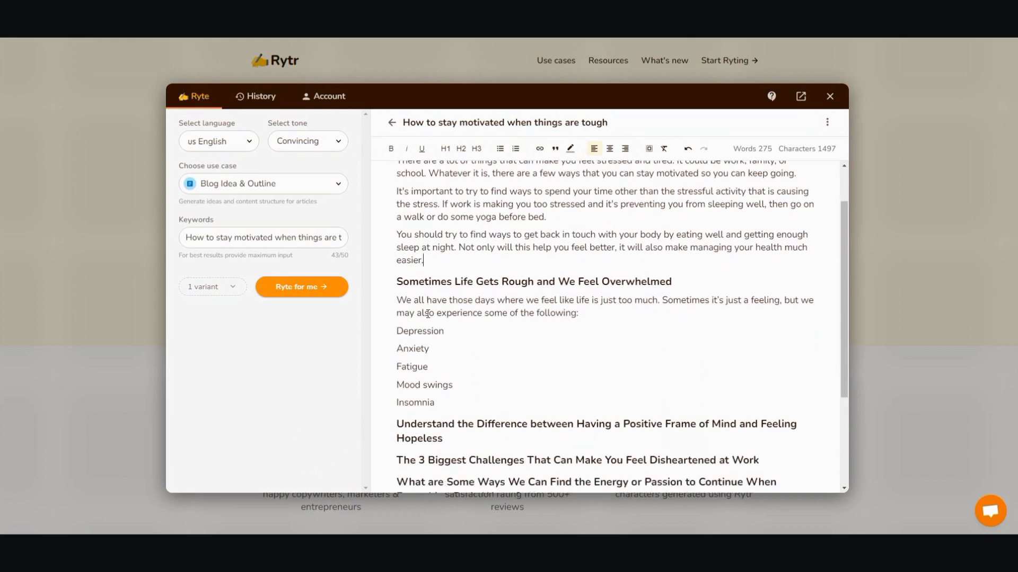
scroll(down, 3)
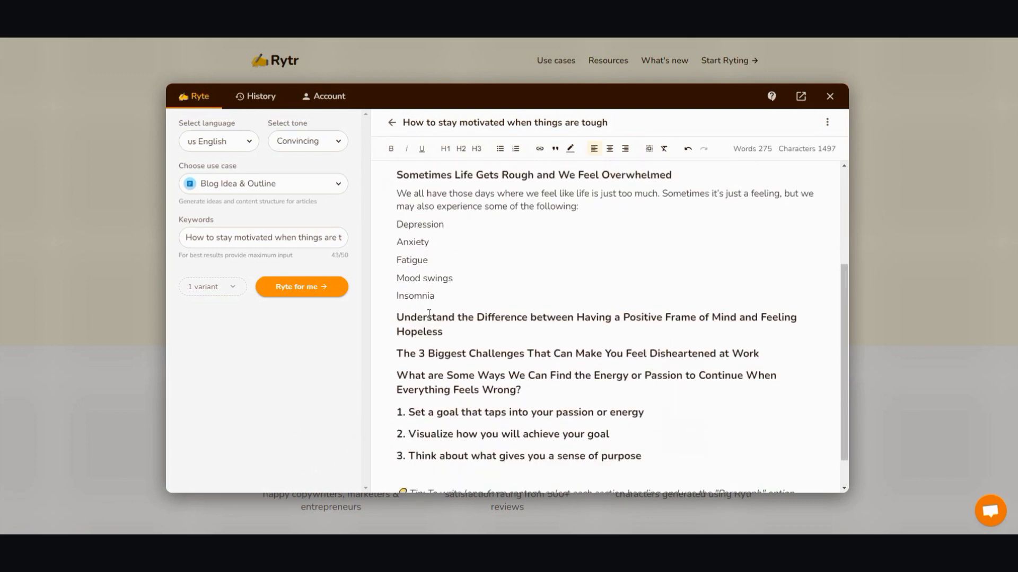
- Extend the Depression list item to read "Depression is on rise around the world"
double_click(420, 223)
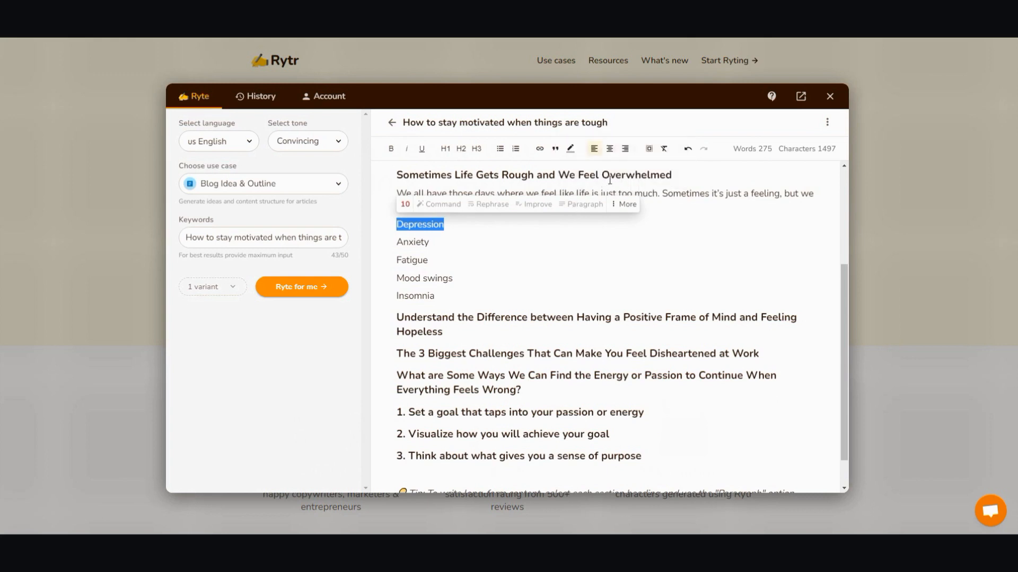
mouse_move(441, 208)
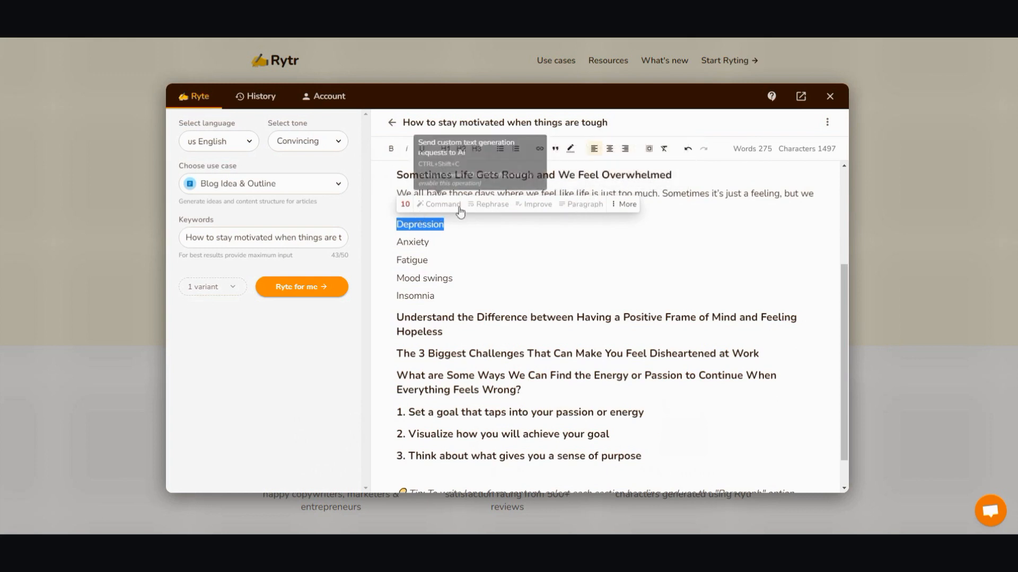
mouse_move(587, 207)
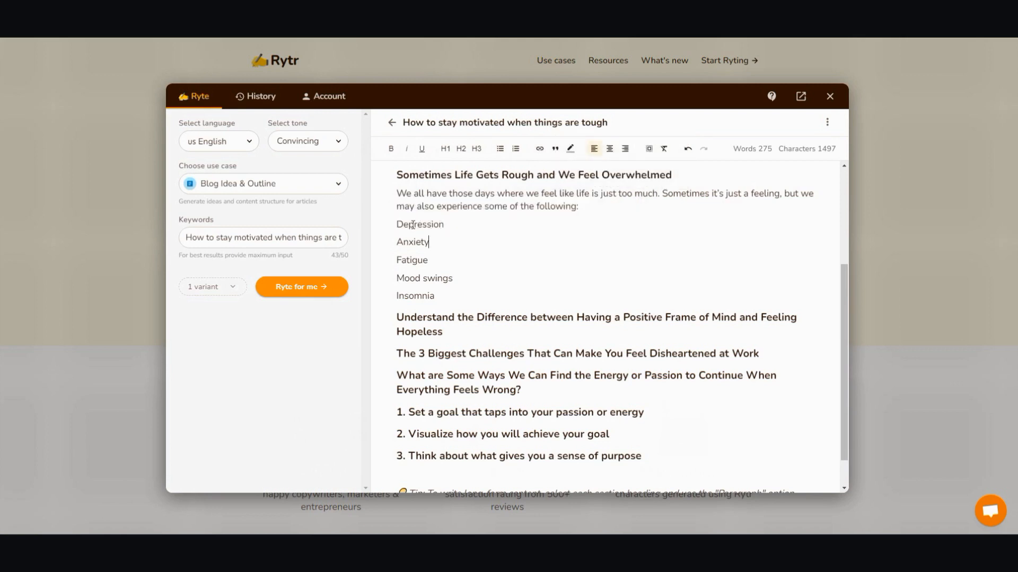
double_click(420, 224)
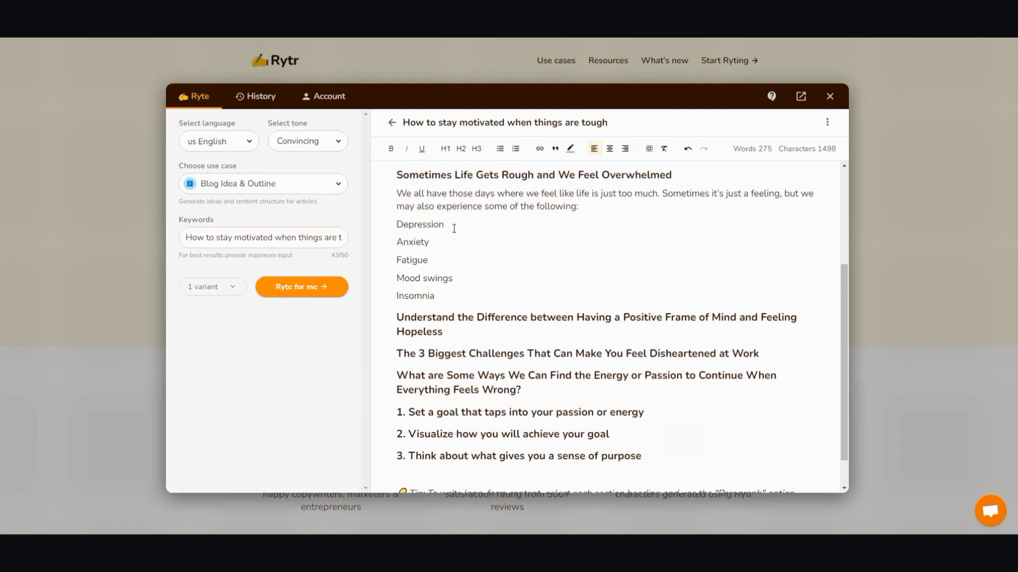
text(is)
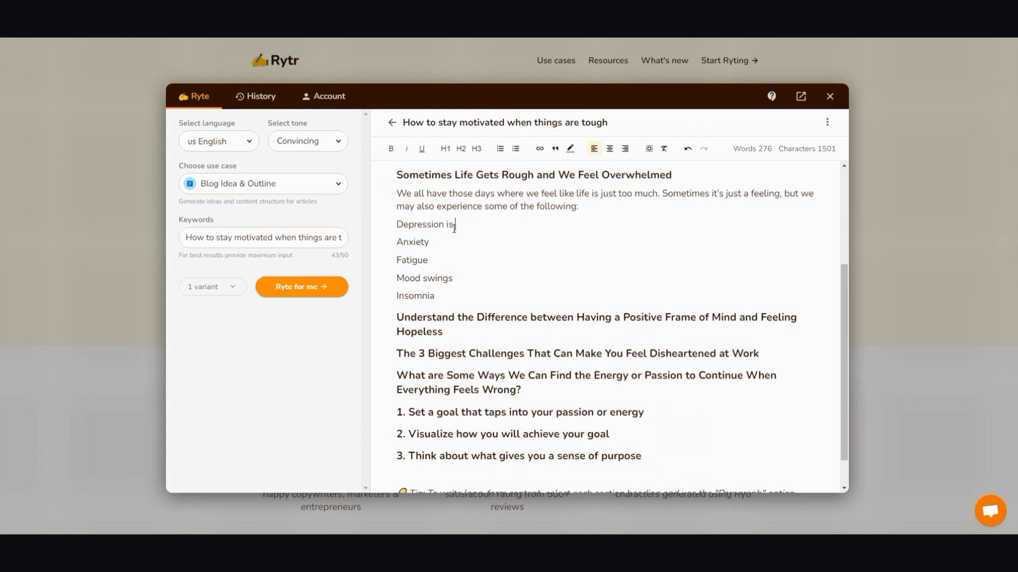
text(on ris)
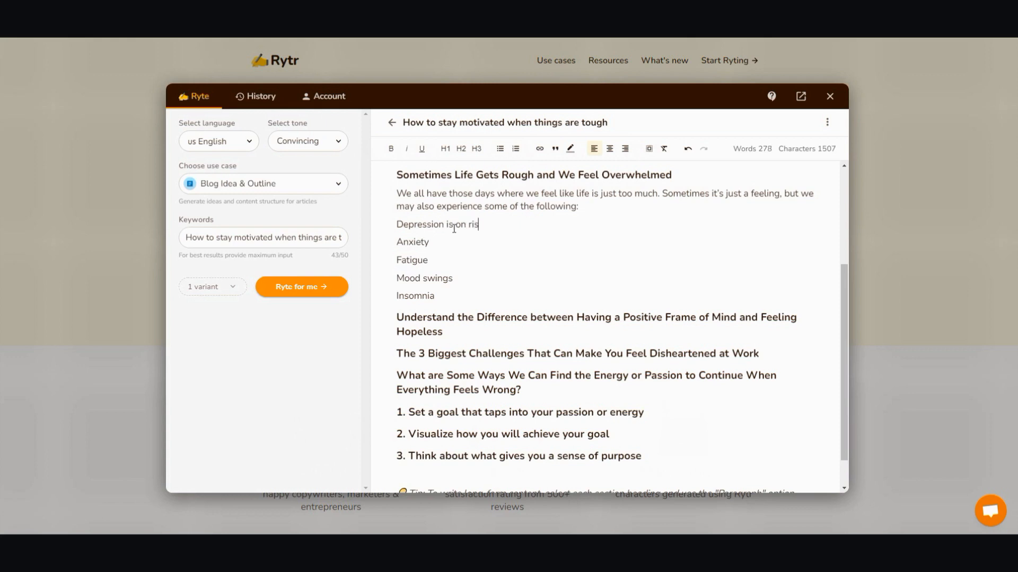
text(e)
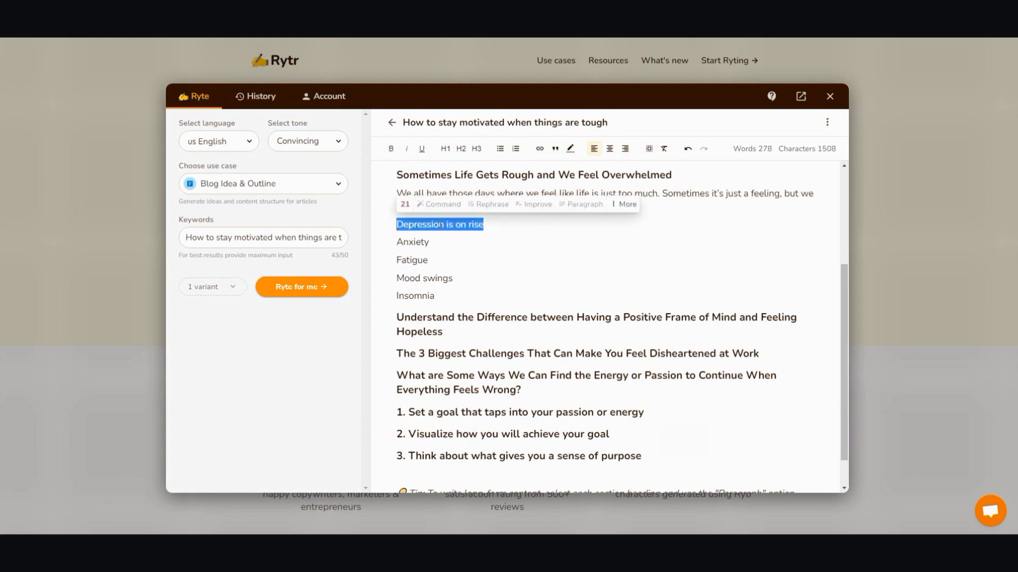
click(485, 224)
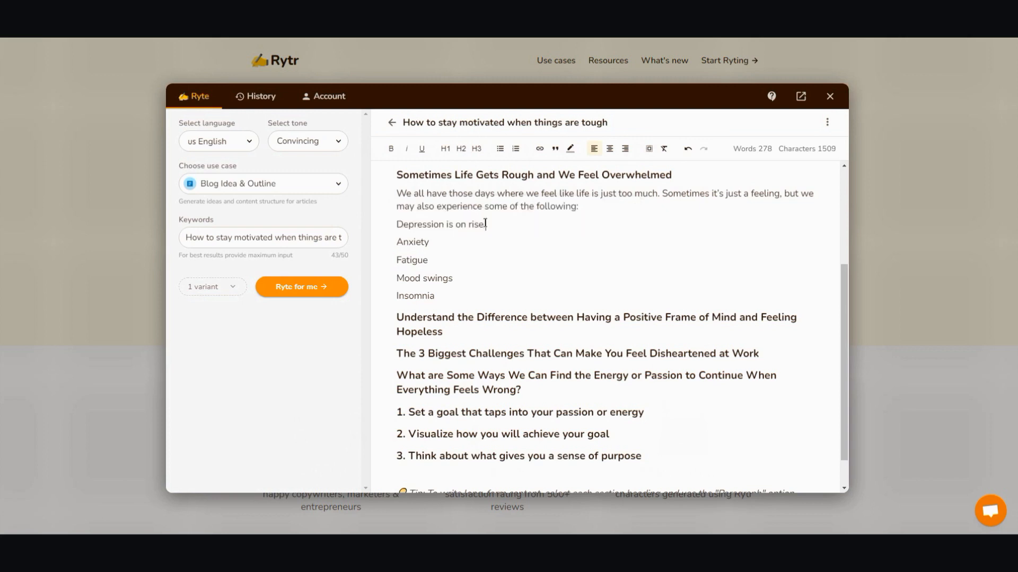
text(around the)
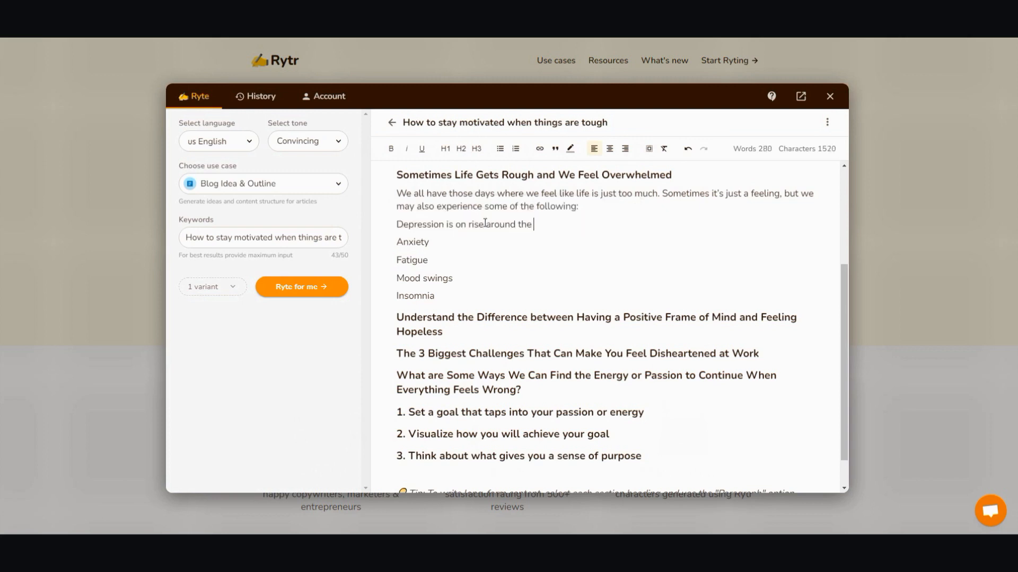
text(world)
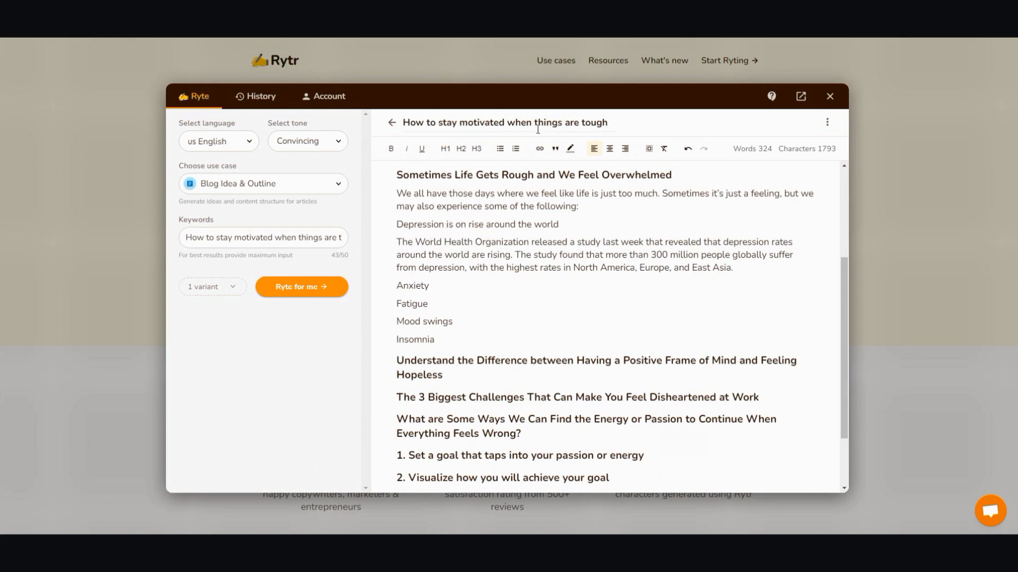
mouse_move(471, 328)
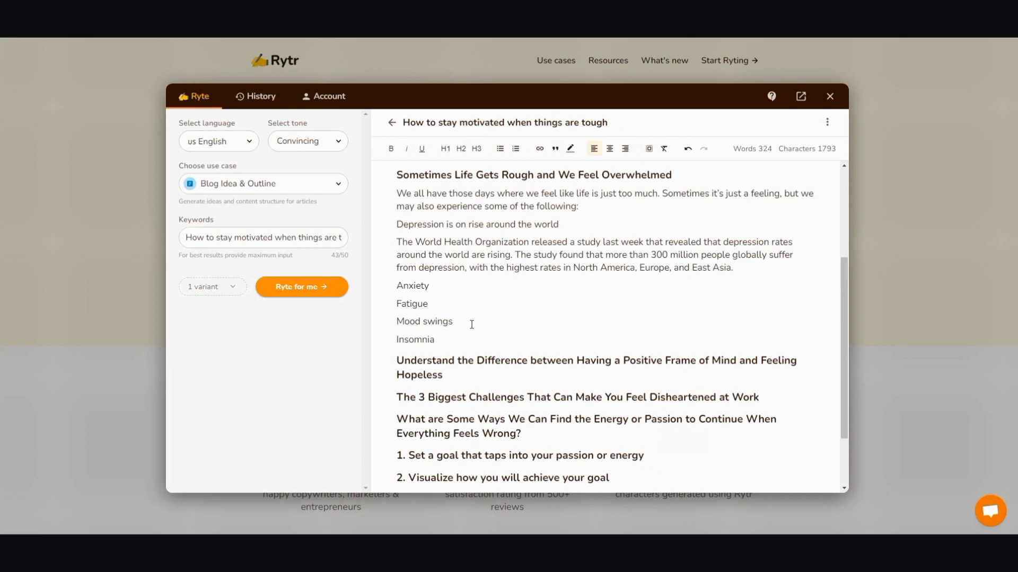
- Generate body paragraphs under the depression line, positive-frame-of-mind and three-challenges headings
scroll(down, 3)
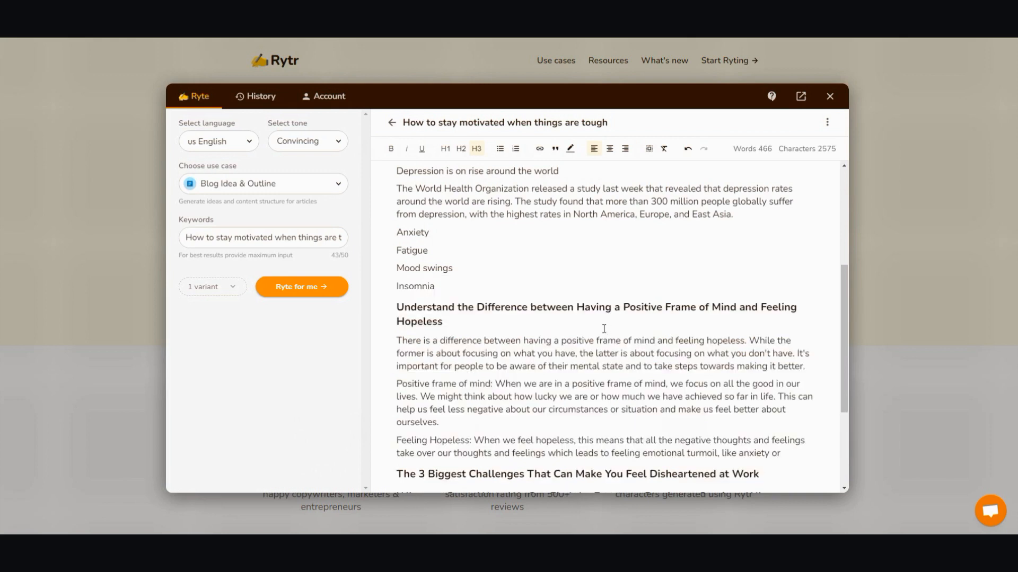
scroll(down, 3)
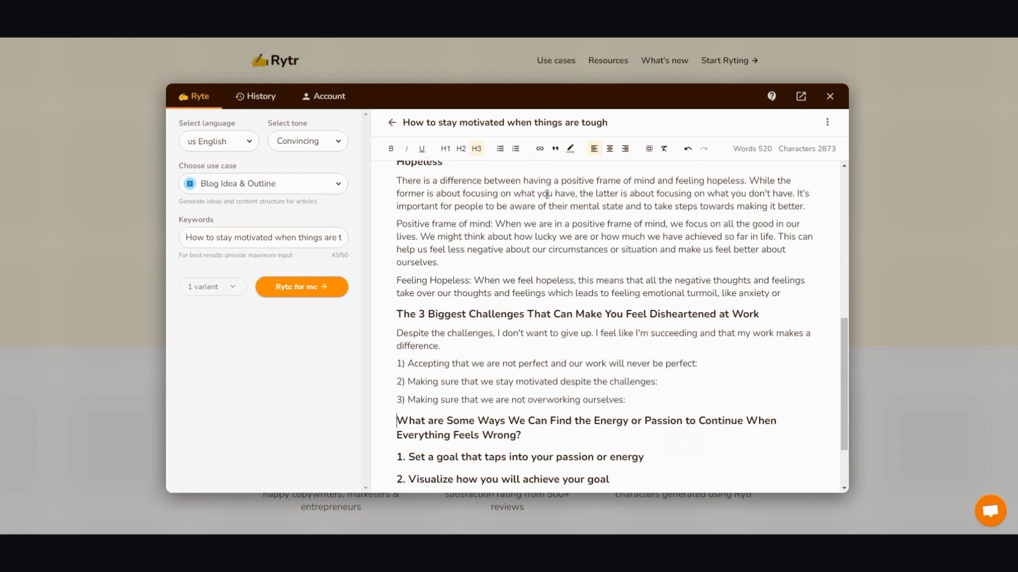
mouse_move(789, 196)
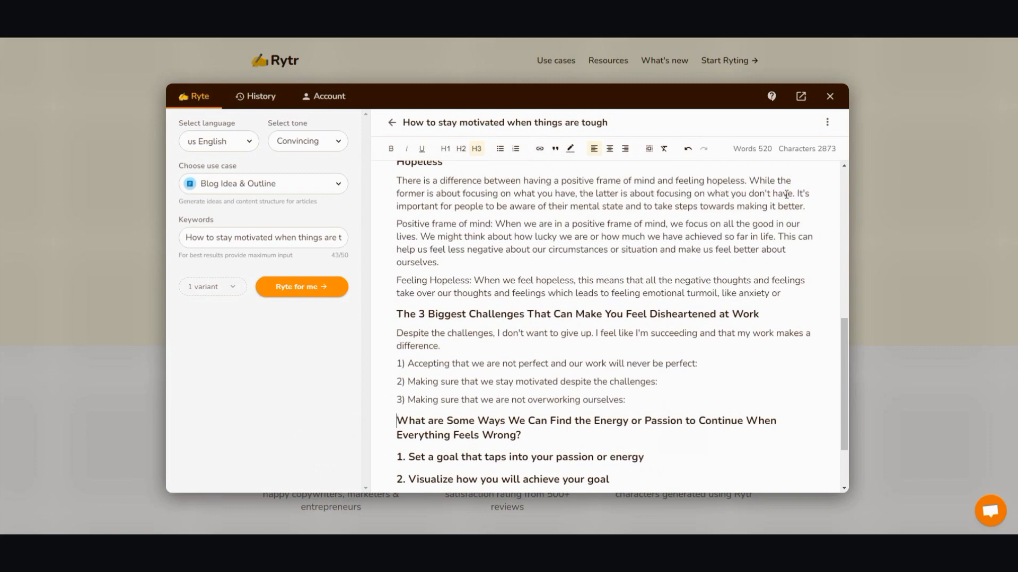
scroll(down, 3)
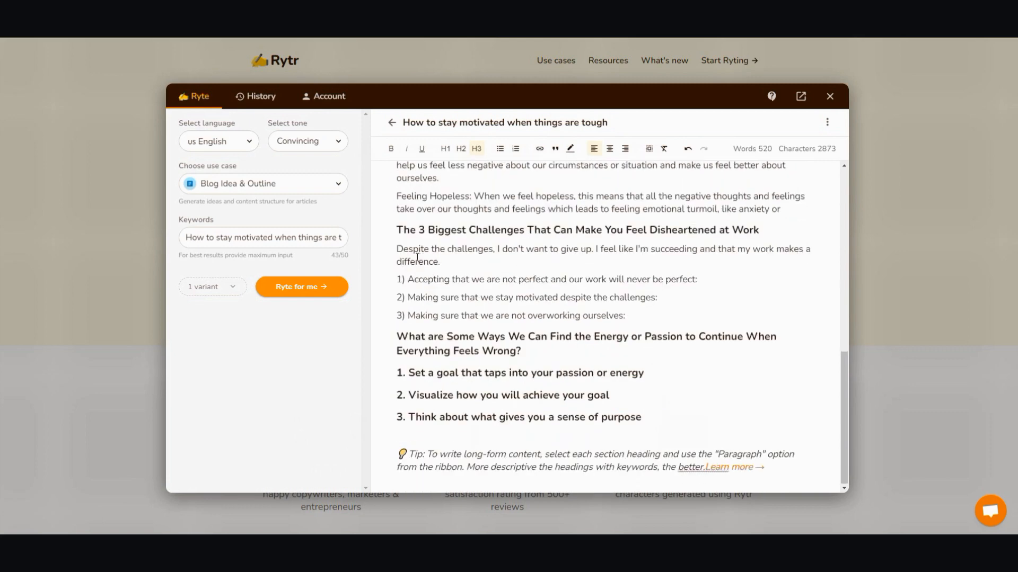
mouse_move(675, 238)
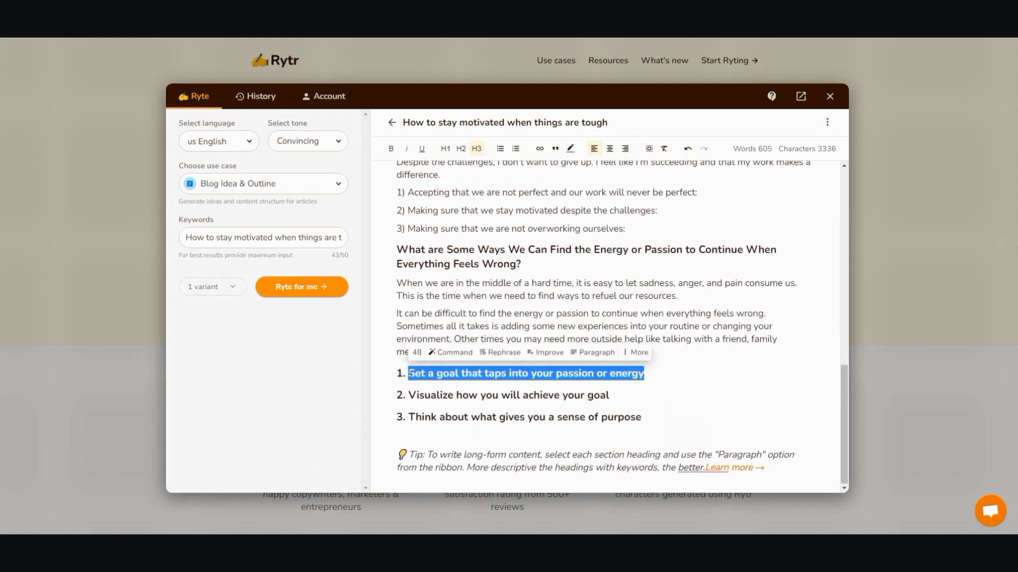
mouse_move(595, 358)
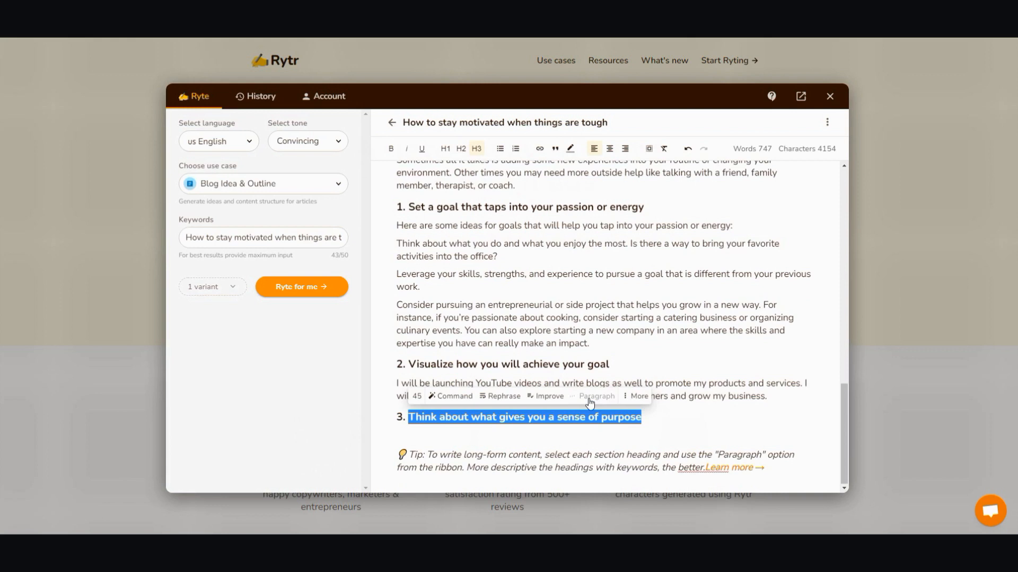
- Generate paragraphs under the energy-or-passion heading and the three numbered goal steps
click(595, 396)
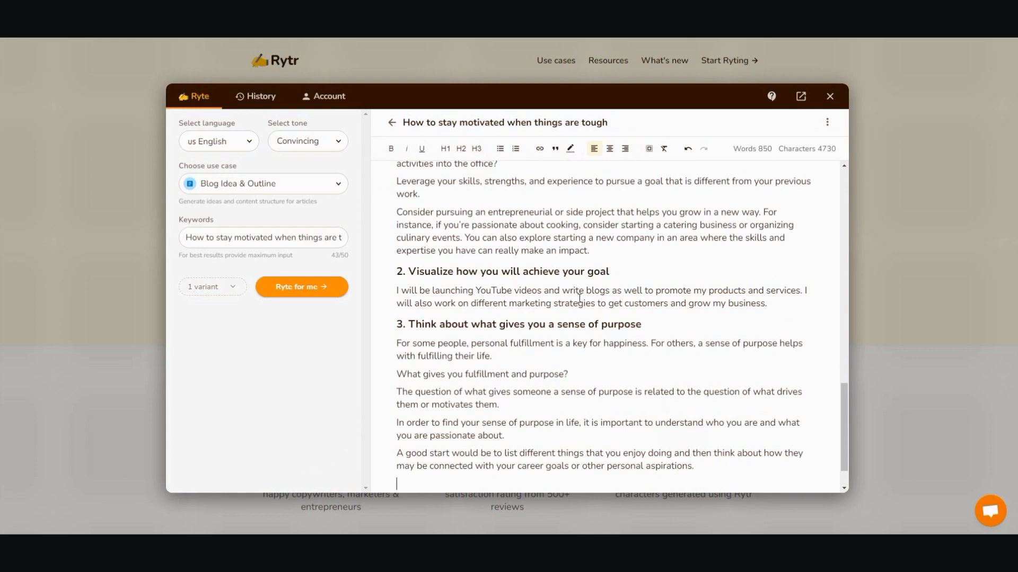
- Replace the Visualize-your-goal text with new paragraphs about becoming a copywriter
drag(668, 303, 766, 303)
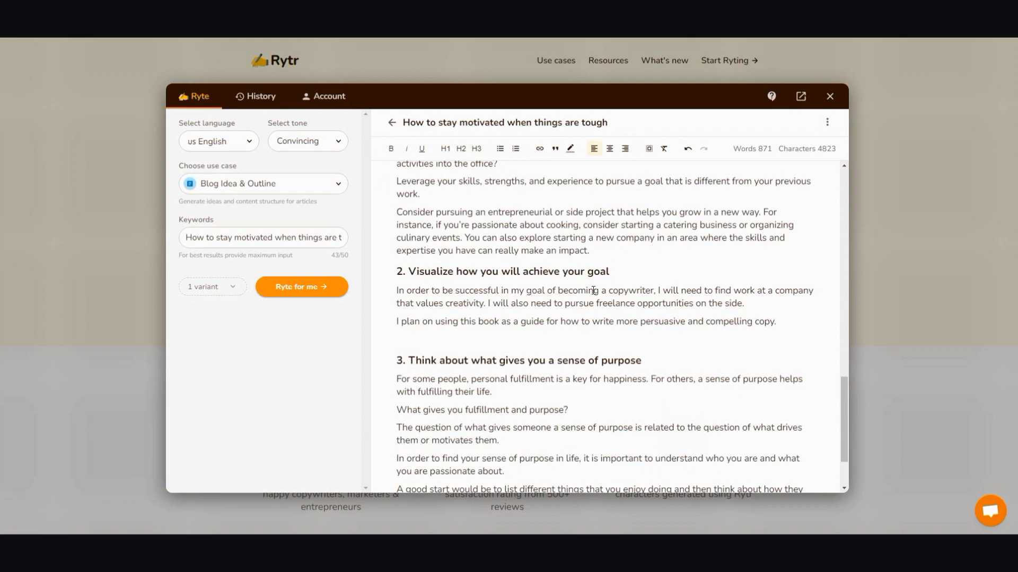
mouse_move(477, 308)
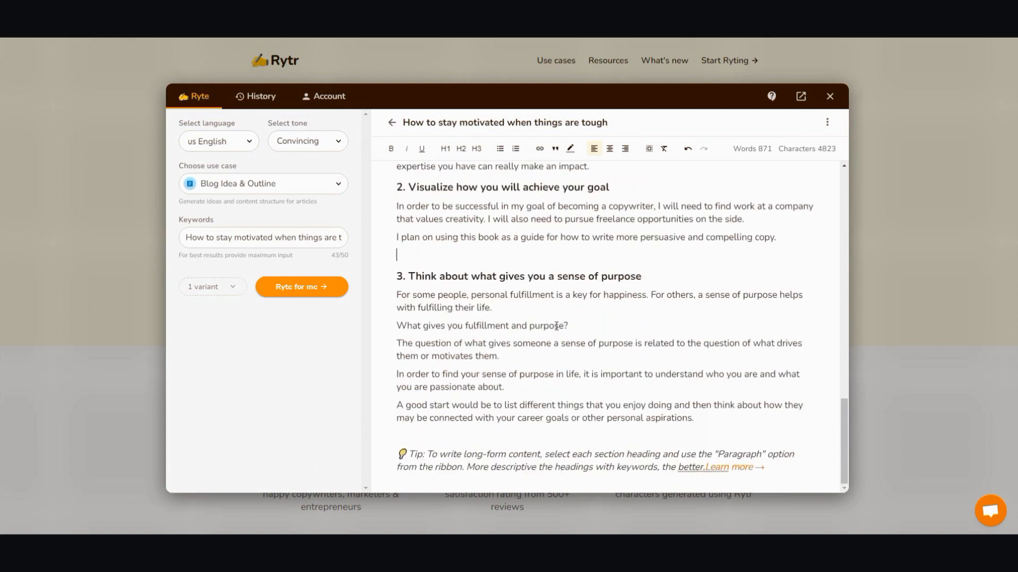
- Copy the full 871-word article and switch to the InVideo My Projects tab
scroll(down, 3)
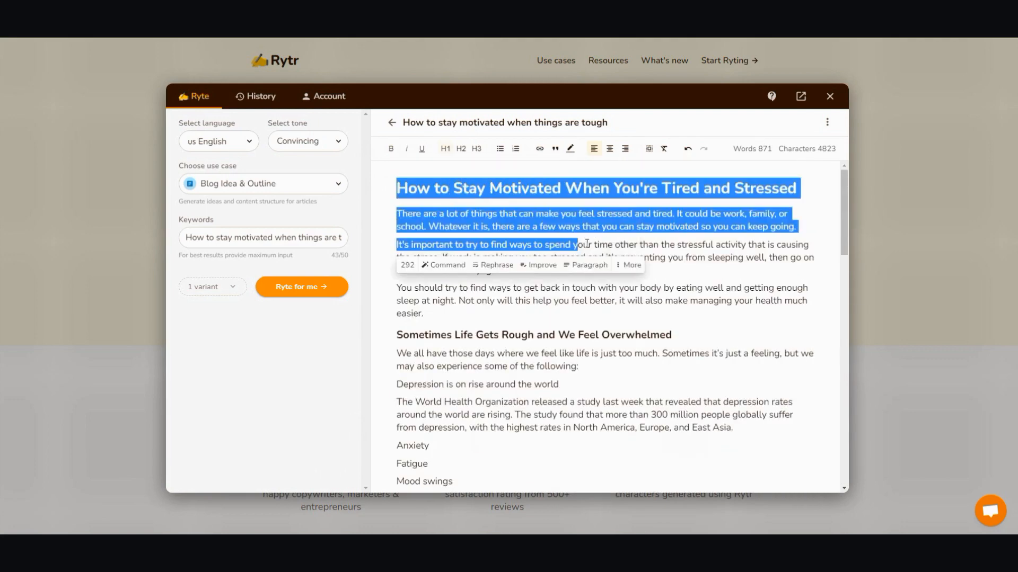
scroll(down, 3)
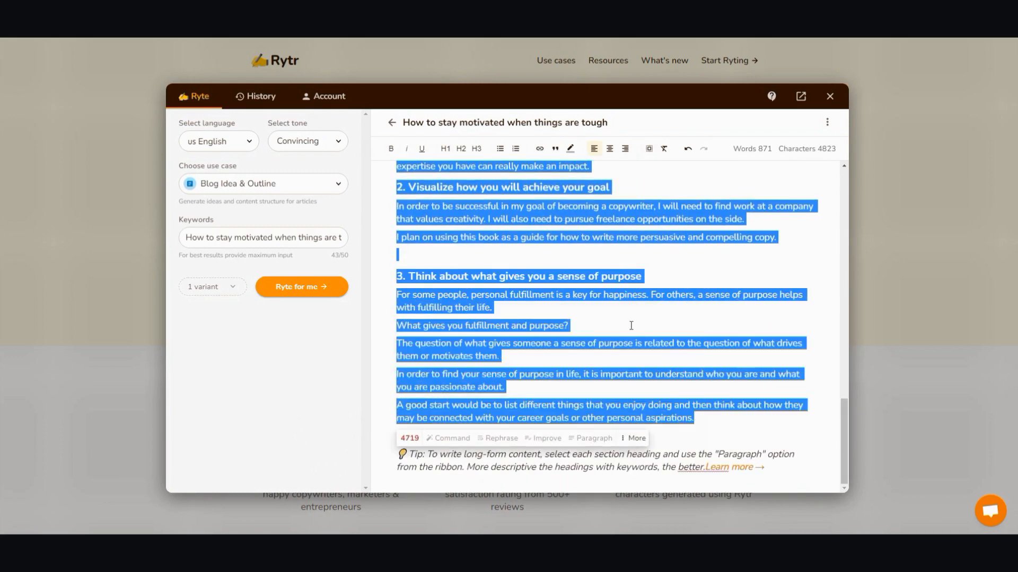
right_click(629, 325)
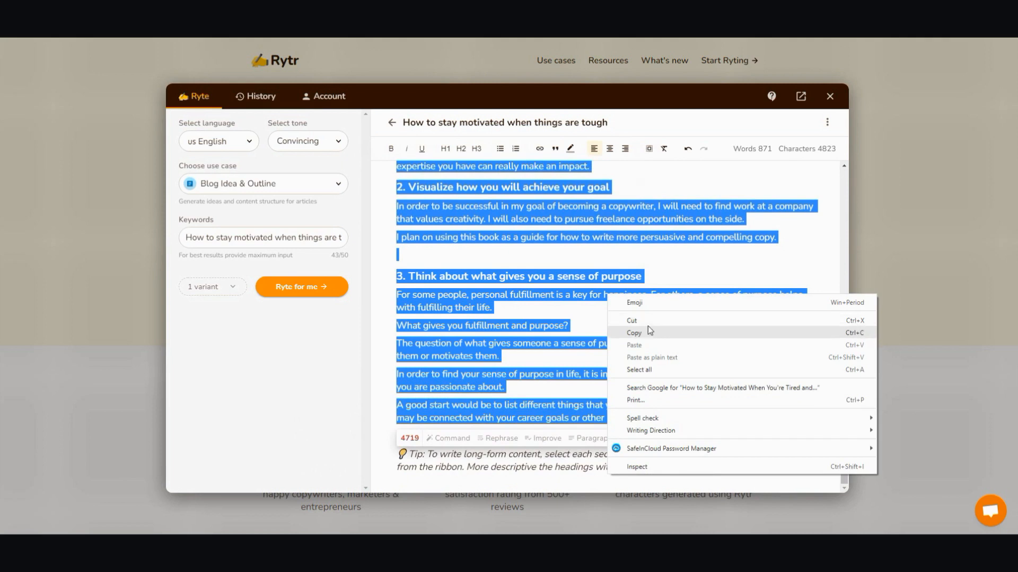
click(634, 333)
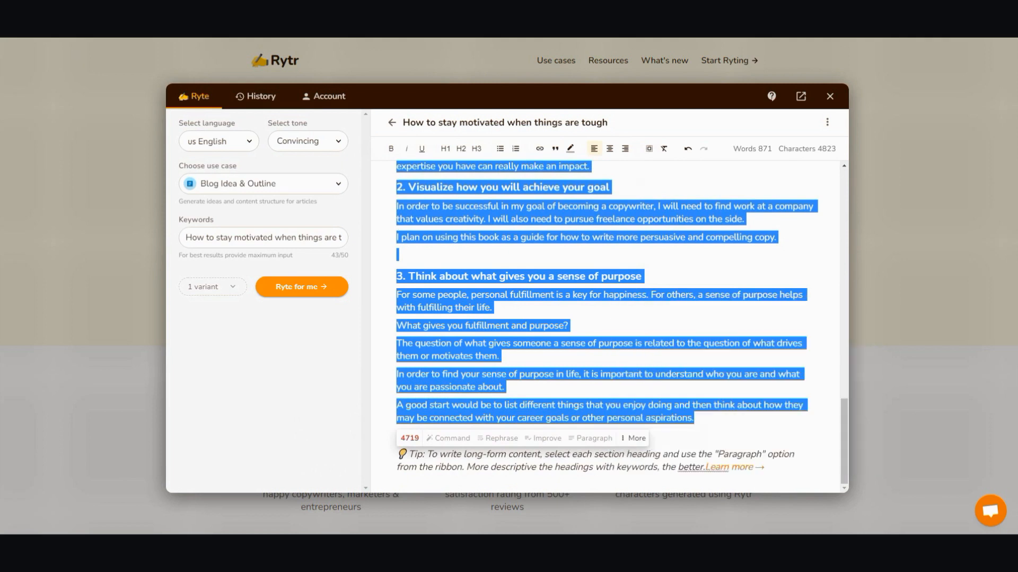
click(829, 96)
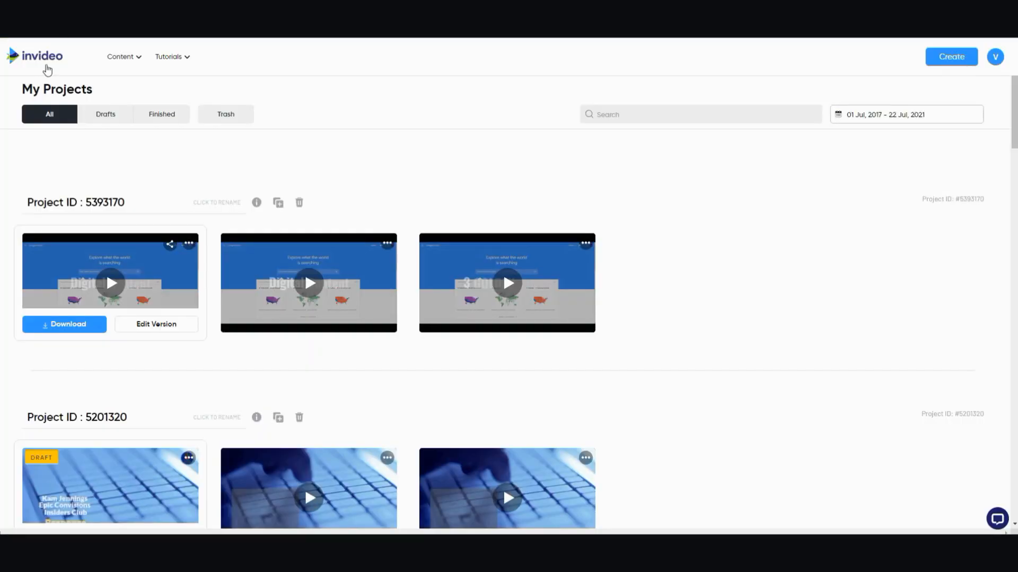
- Browse the Content and Tutorials menus, then start a new video with Text to Video
click(120, 56)
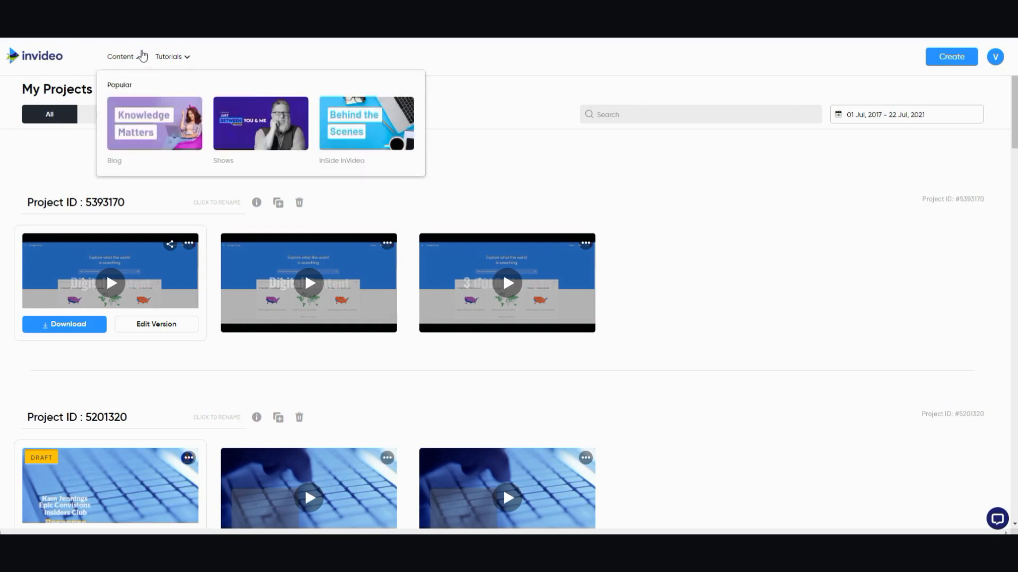
click(169, 56)
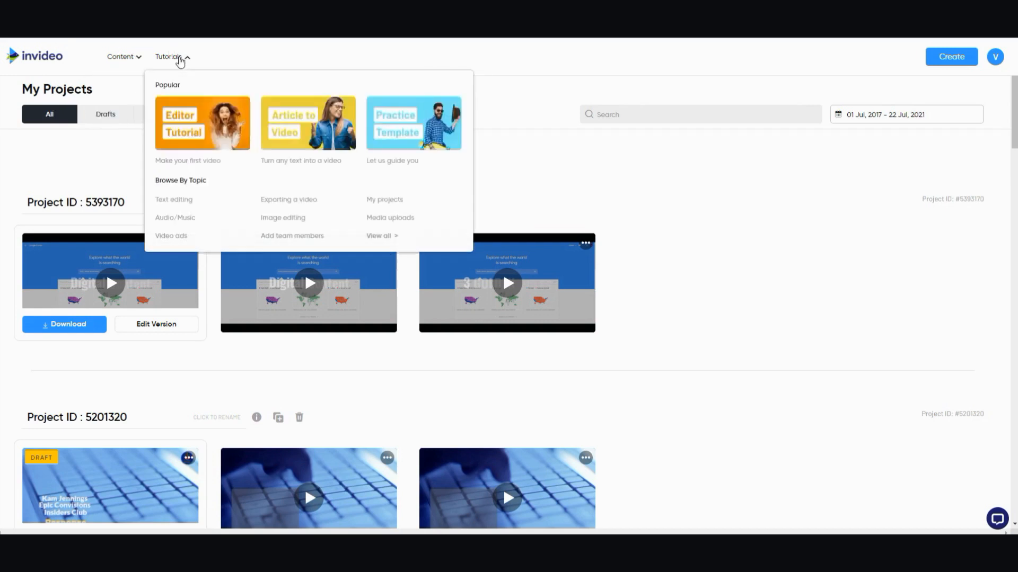
click(120, 57)
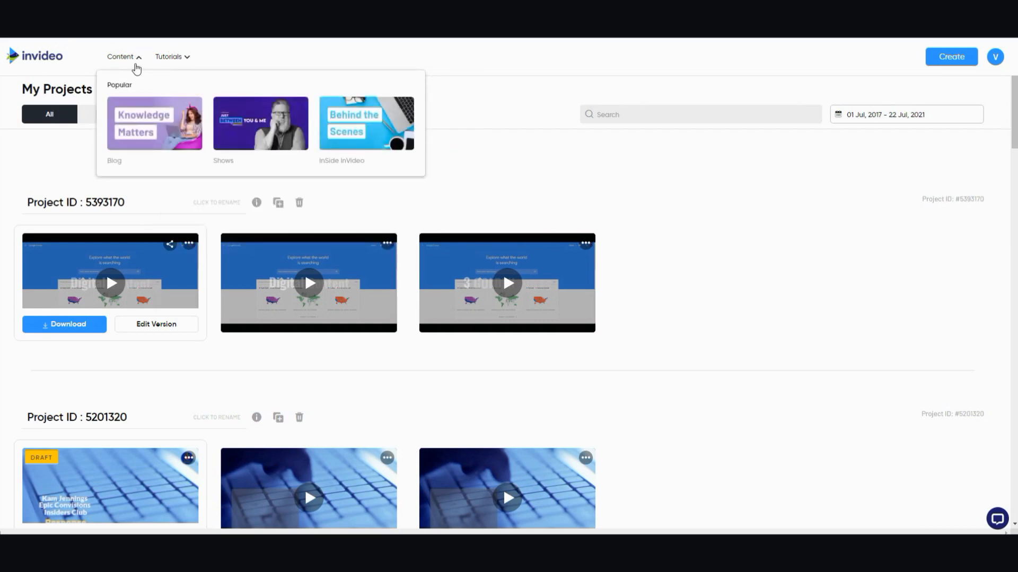
click(33, 56)
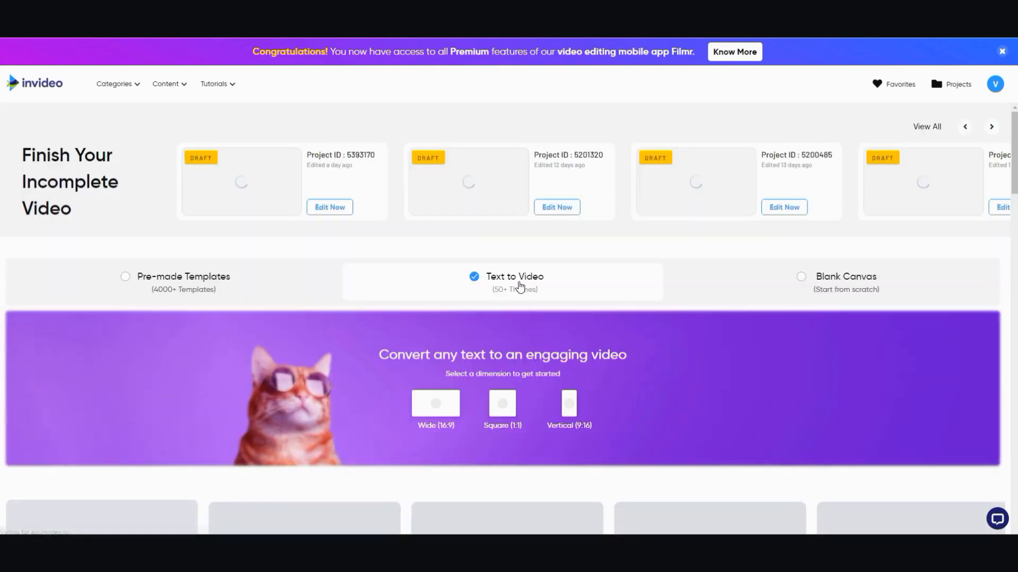
- Choose the Wide 16:9 dimension and scroll through the template gallery
click(435, 403)
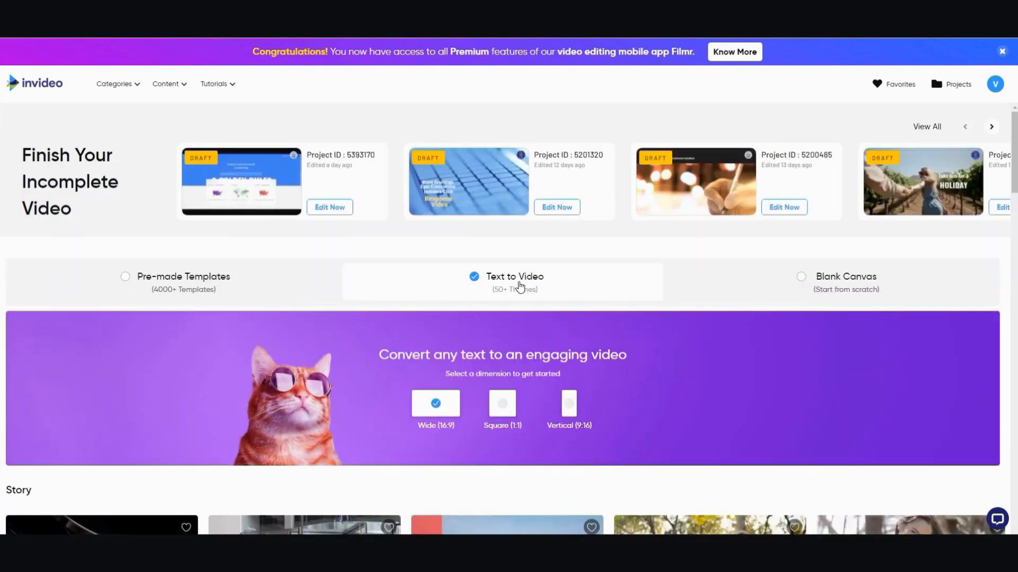
mouse_move(1009, 59)
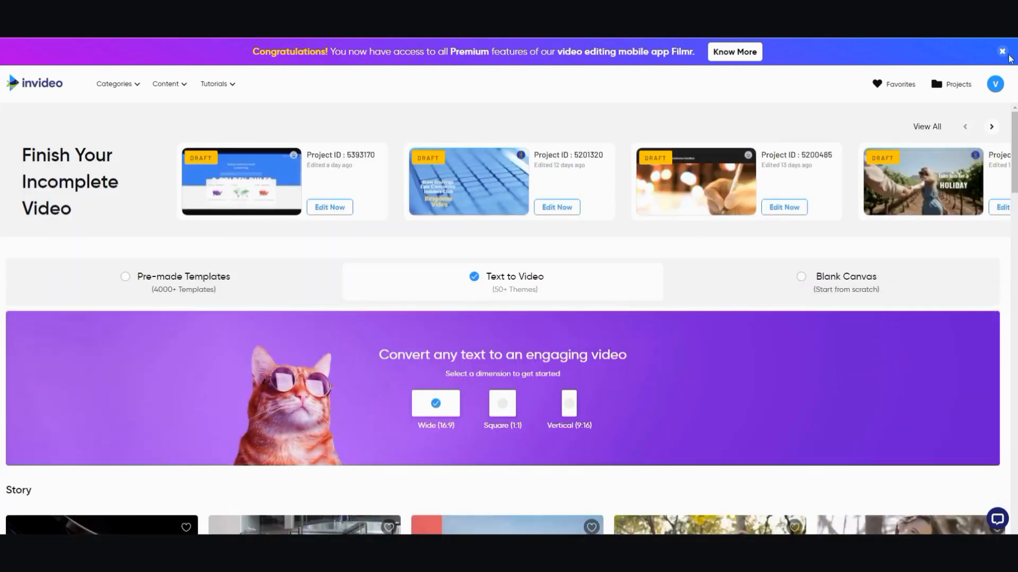
click(1002, 51)
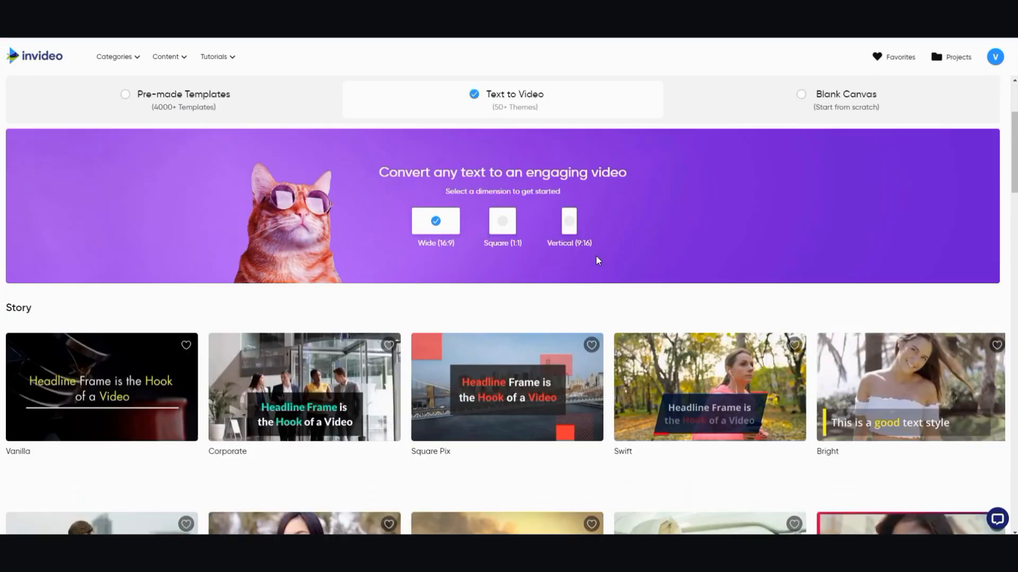
scroll(down, 3)
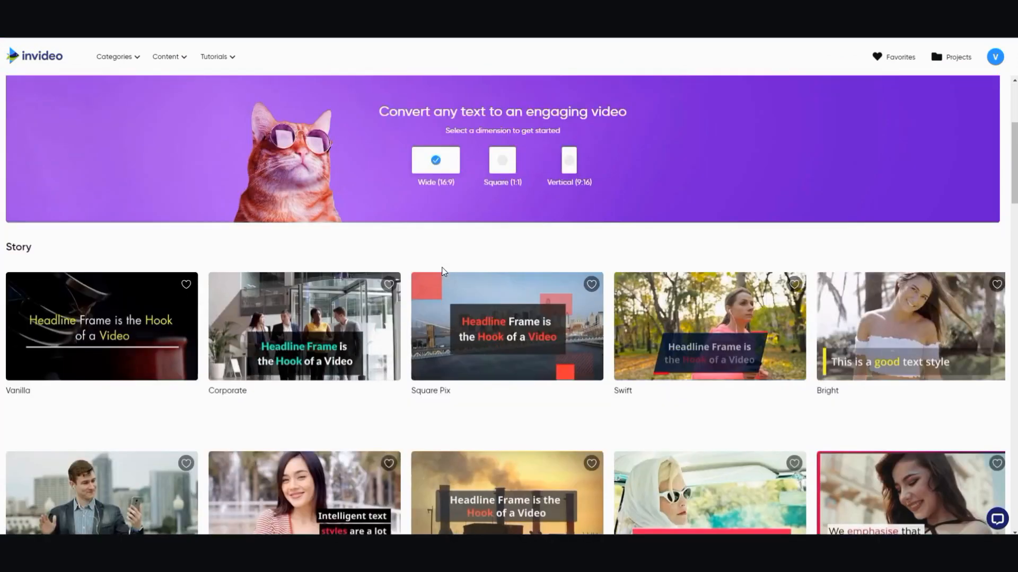
scroll(down, 3)
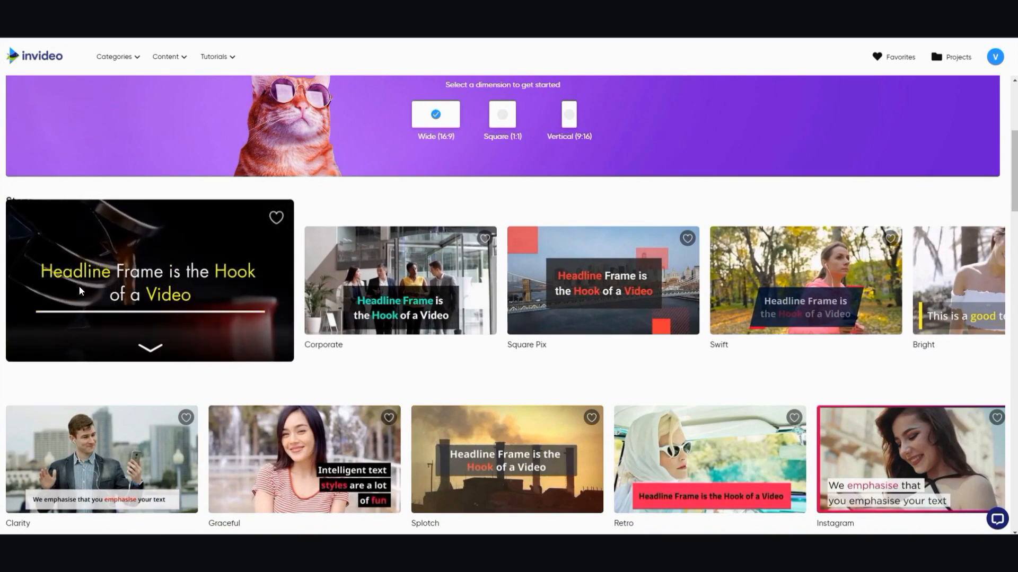
scroll(down, 3)
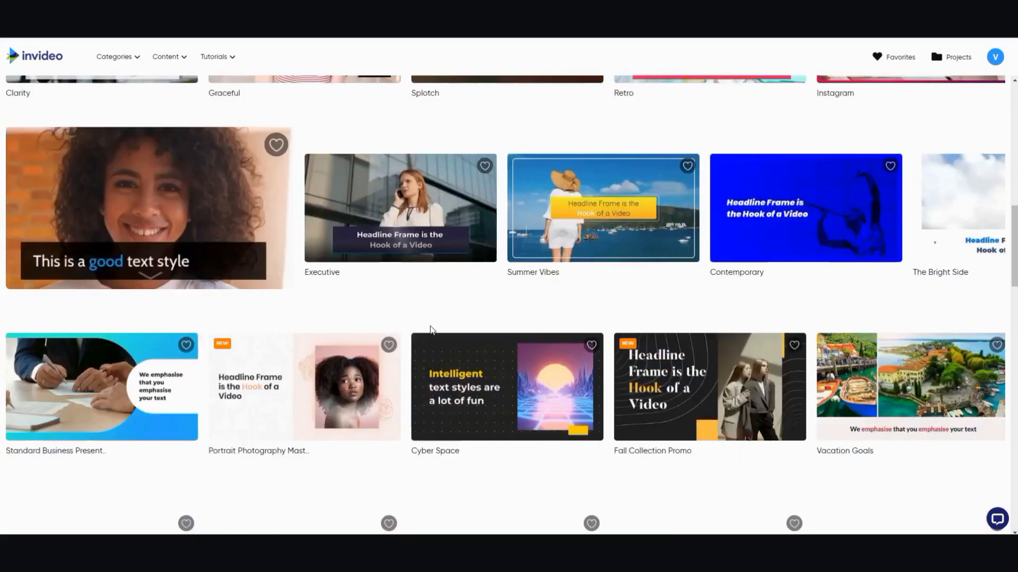
scroll(down, 3)
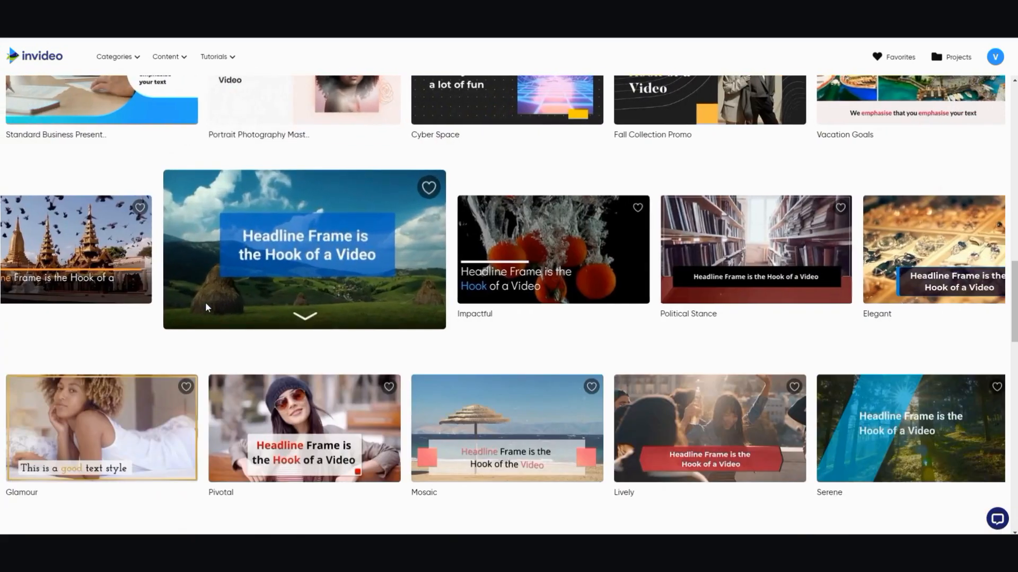
scroll(down, 3)
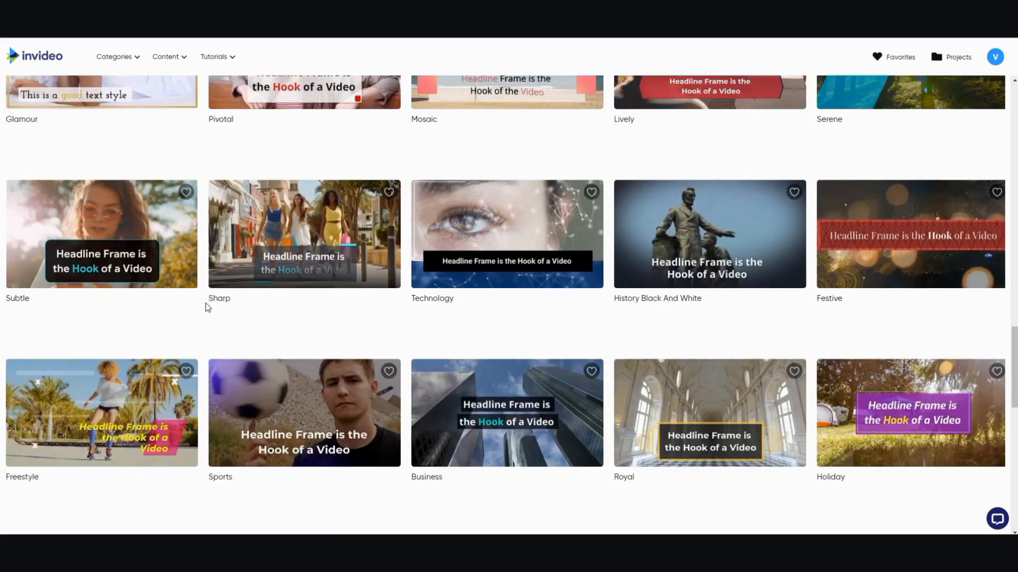
scroll(down, 3)
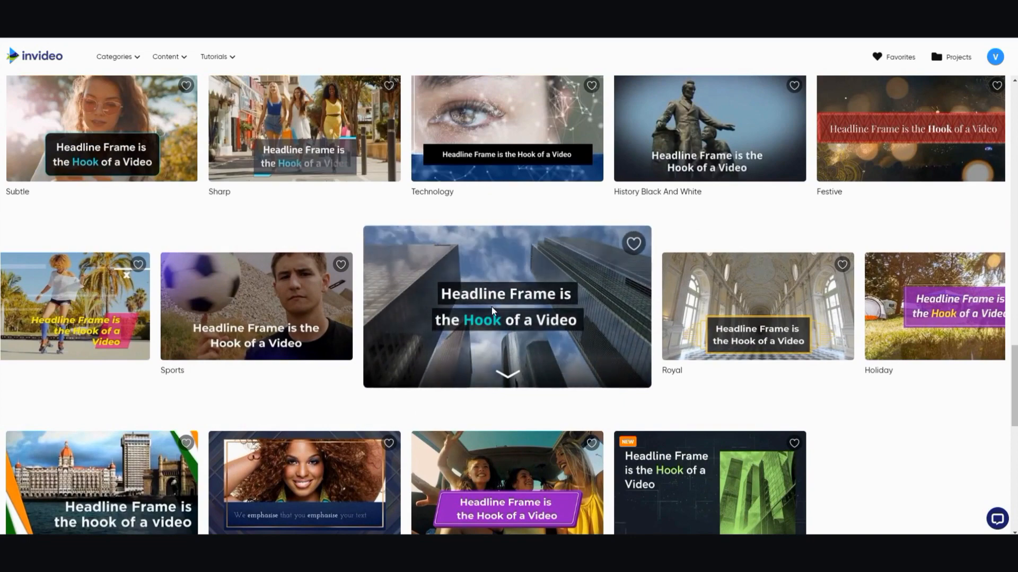
- View the Business template's details and play its preview video
click(507, 306)
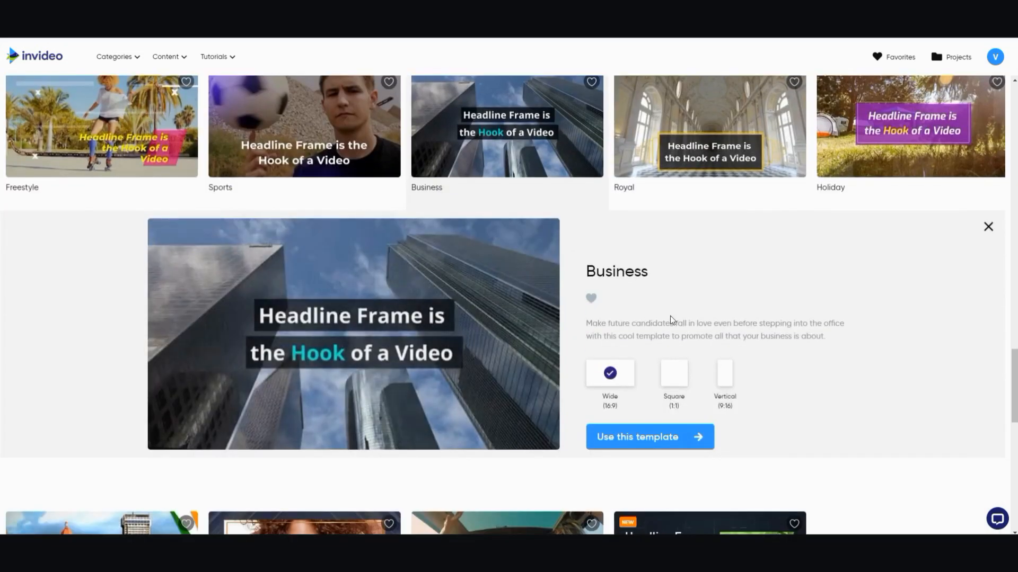
click(353, 334)
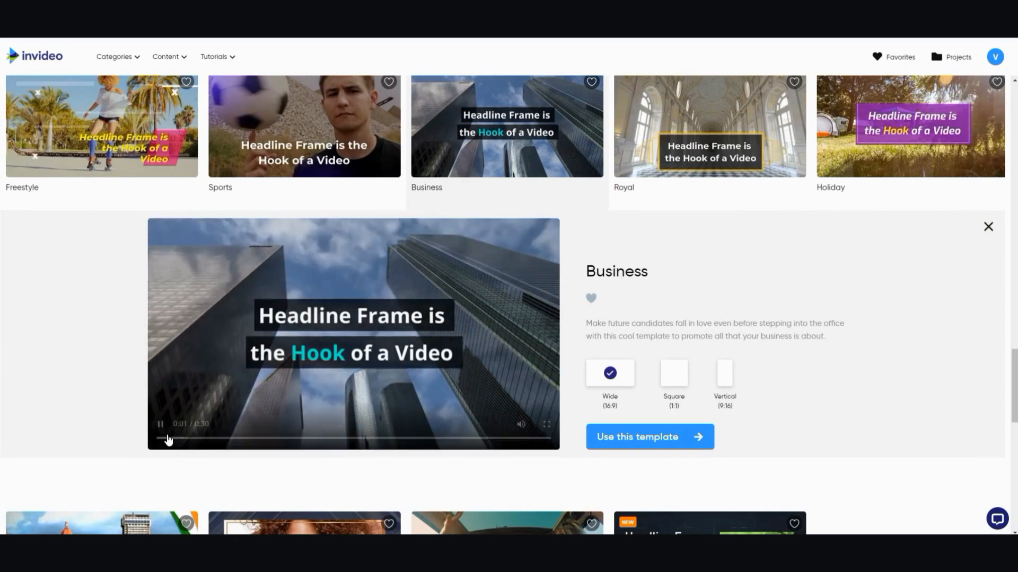
scroll(down, 3)
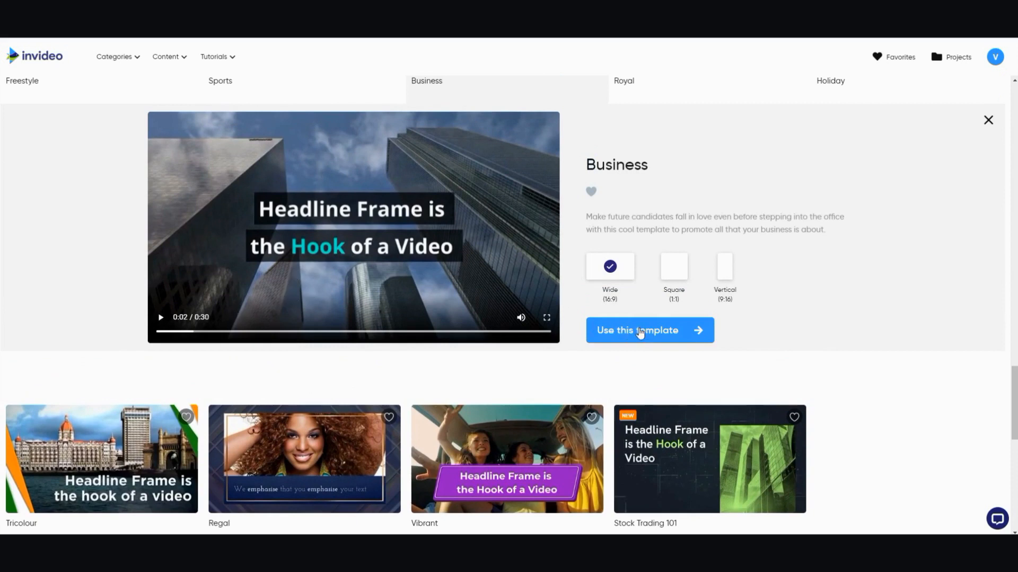
- Start from the Business template with headline 'How to Stay Motivated When You're Tired and Stressed'
click(649, 331)
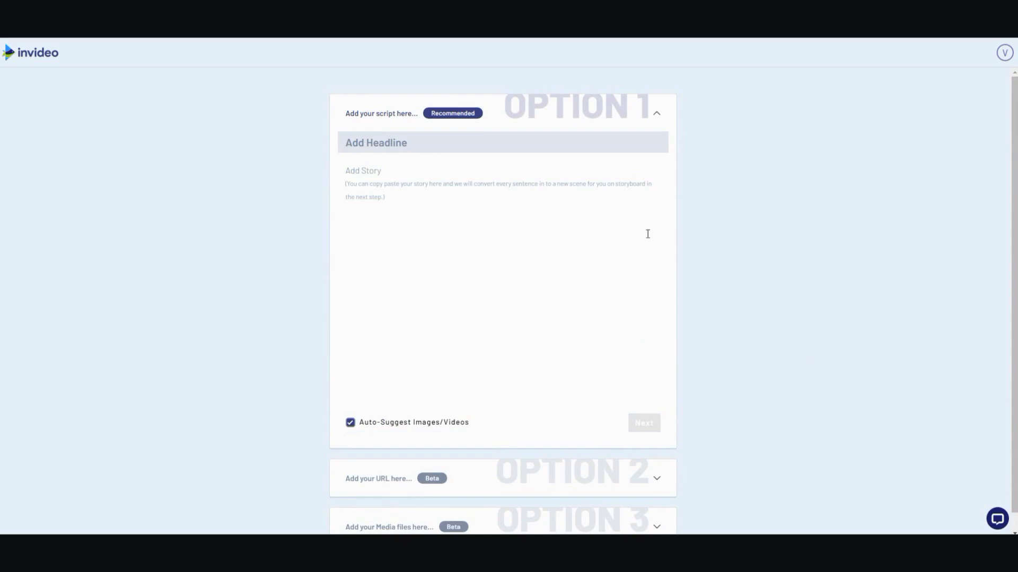
mouse_move(634, 265)
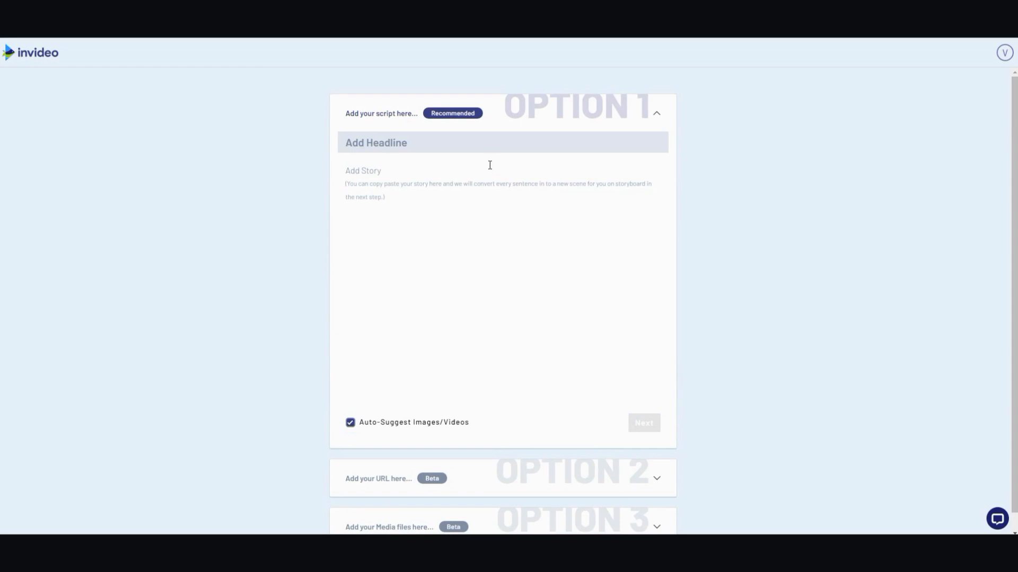
click(376, 143)
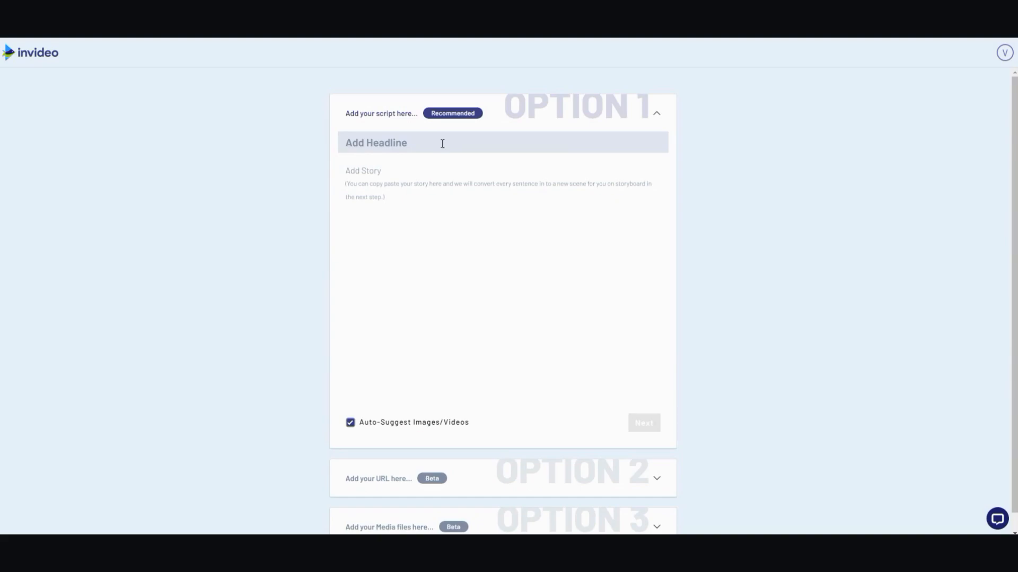
text(How to stay motivated when things are tough)
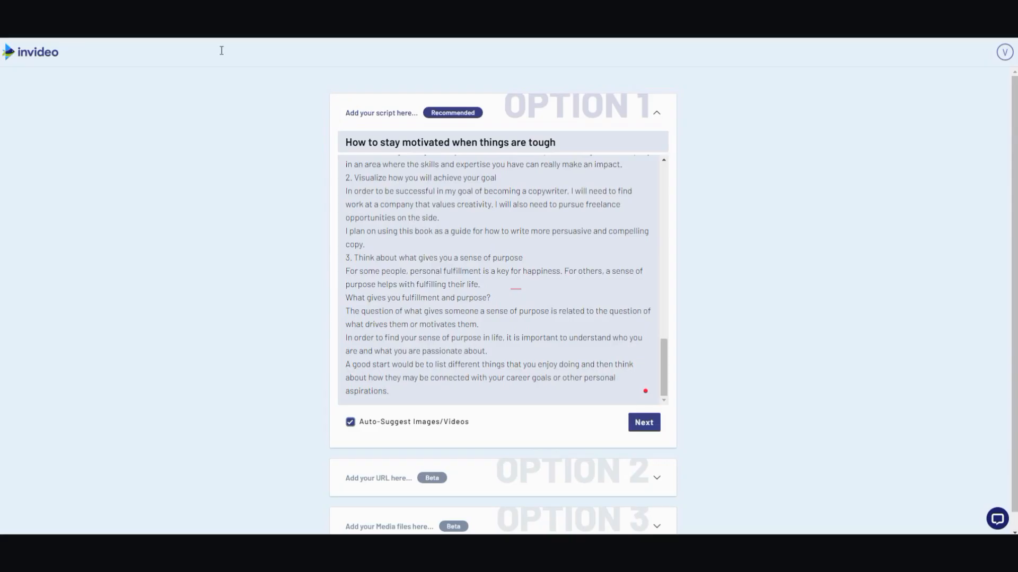
text(How to Stay Motivated When You're Tired and Stressed)
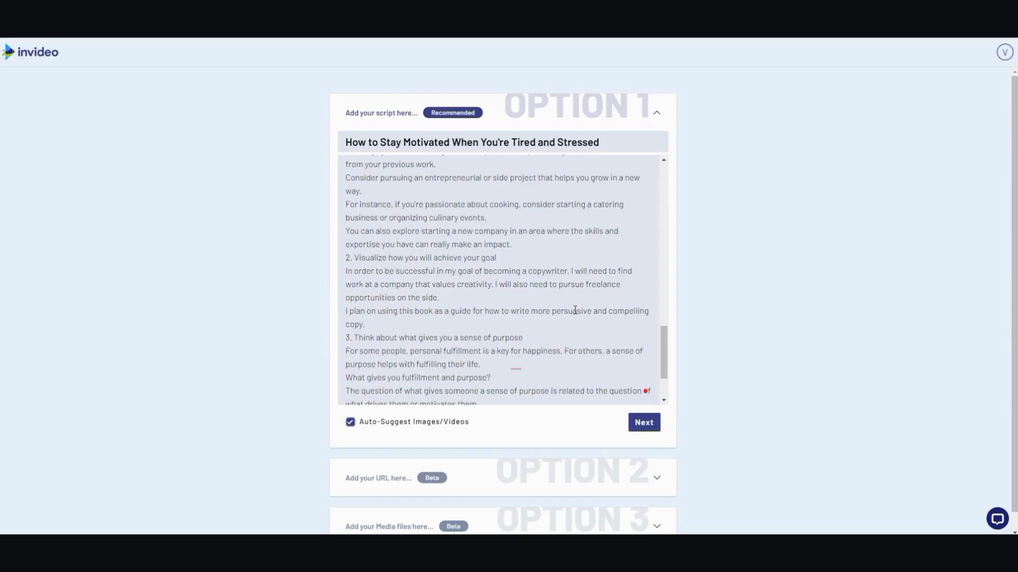
mouse_move(662, 351)
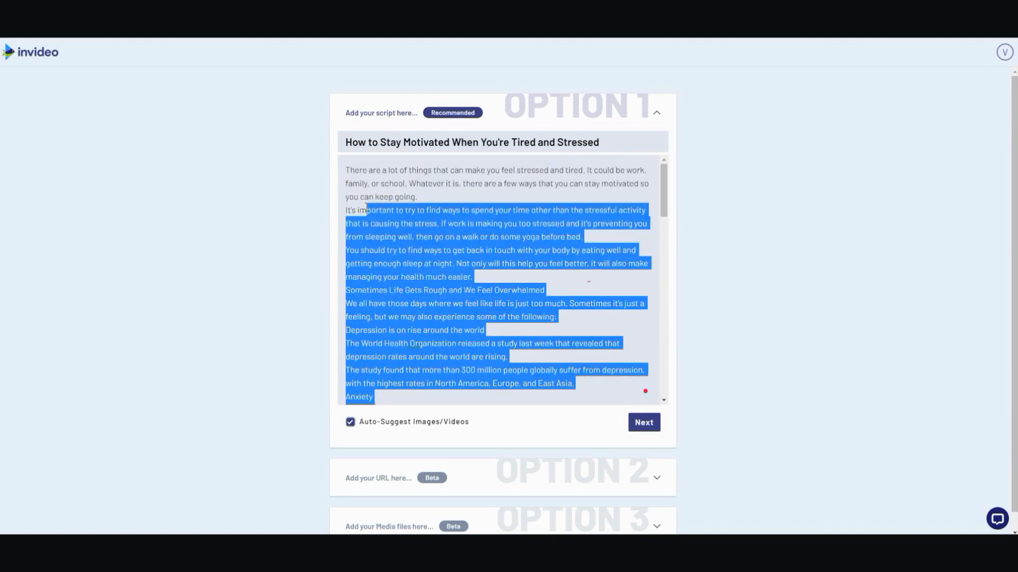
- Remove the pasted story text and collapse the script's Option 1 section
key(Delete)
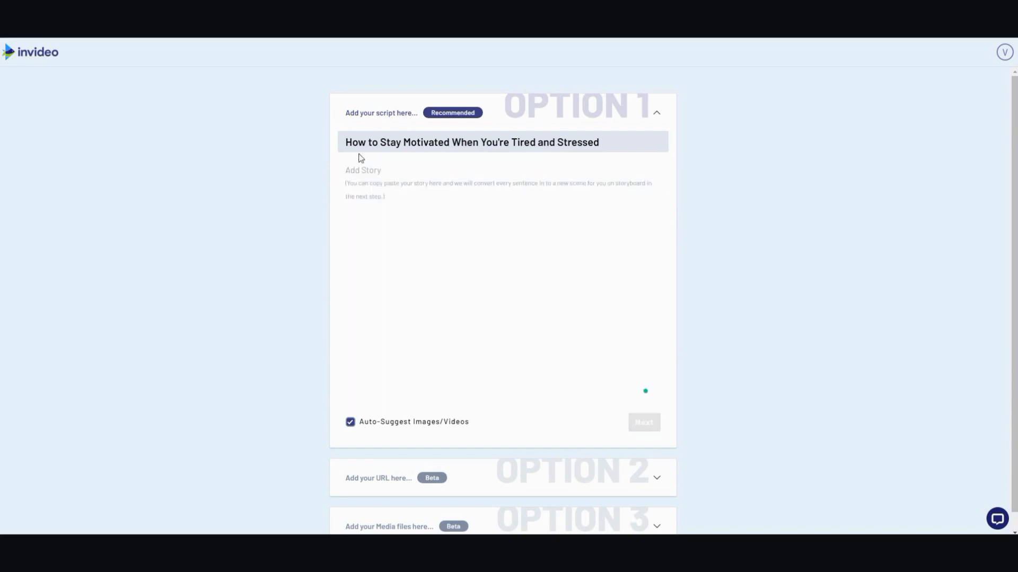
click(655, 113)
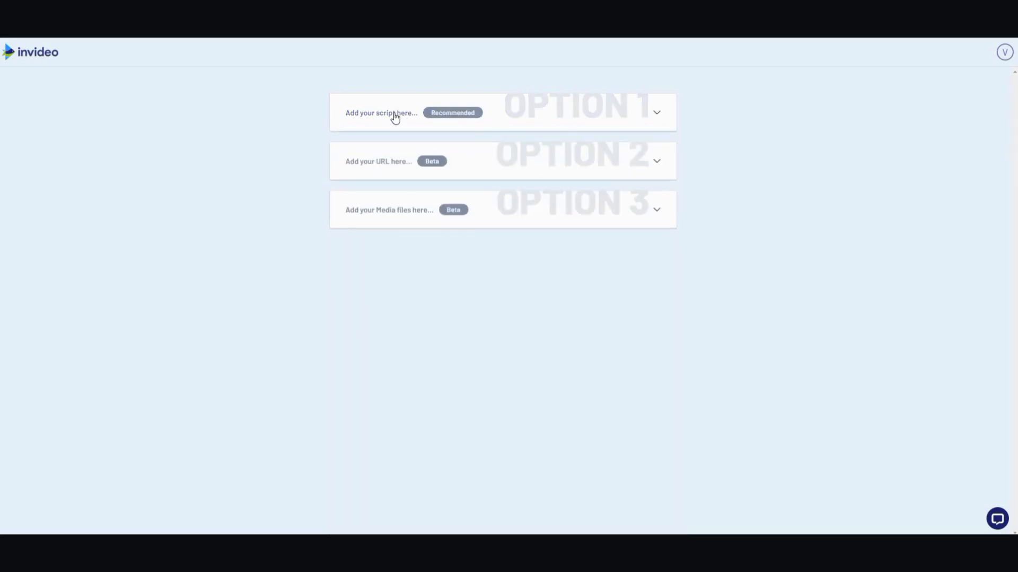
- Restore the article in Add Story and insert blank lines between its paragraphs
click(381, 113)
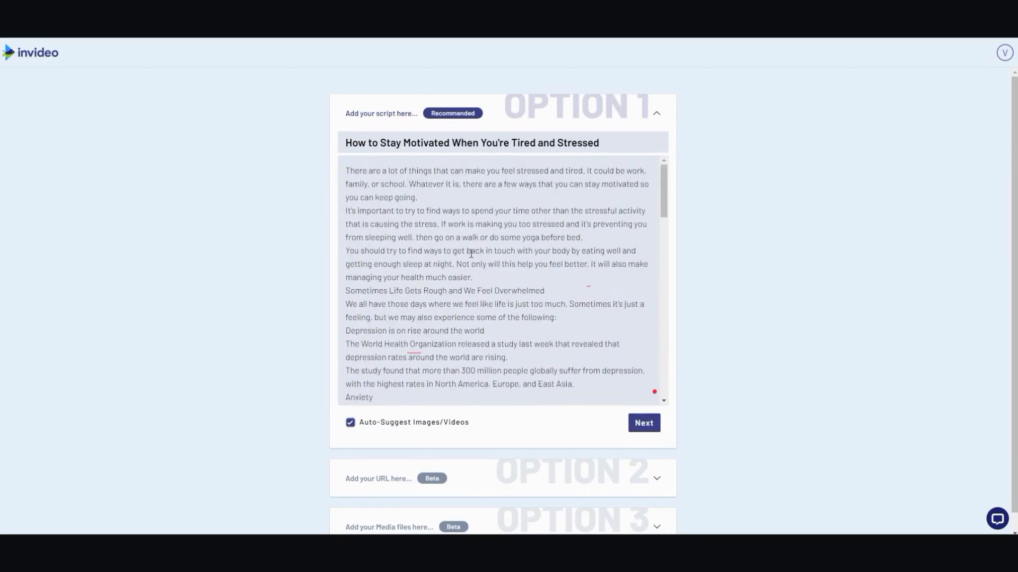
key(enter)
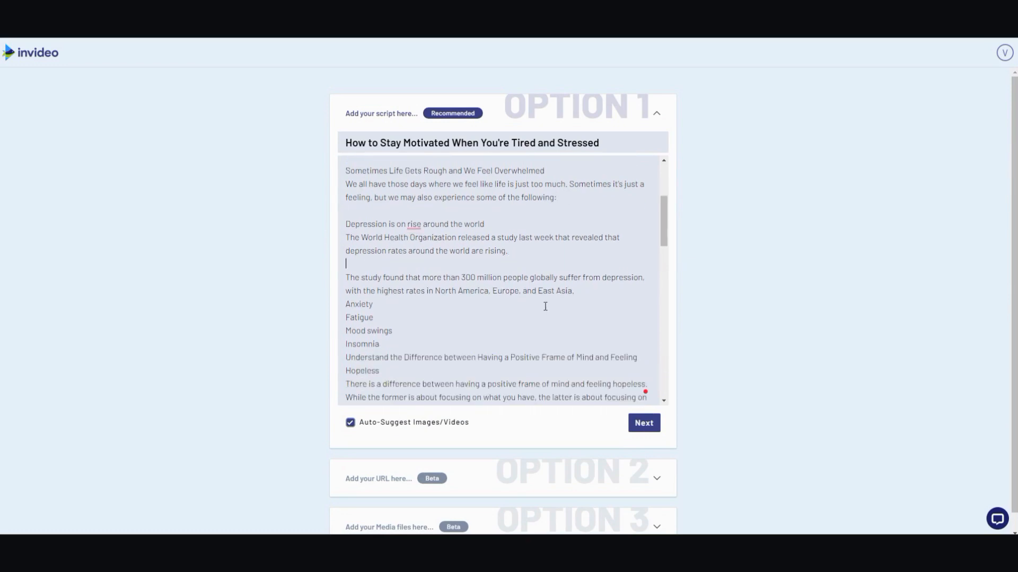
scroll(down, 3)
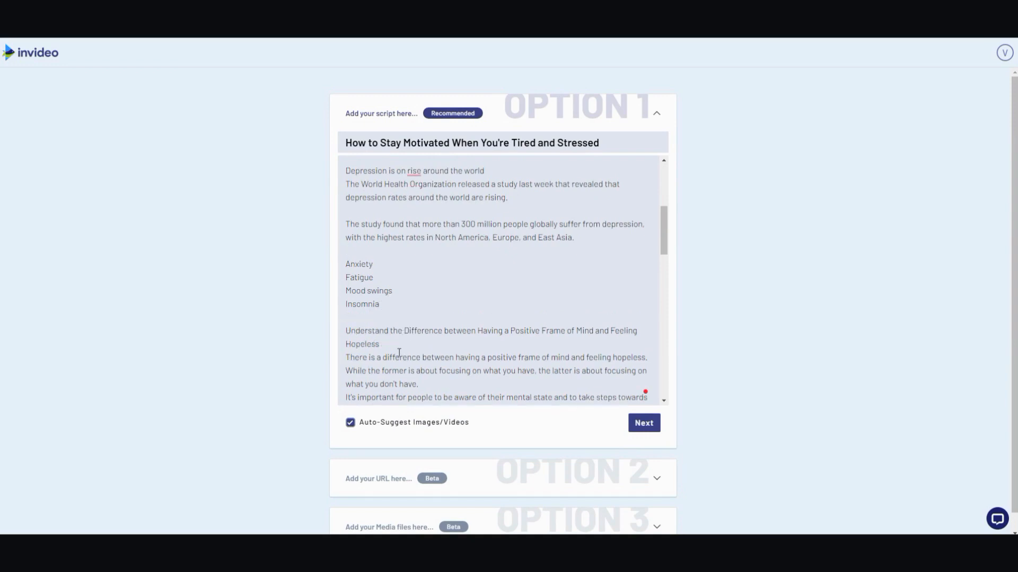
scroll(down, 3)
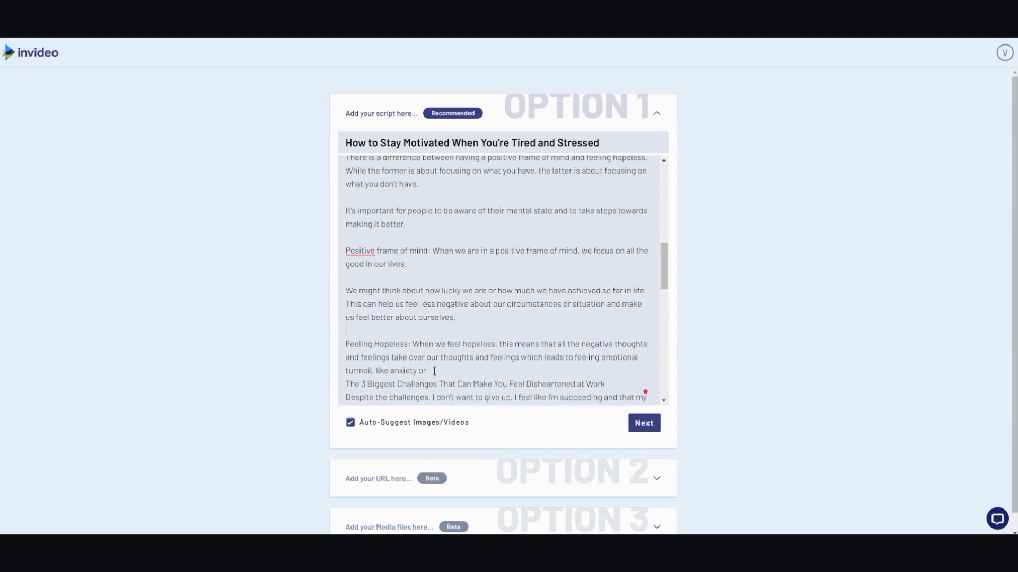
scroll(down, 3)
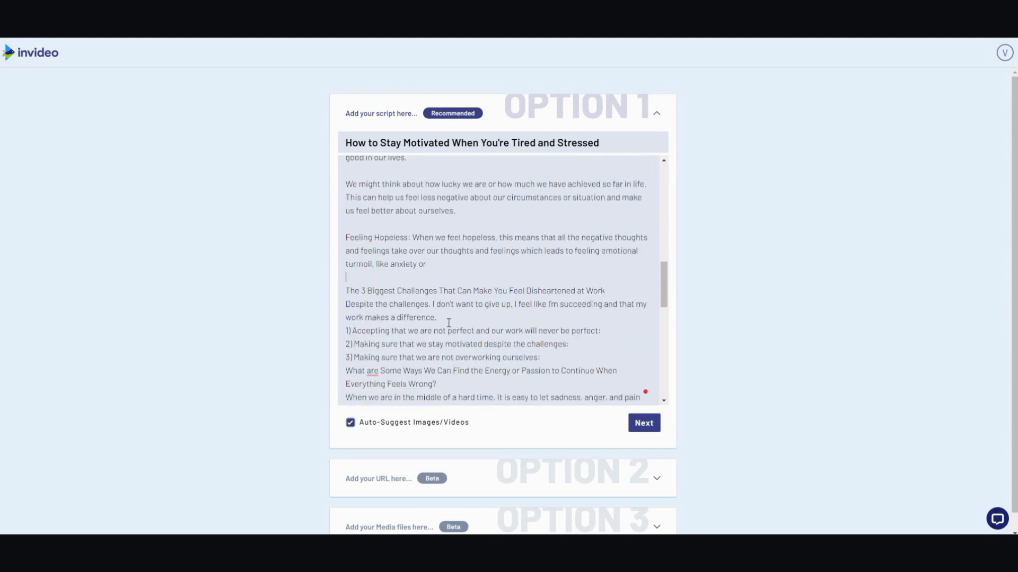
scroll(down, 3)
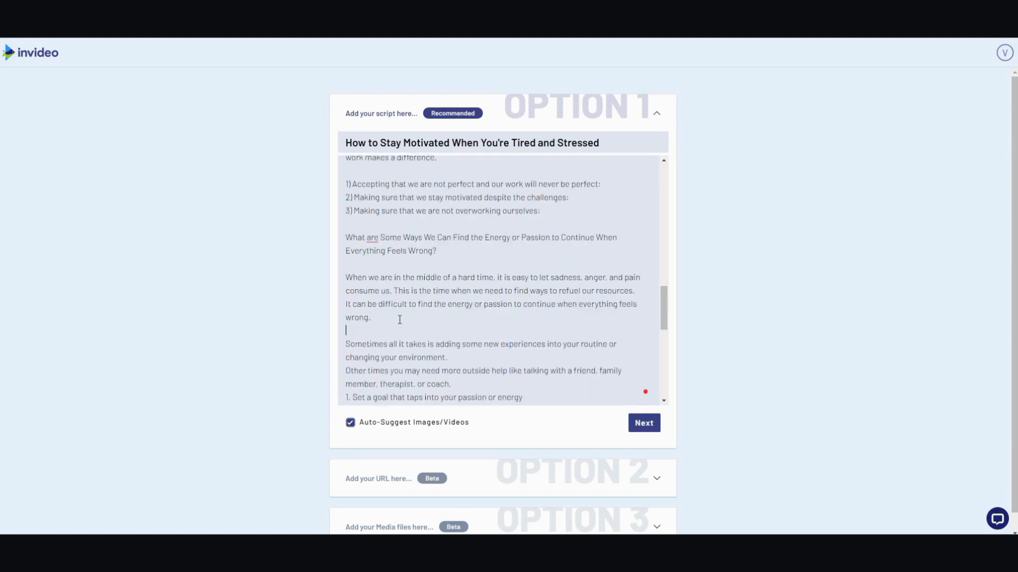
scroll(down, 3)
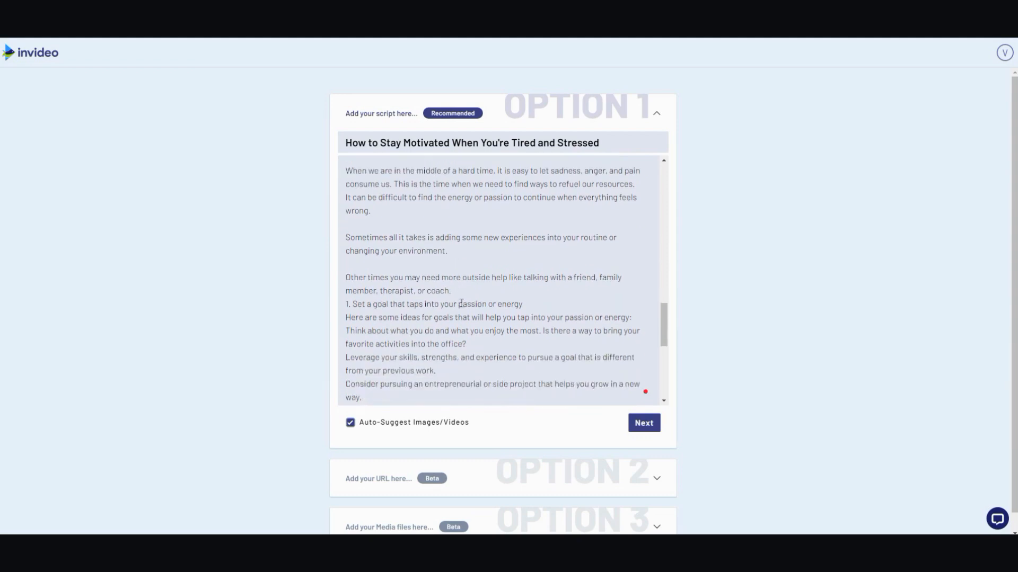
scroll(down, 3)
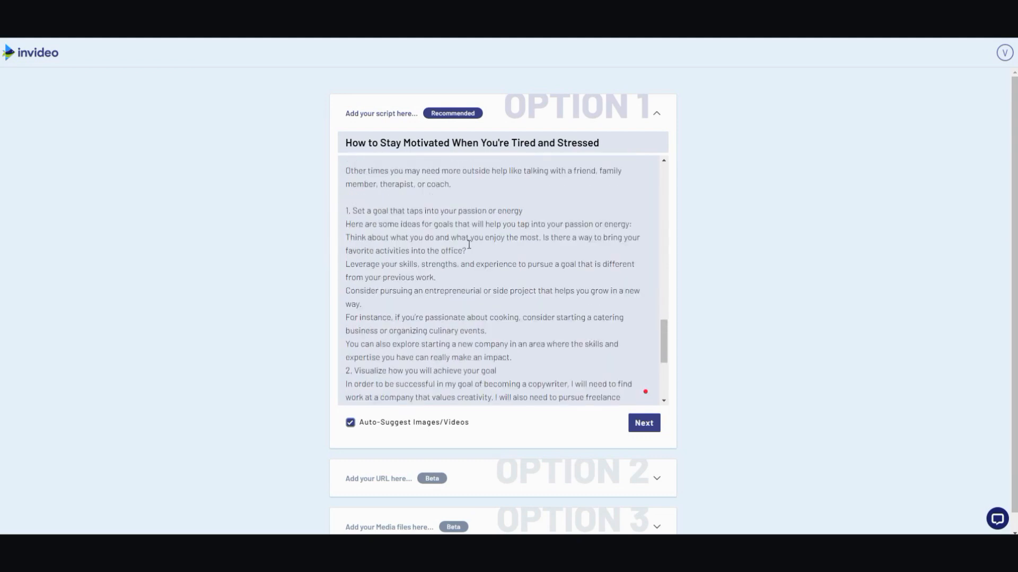
mouse_move(470, 267)
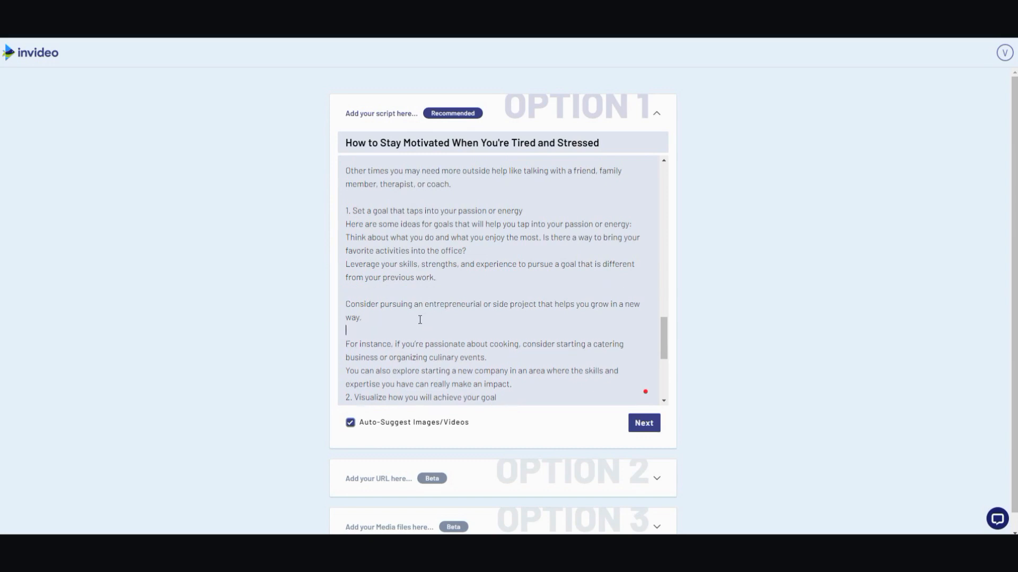
scroll(down, 3)
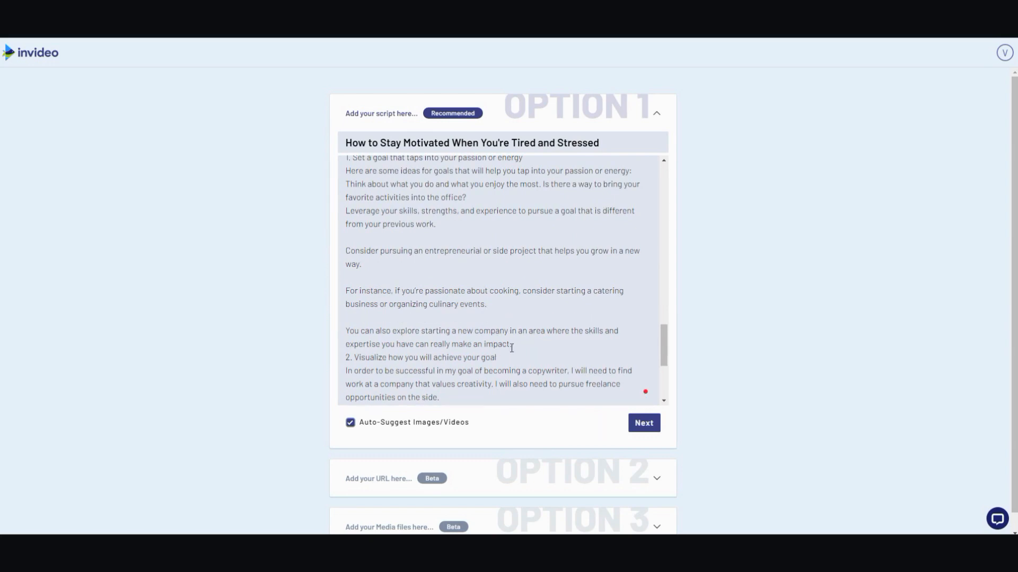
scroll(down, 3)
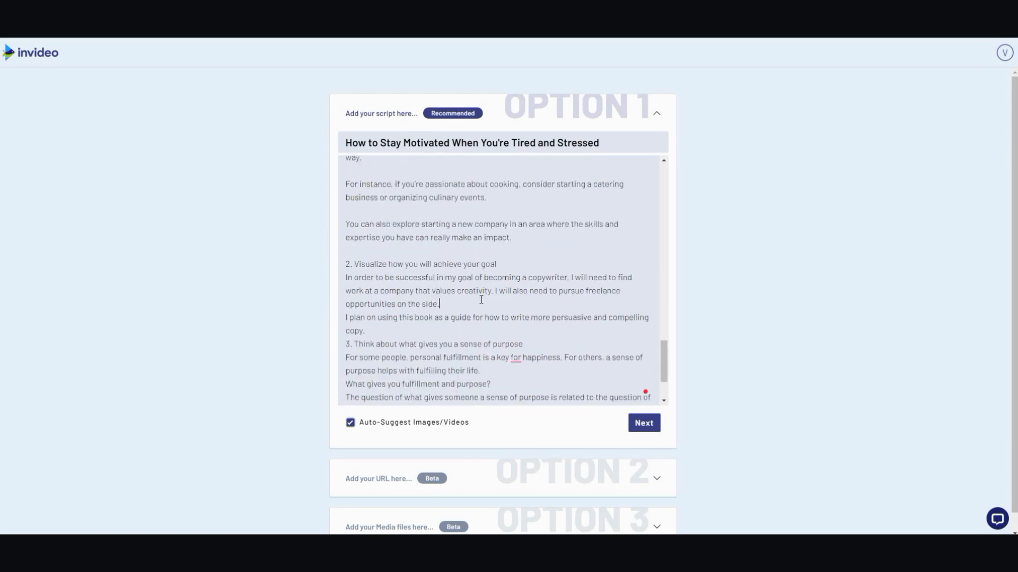
scroll(down, 3)
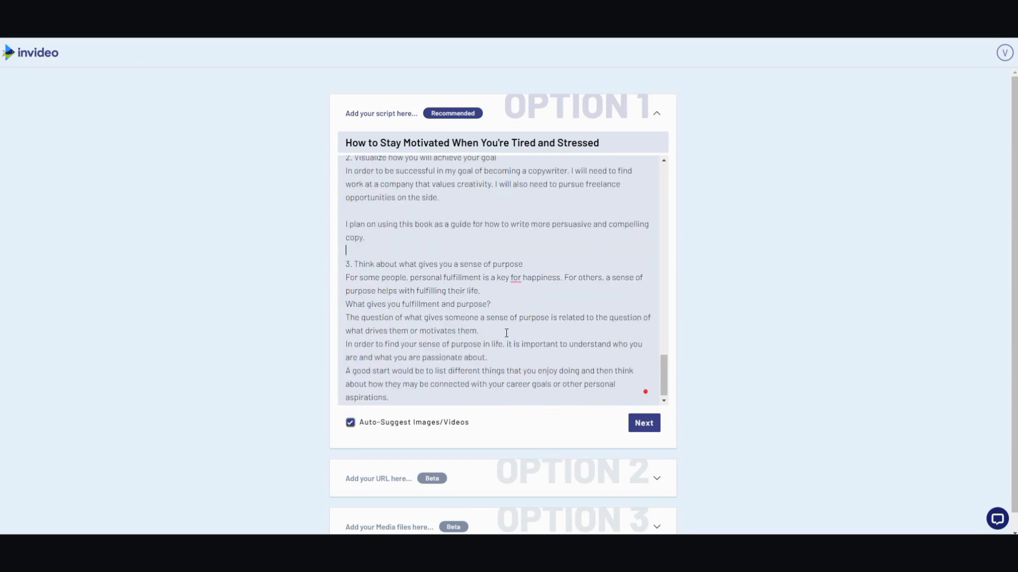
scroll(down, 3)
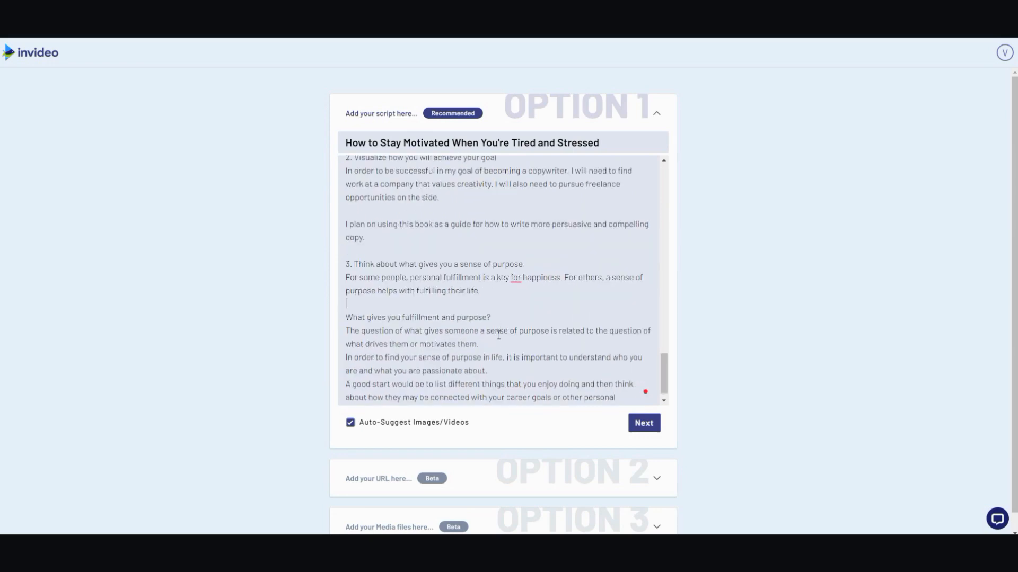
scroll(down, 3)
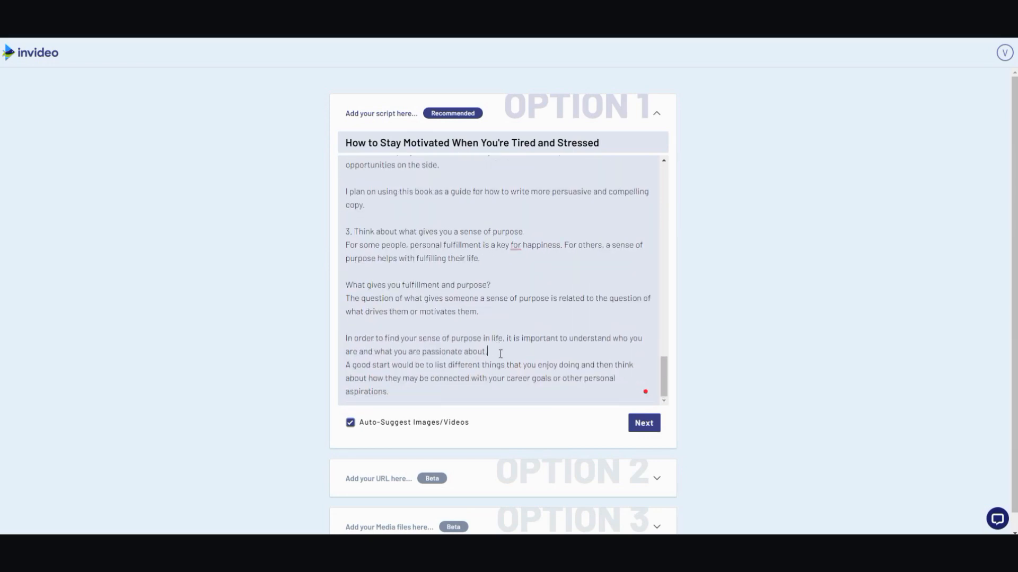
click(642, 423)
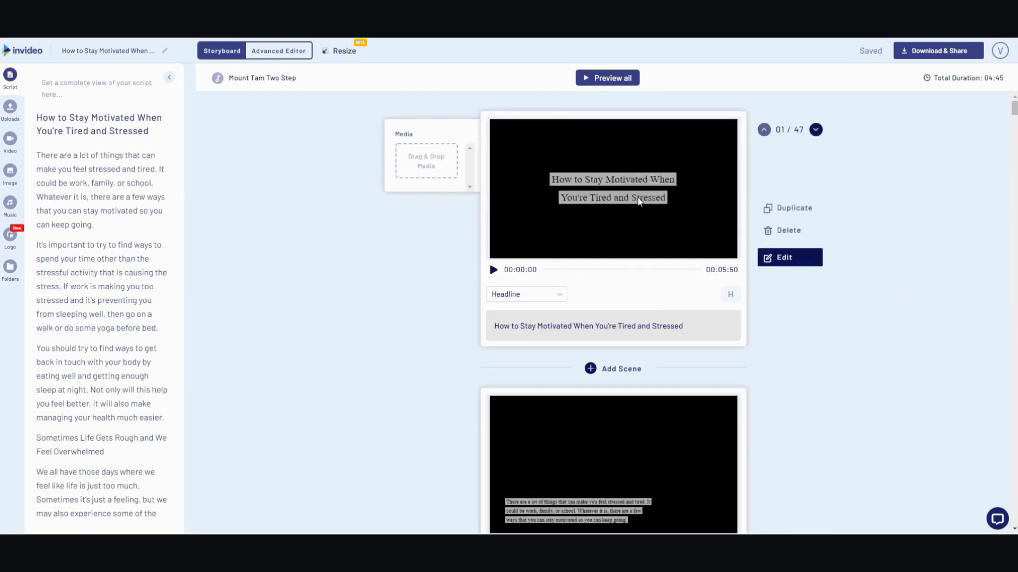
scroll(down, 3)
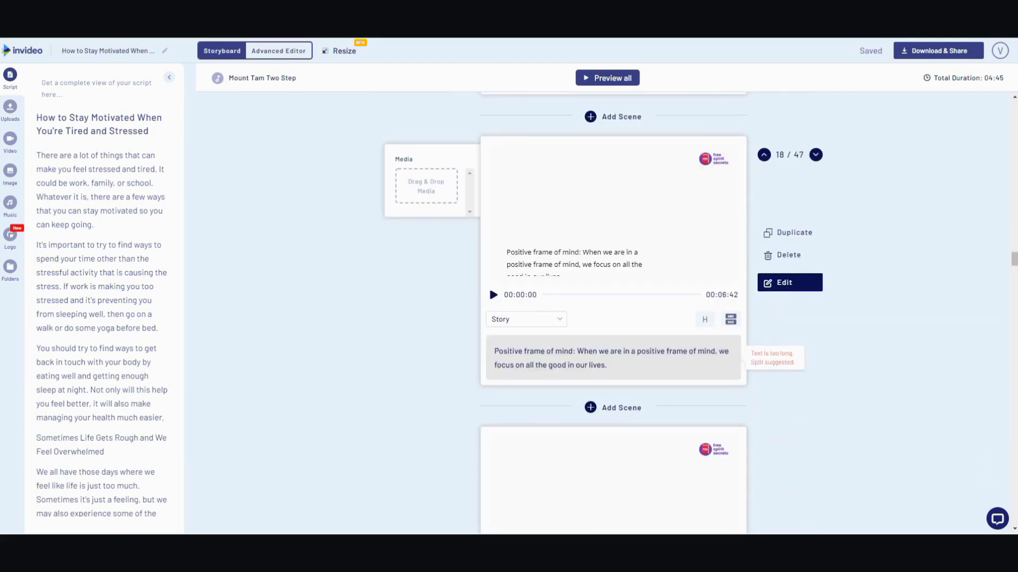
scroll(down, 3)
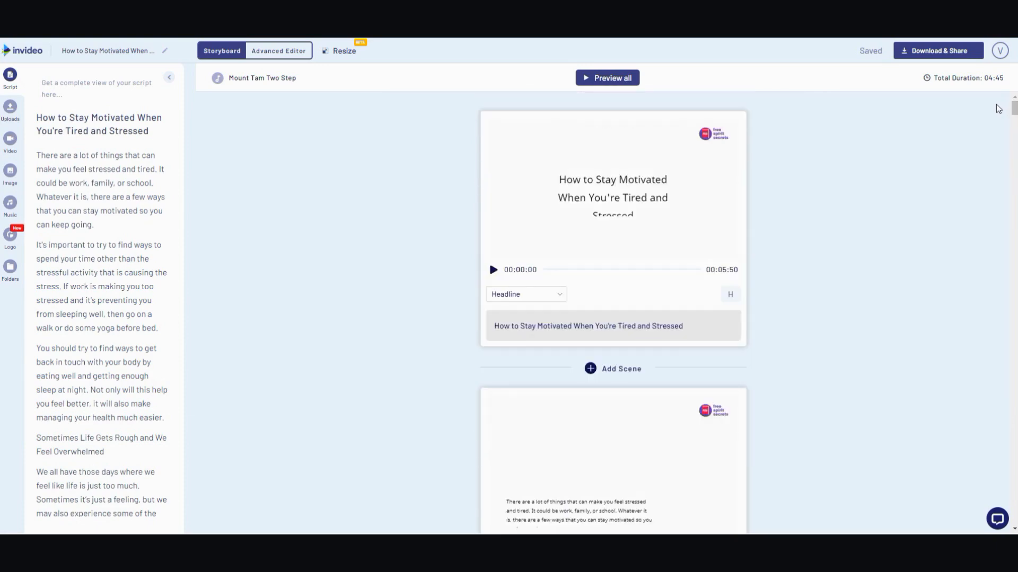
scroll(down, 3)
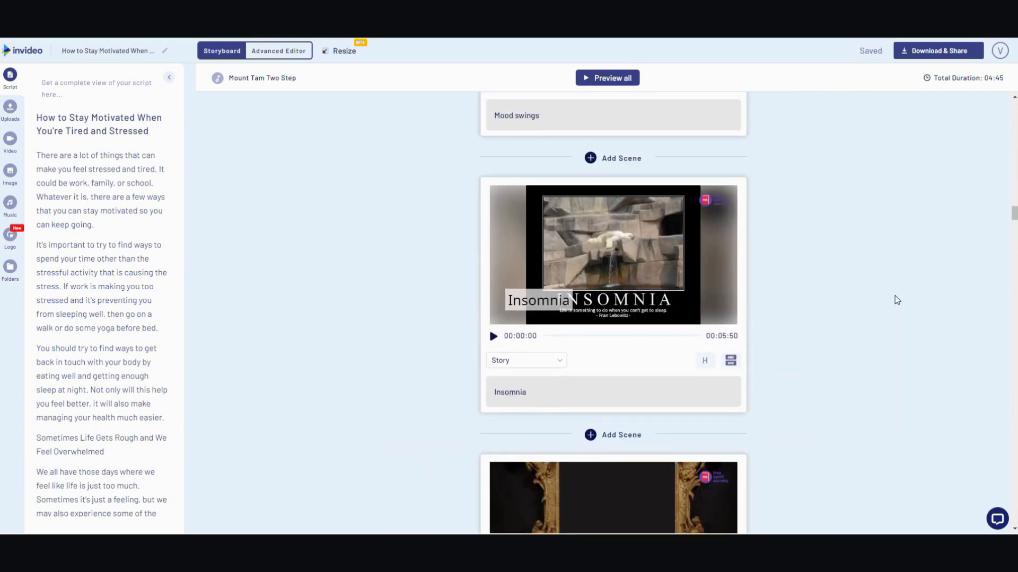
click(611, 255)
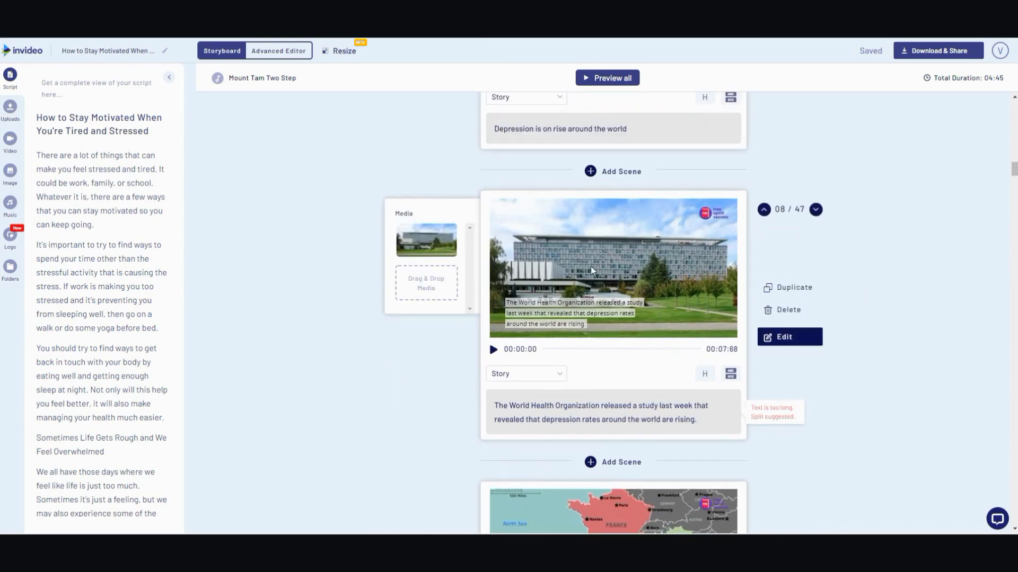
scroll(down, 3)
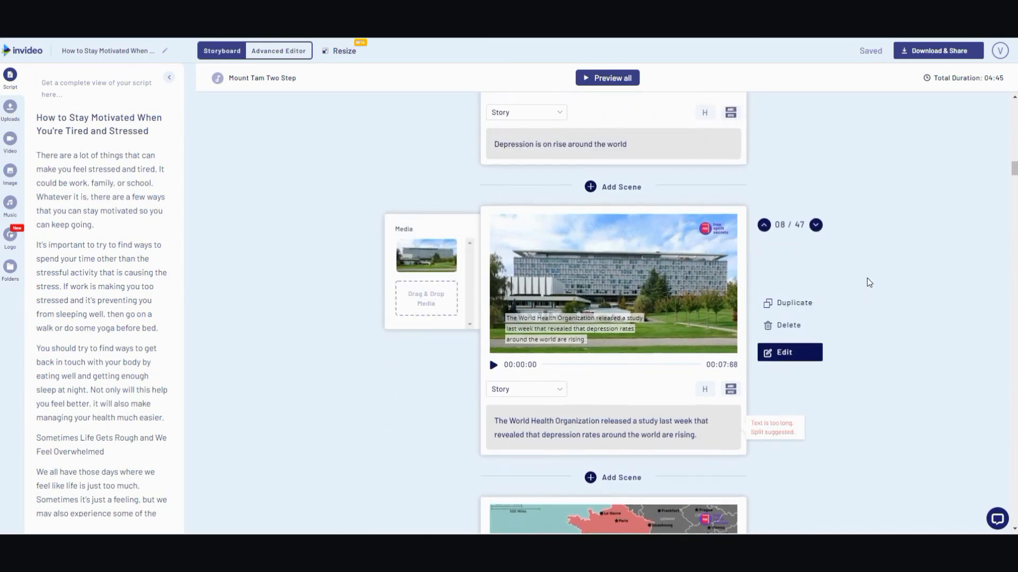
scroll(down, 3)
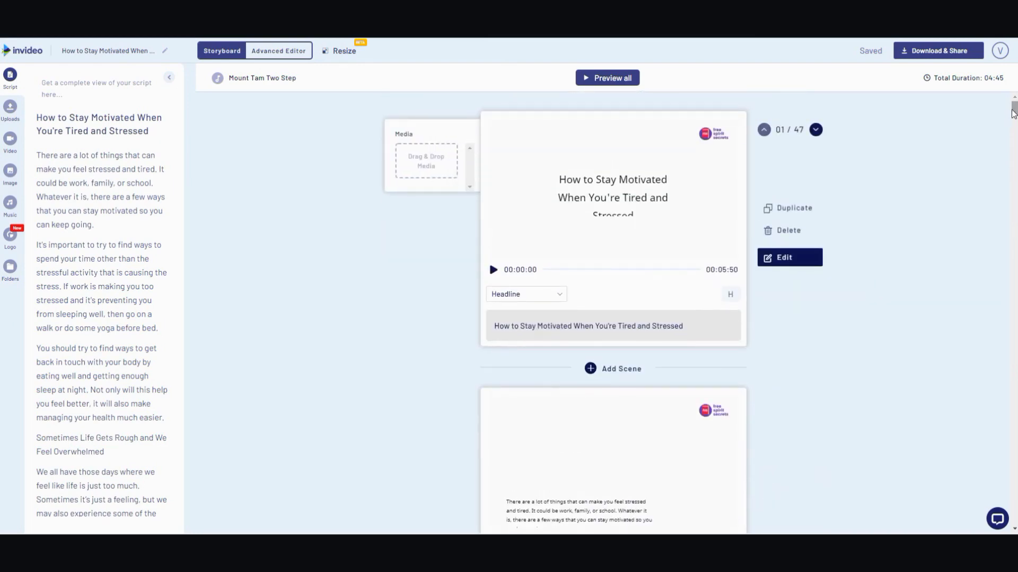
scroll(down, 3)
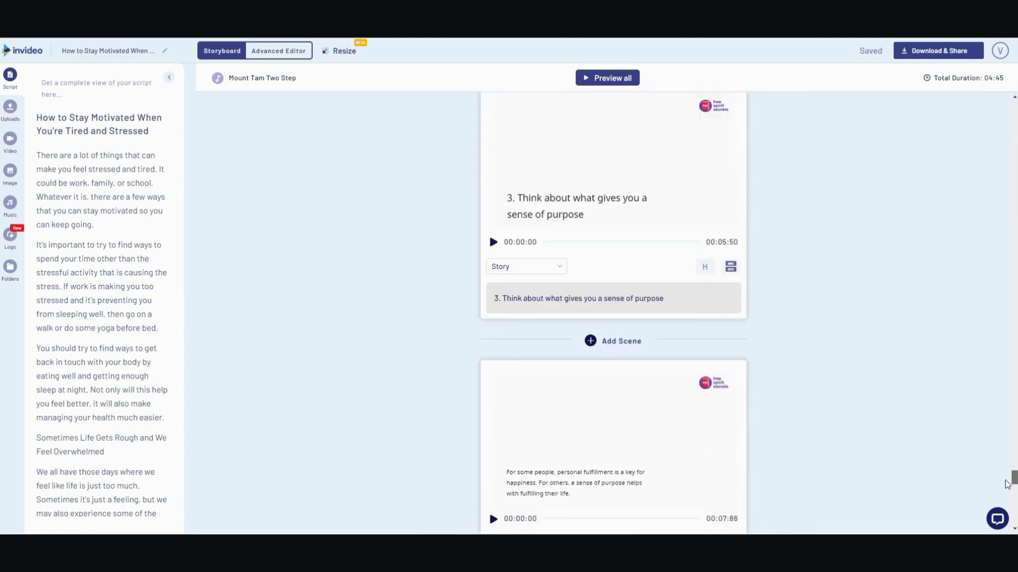
scroll(down, 3)
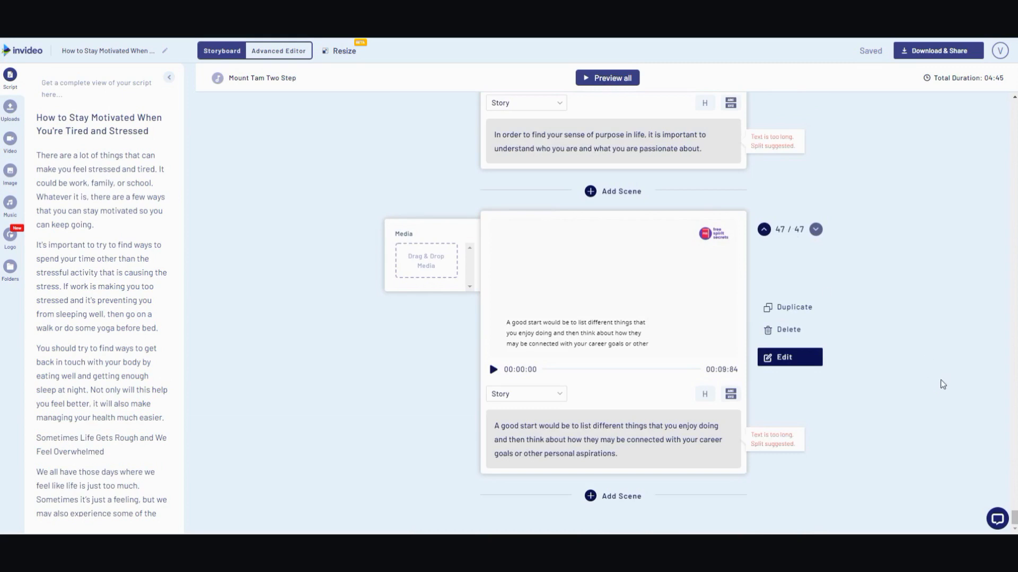
mouse_move(730, 381)
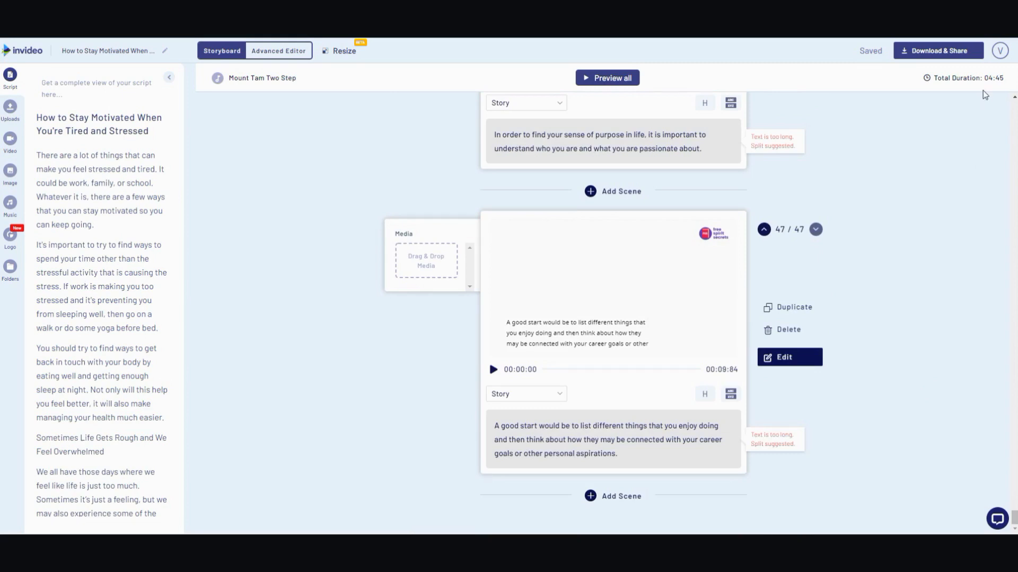
mouse_move(995, 88)
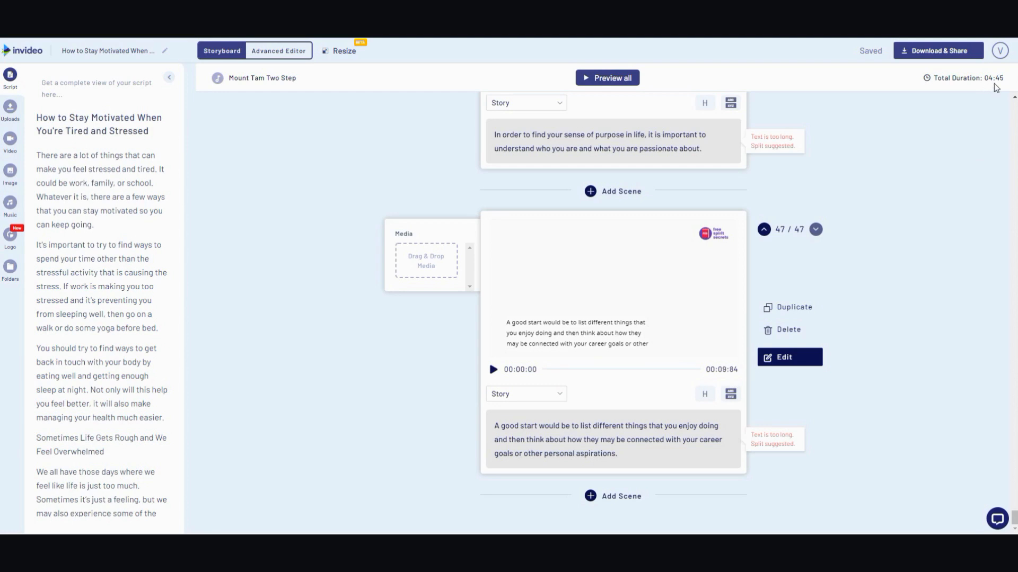
mouse_move(512, 351)
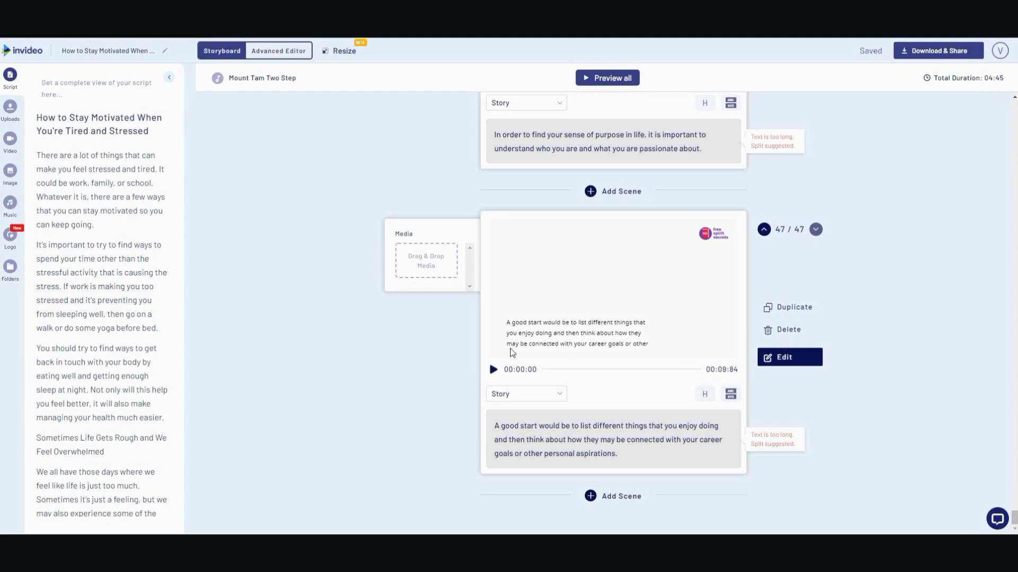
mouse_move(660, 362)
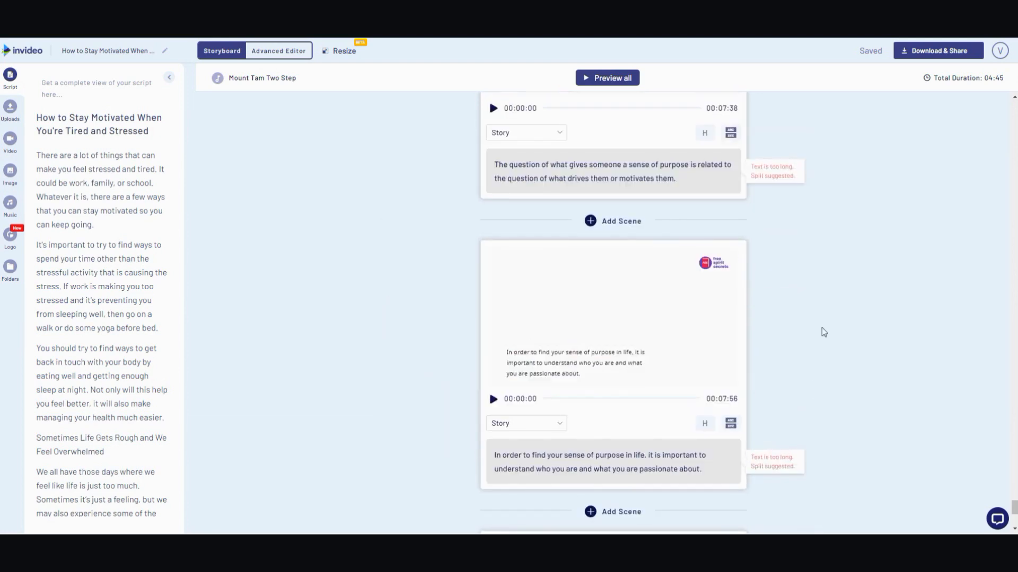
scroll(down, 3)
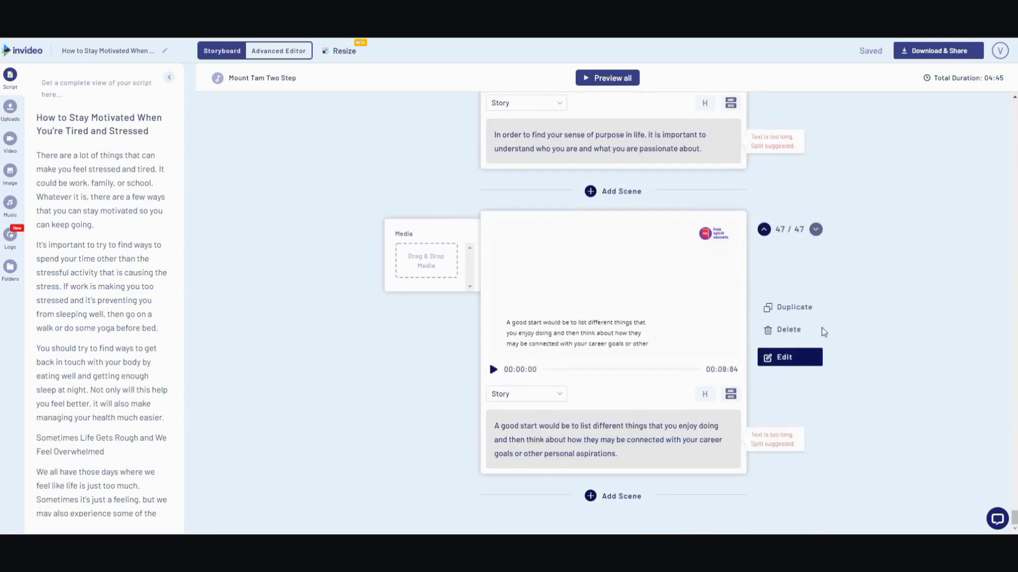
mouse_move(664, 327)
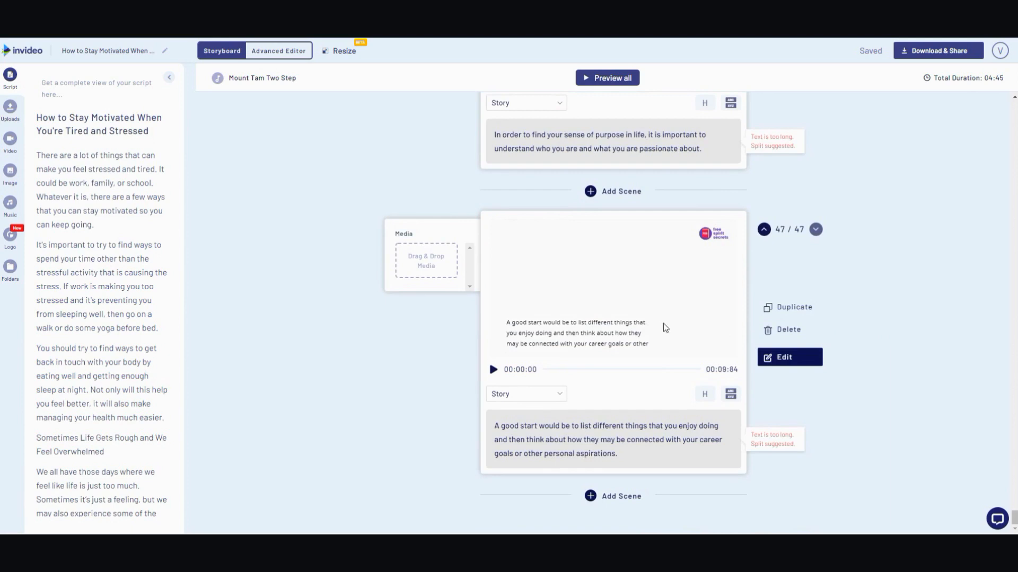
mouse_move(659, 328)
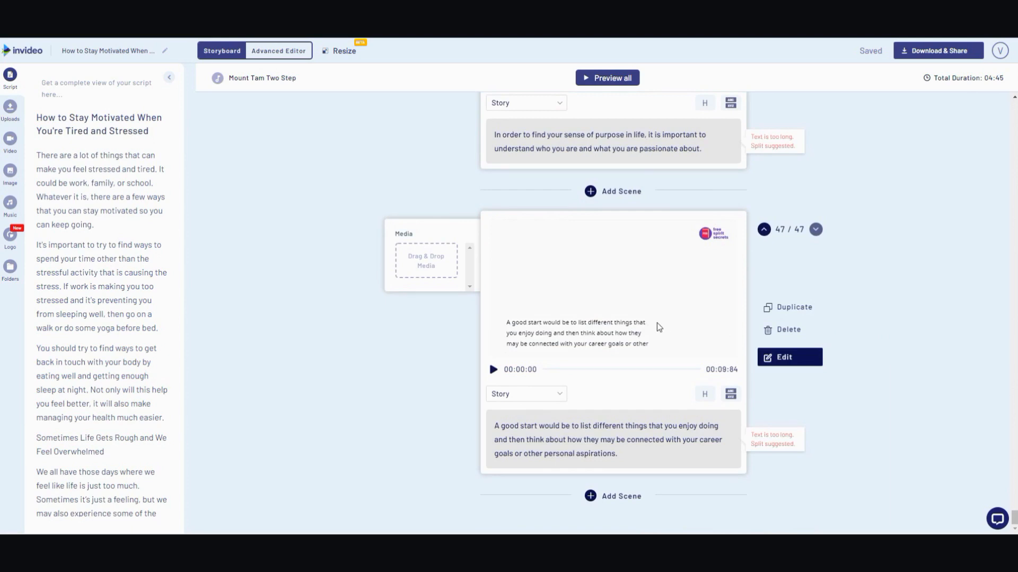
mouse_move(654, 332)
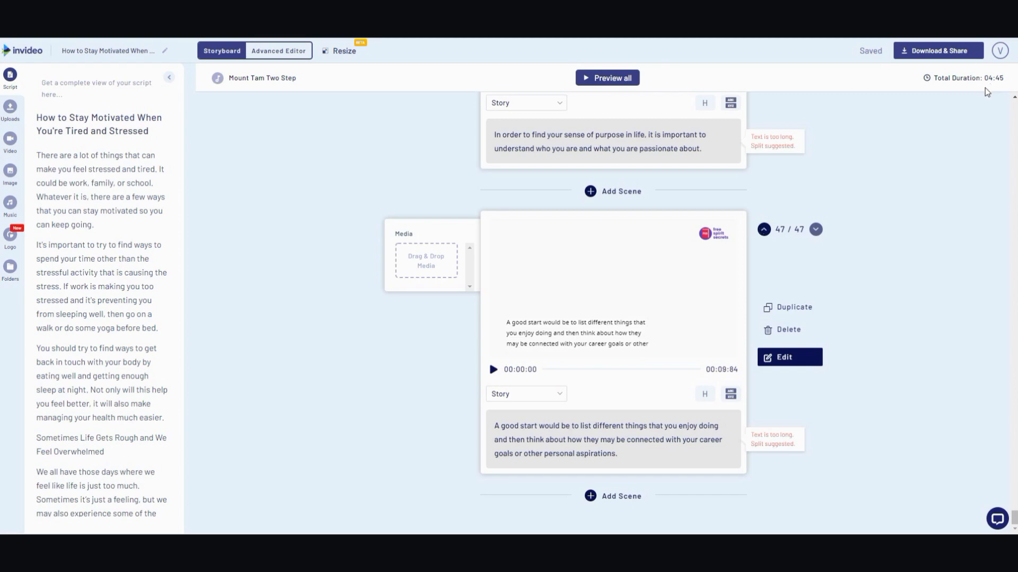
scroll(down, 3)
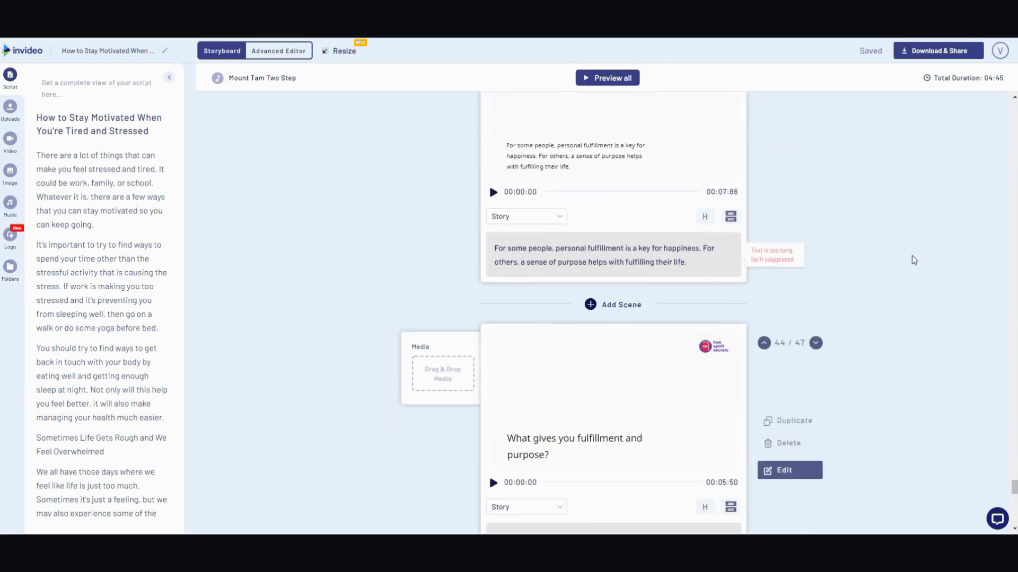
scroll(down, 3)
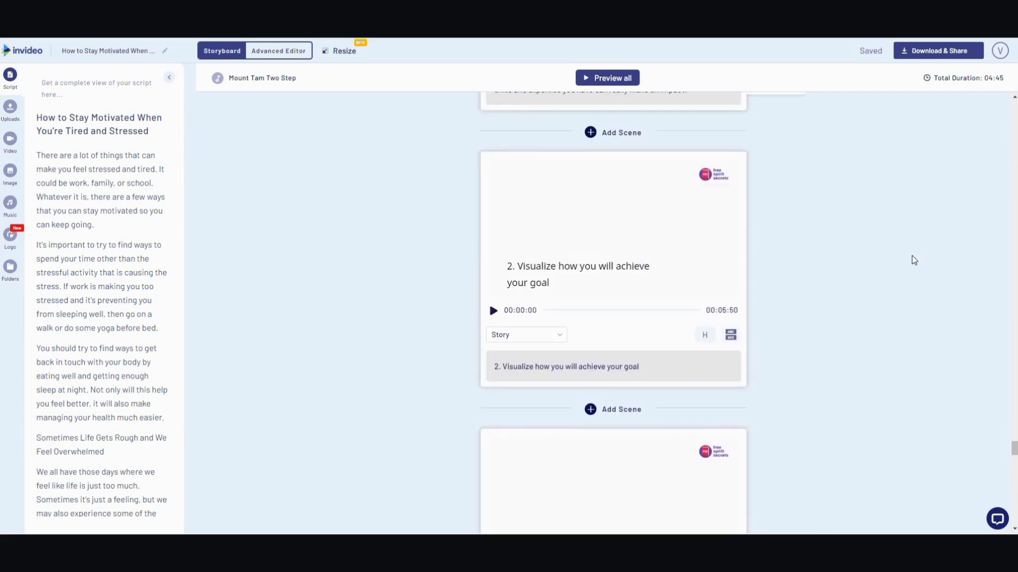
scroll(down, 3)
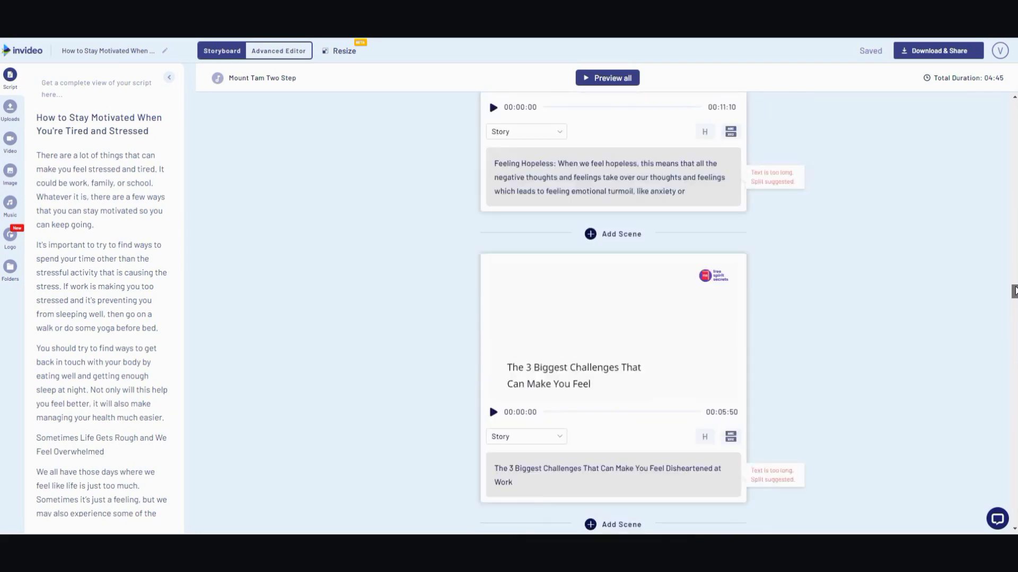
scroll(down, 3)
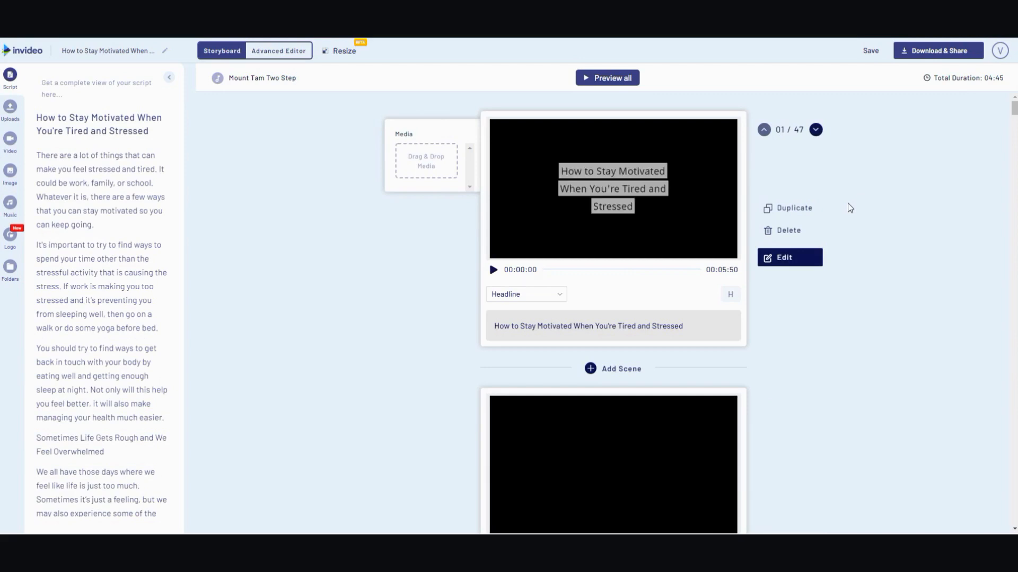
scroll(down, 3)
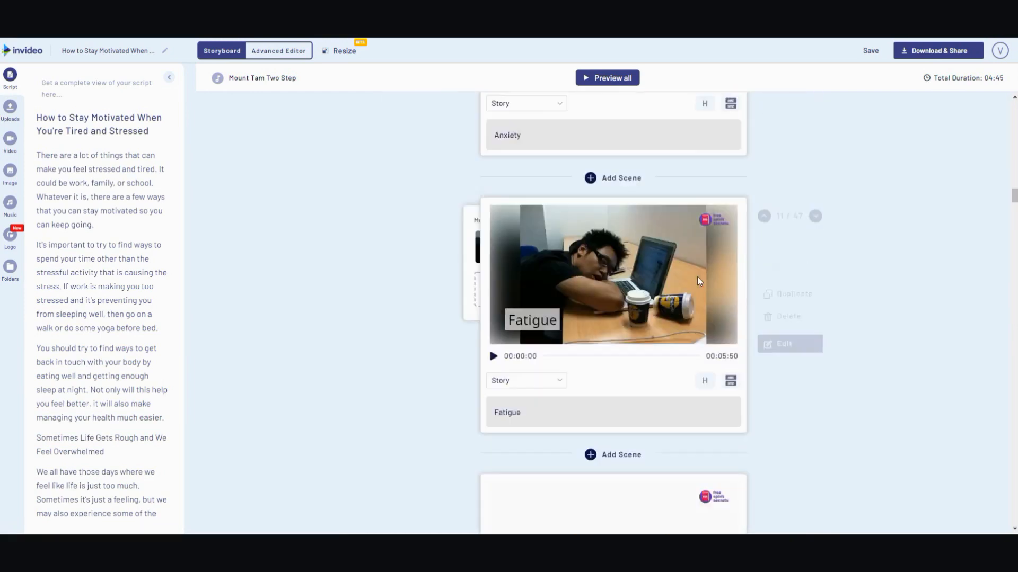
scroll(down, 3)
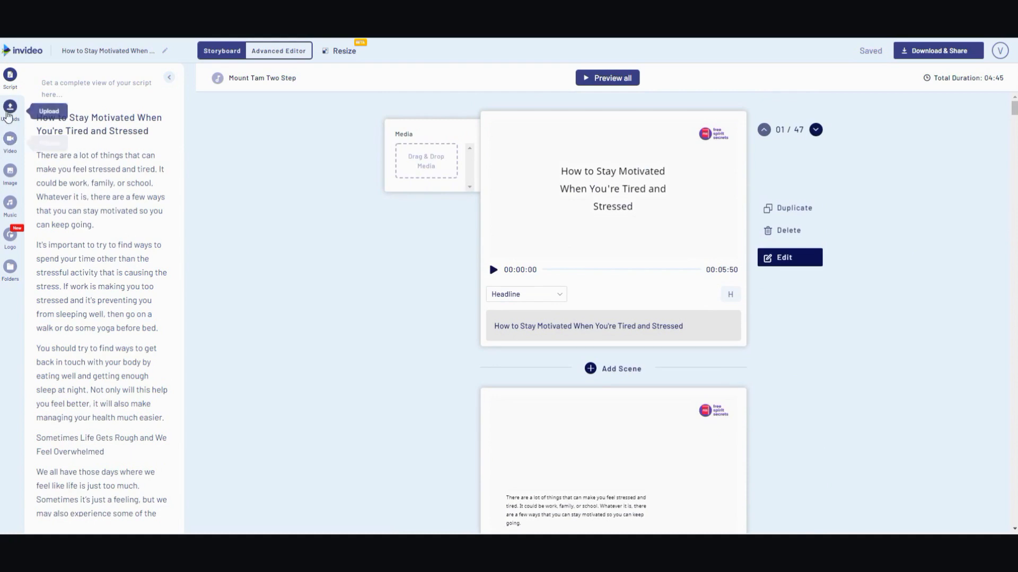
mouse_move(10, 174)
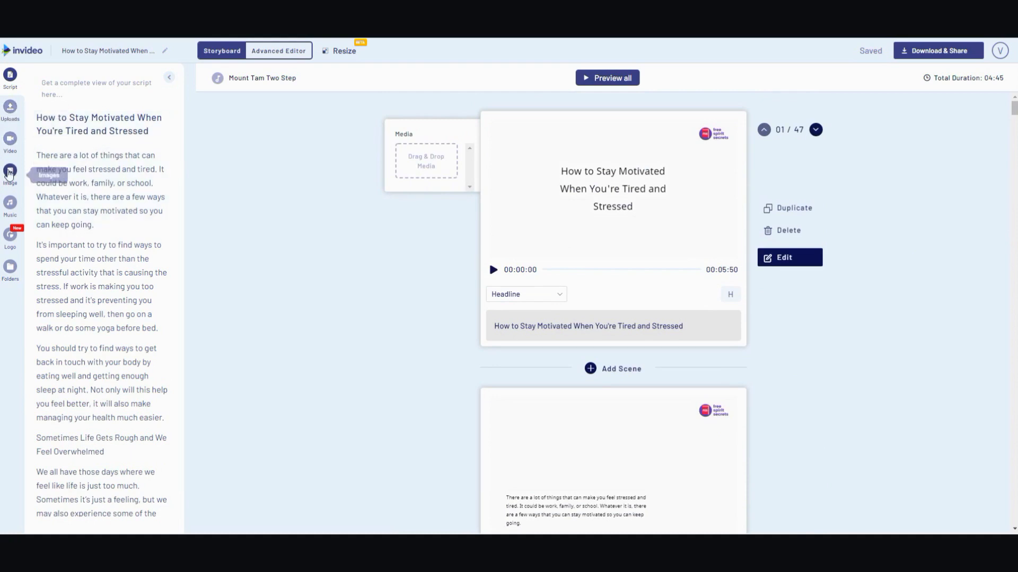
- Search the stock image library for 'st' and drop the signpost image onto a scene
click(11, 174)
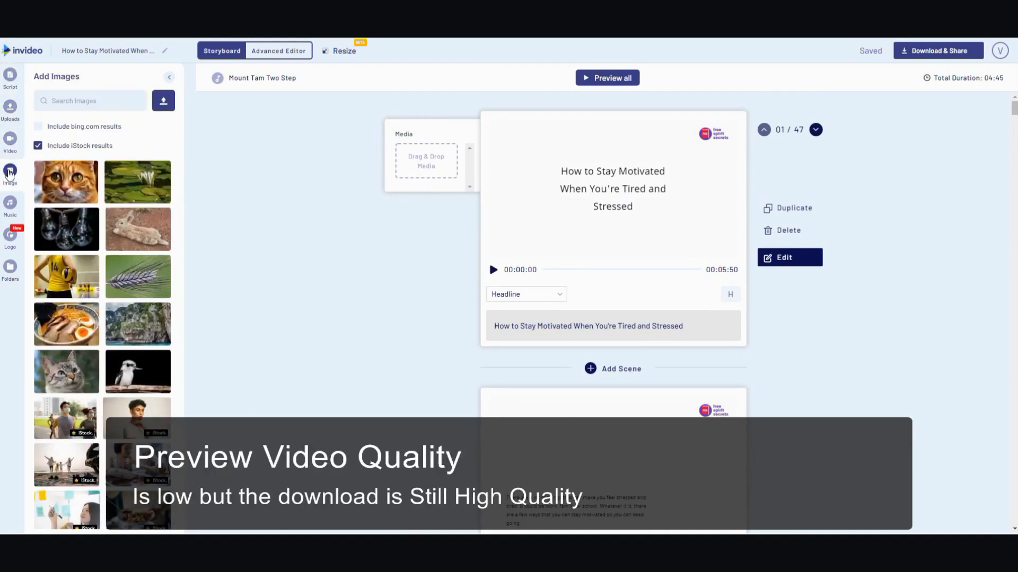
click(92, 101)
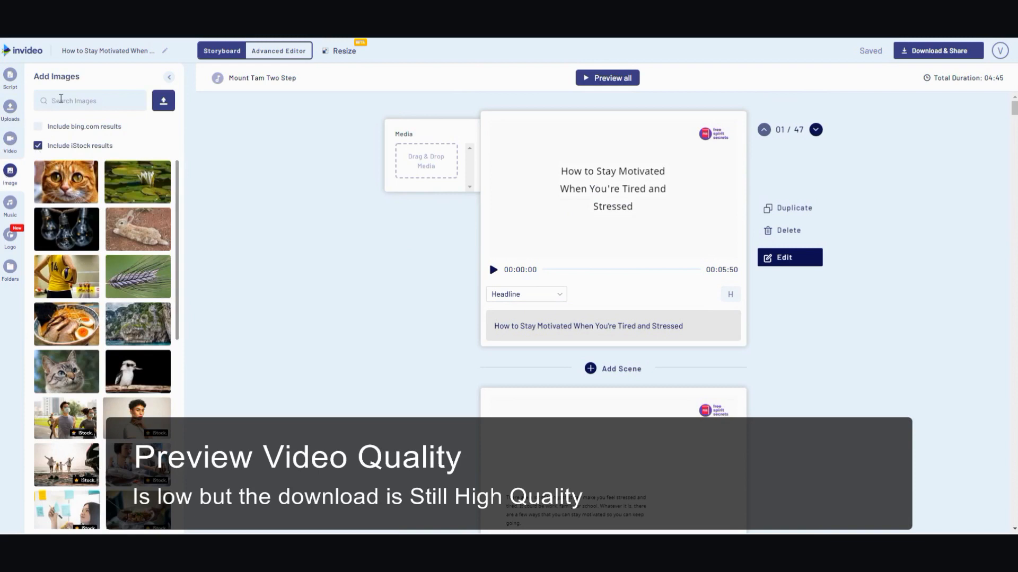
text(stay motivated)
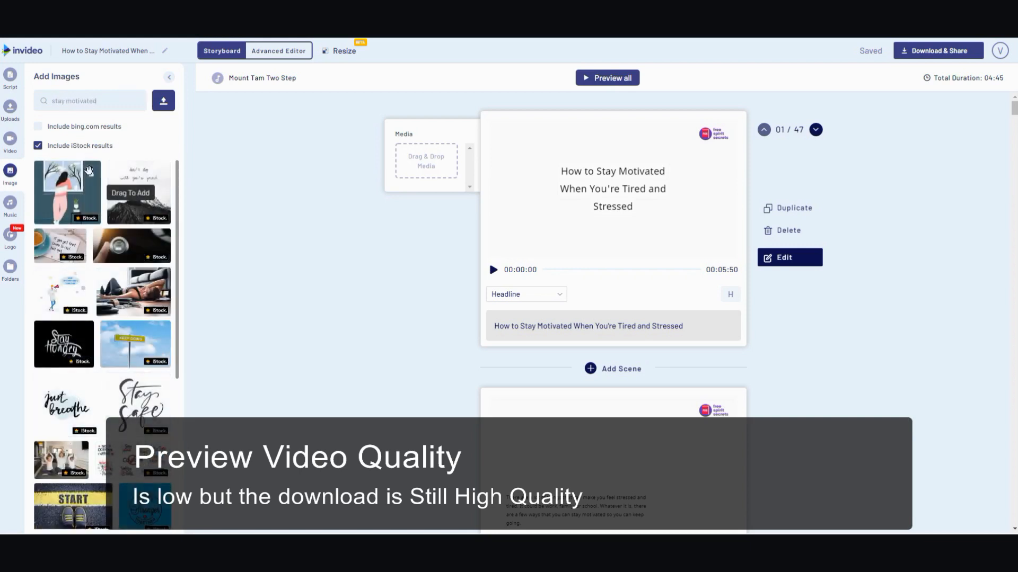
mouse_move(137, 193)
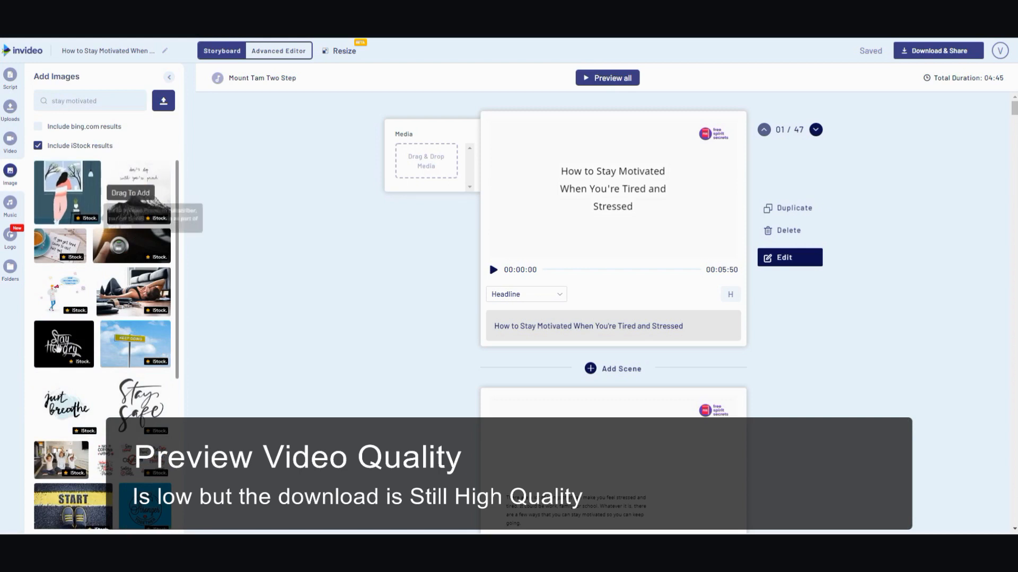
scroll(down, 3)
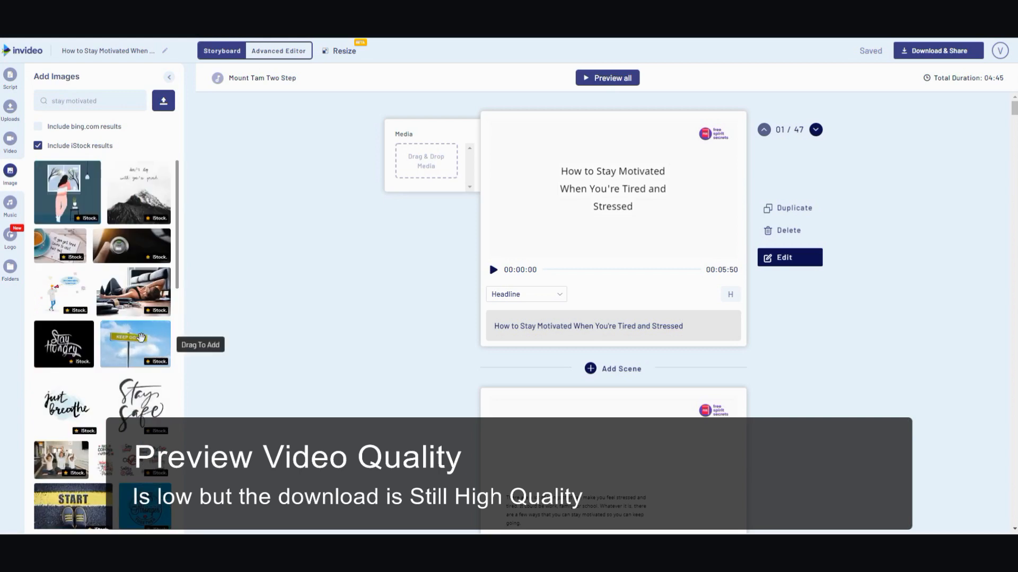
drag(134, 344, 426, 168)
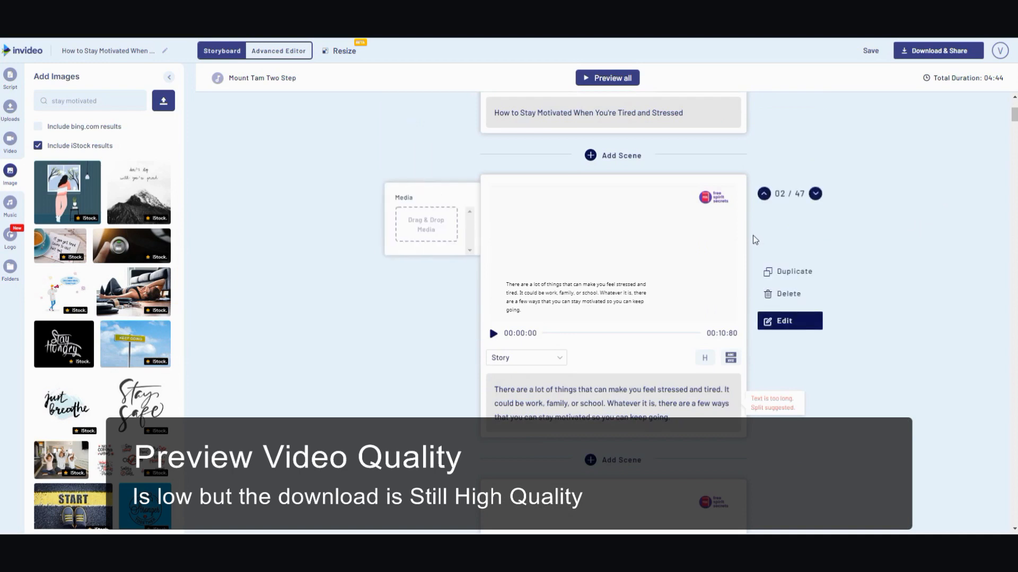
mouse_move(132, 292)
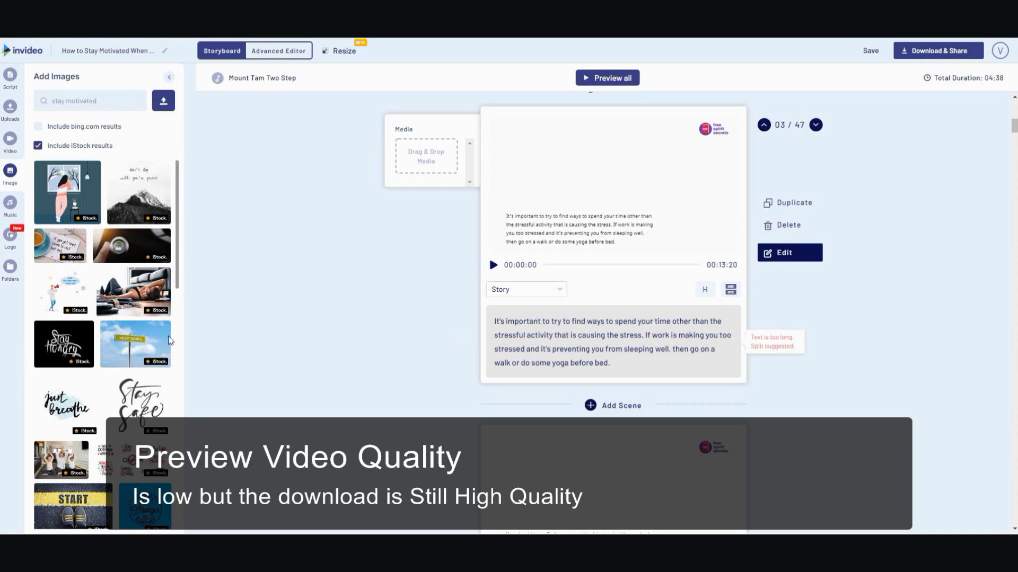
- Scroll the stay motivated results toward the yoga photo for scene 3
scroll(down, 3)
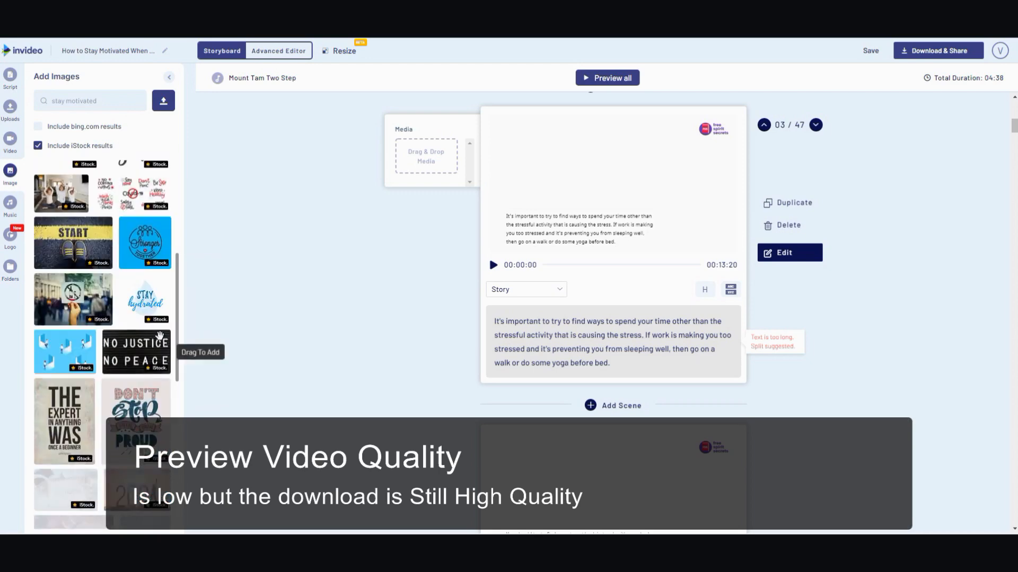
scroll(down, 3)
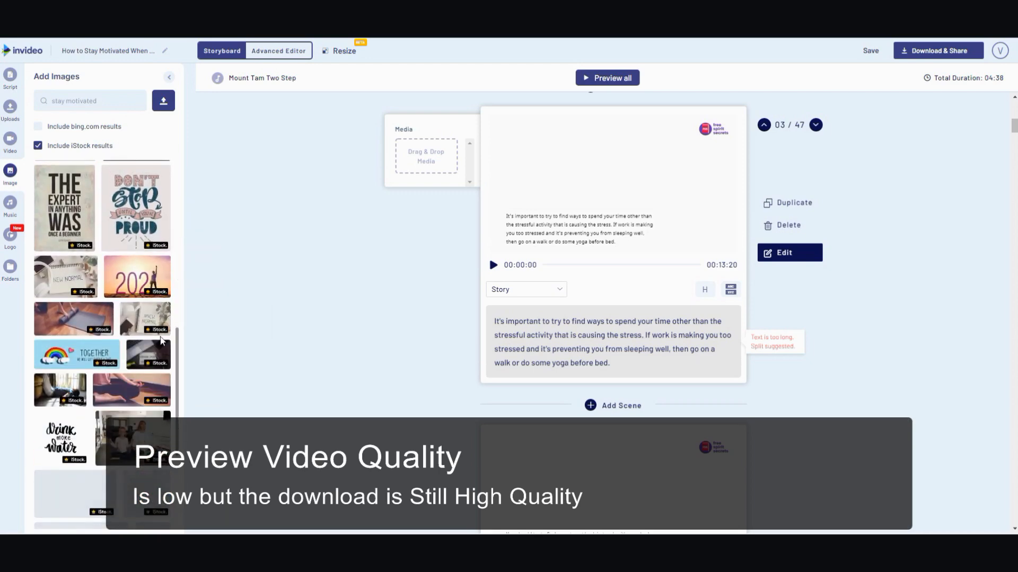
scroll(down, 3)
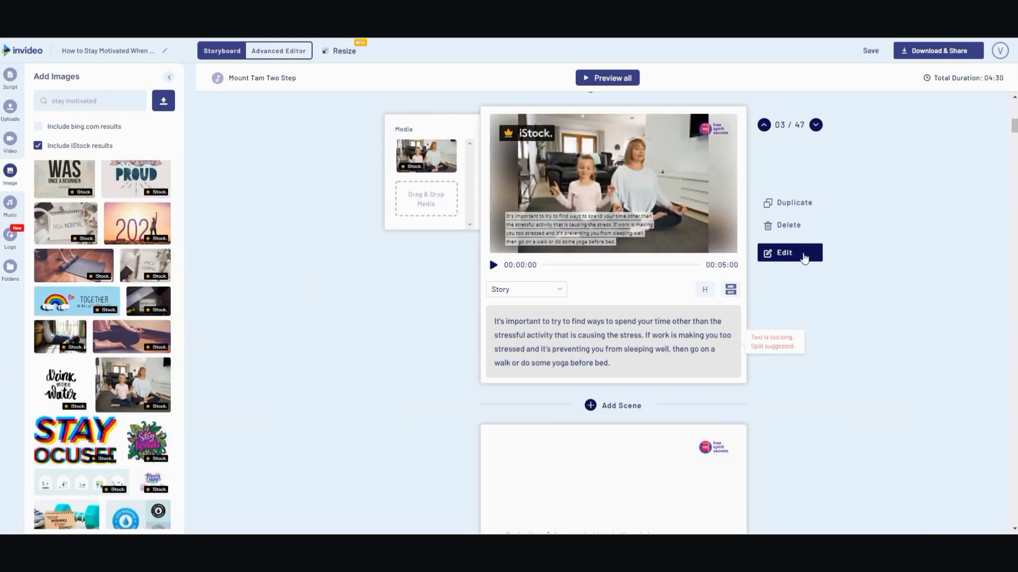
scroll(down, 3)
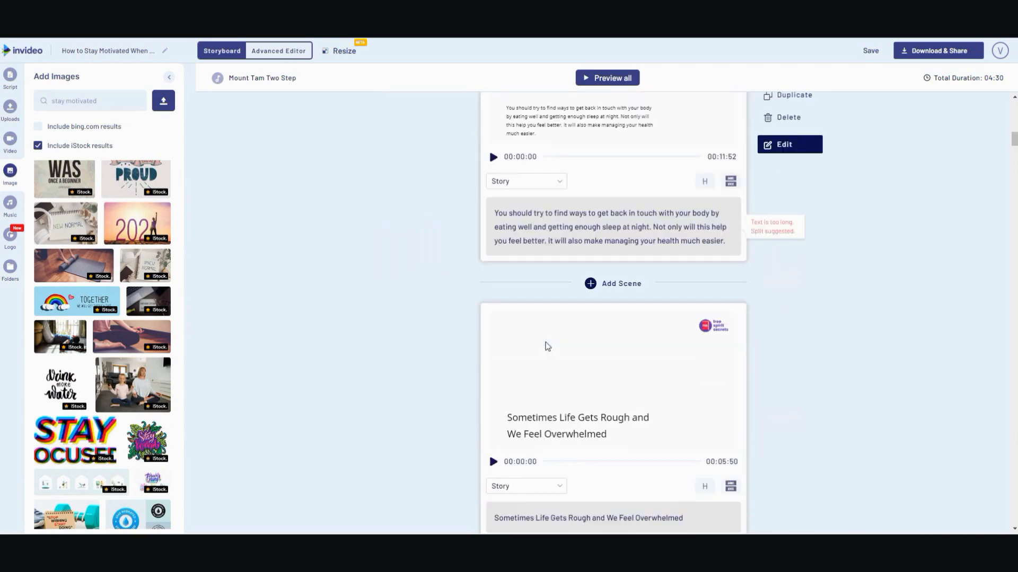
scroll(down, 3)
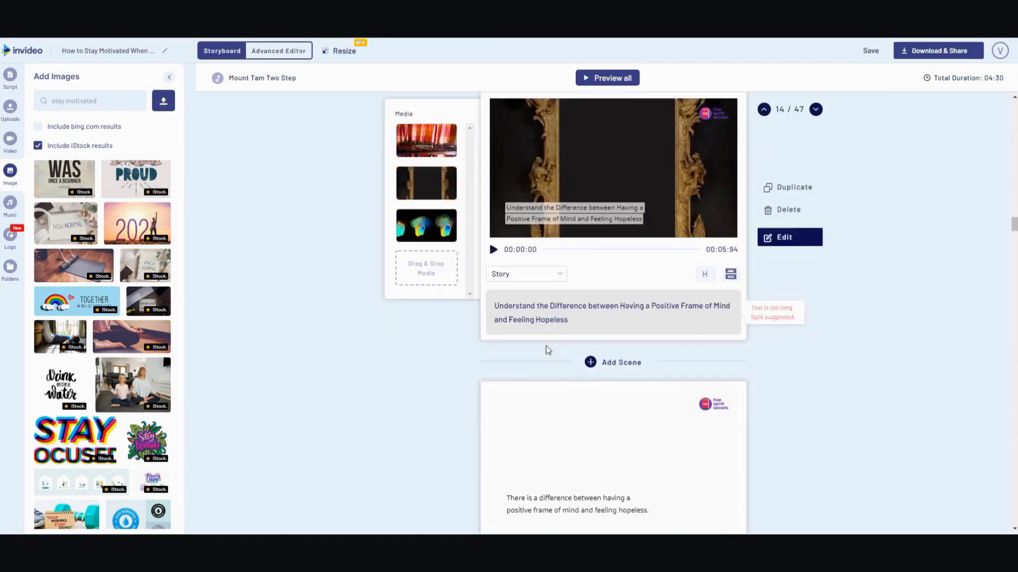
scroll(down, 3)
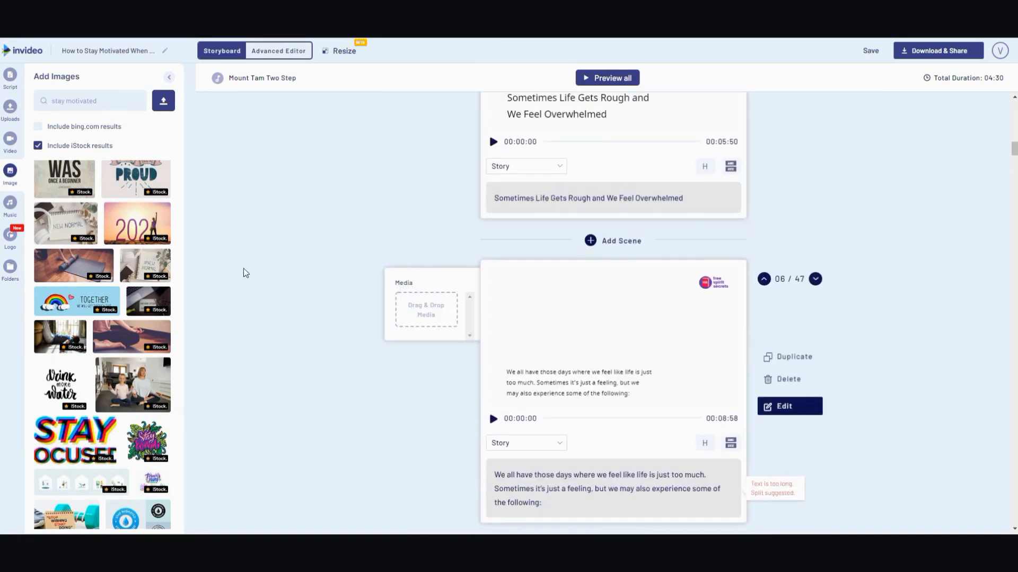
- Browse the Music genres, then view the Logo library with the uploaded brand logo
click(11, 207)
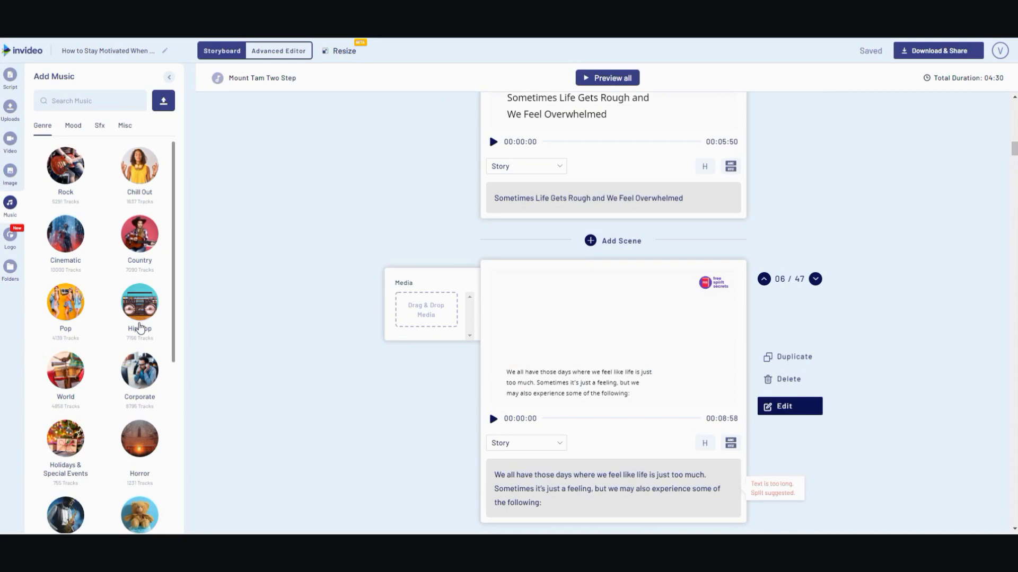
mouse_move(83, 367)
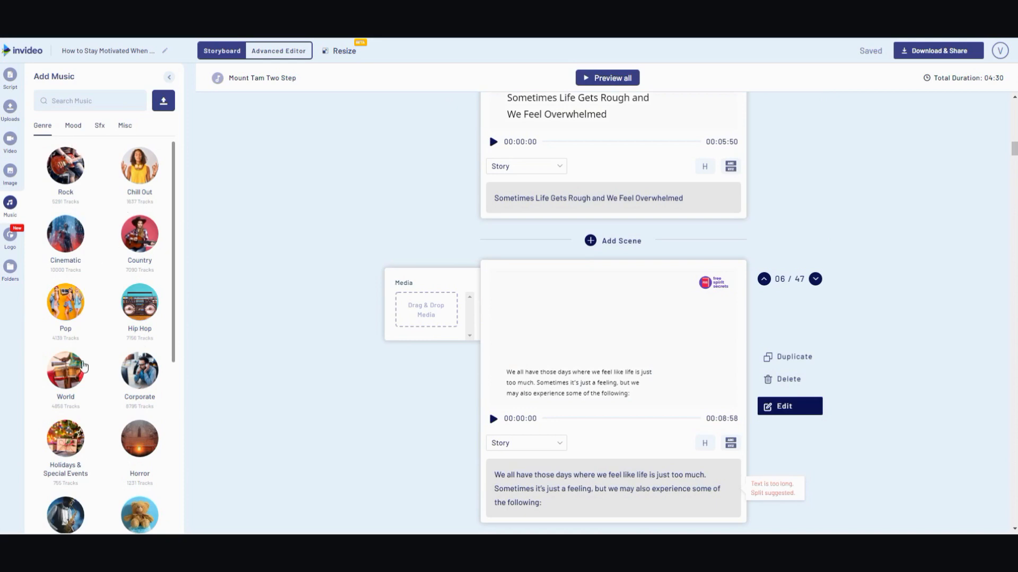
mouse_move(97, 210)
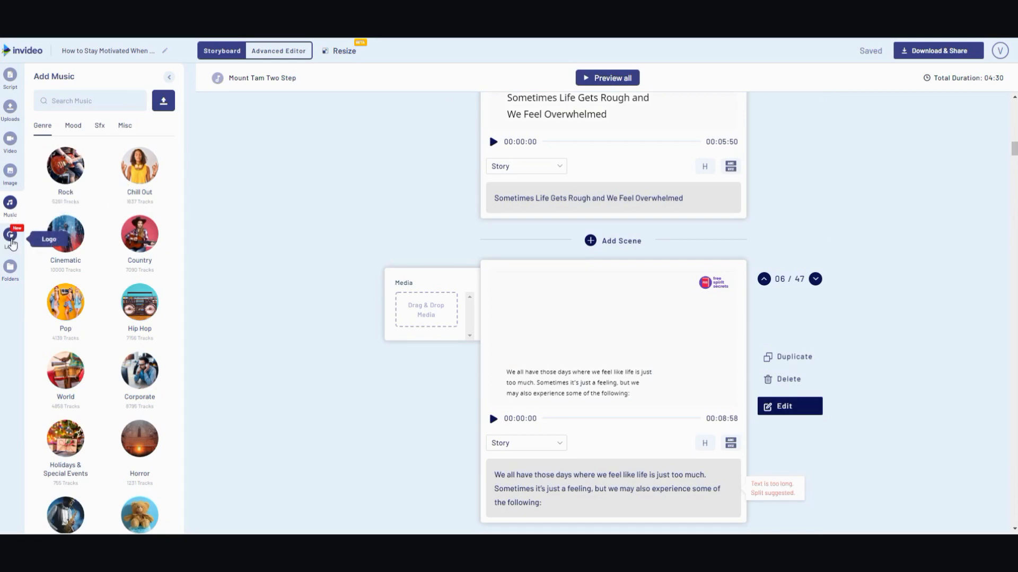
click(11, 235)
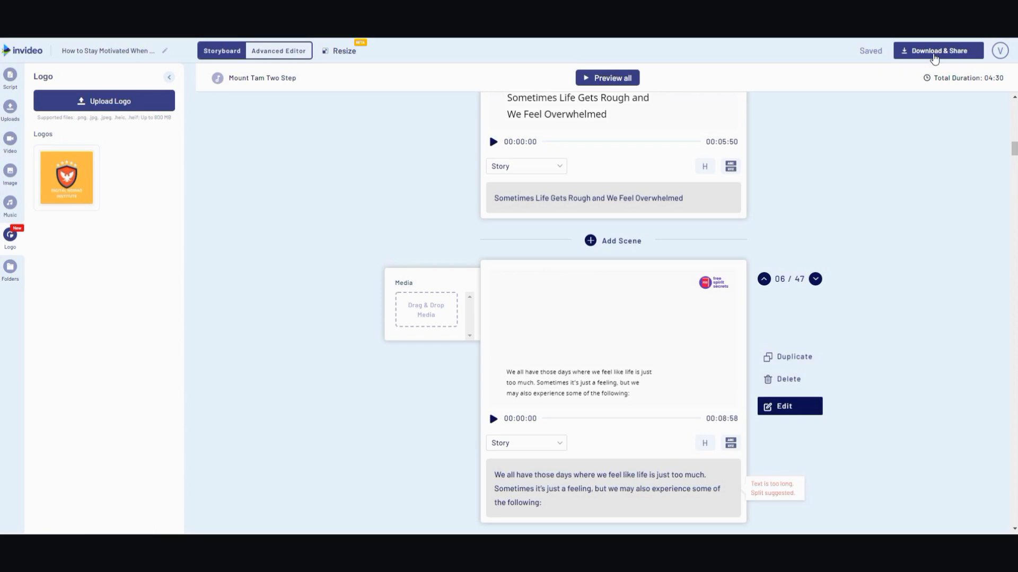
mouse_move(936, 163)
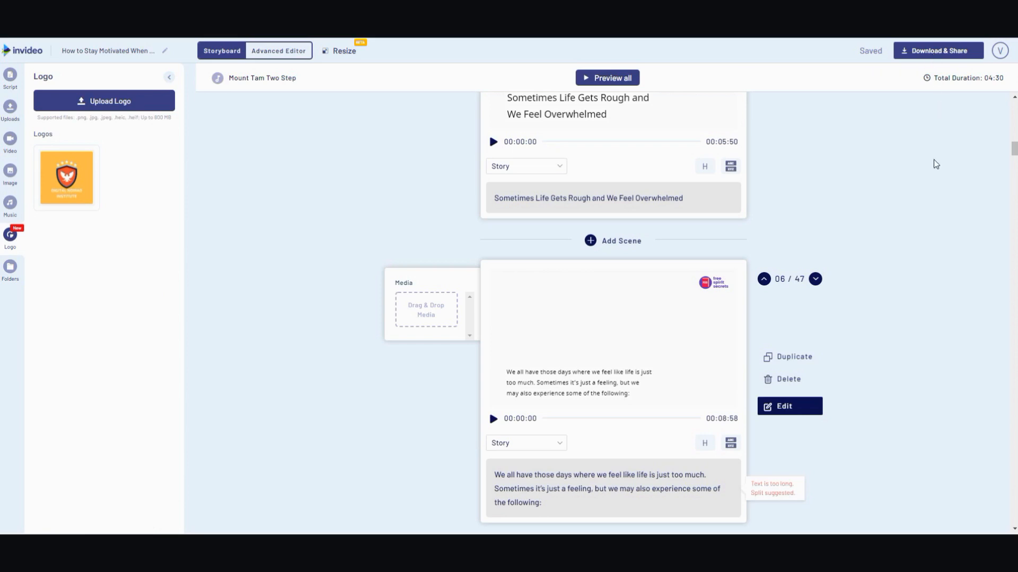
scroll(down, 3)
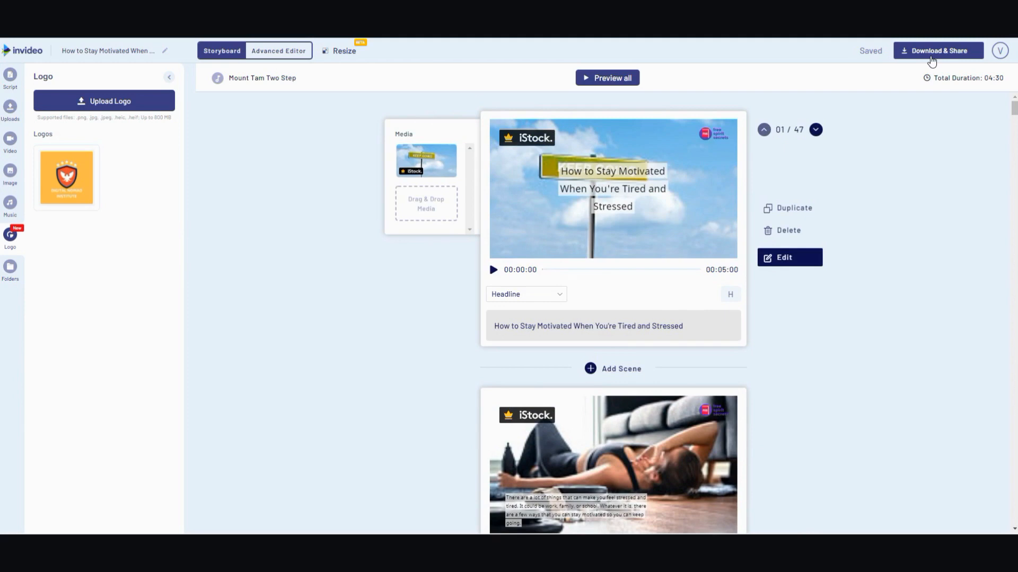
mouse_move(638, 91)
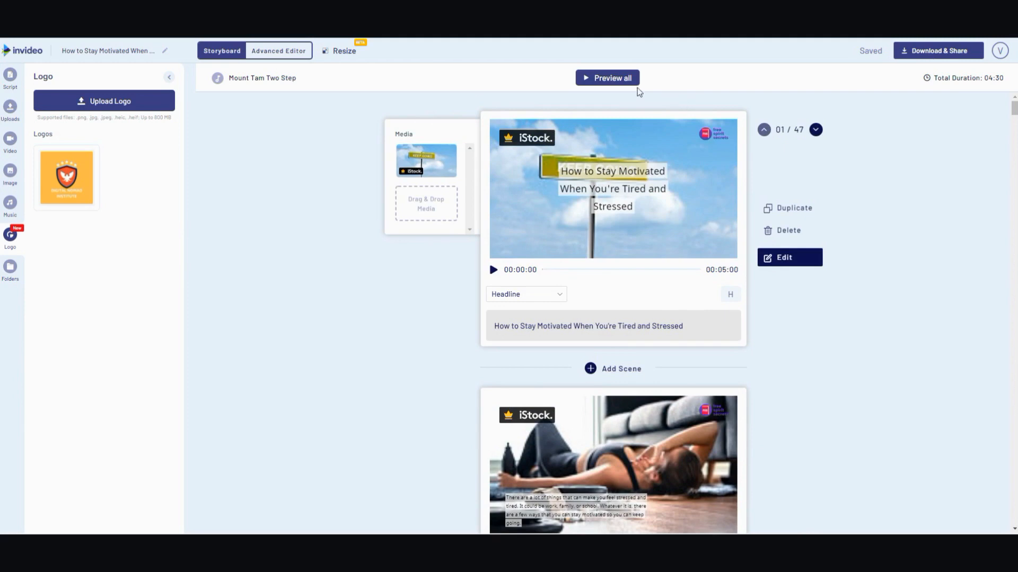
mouse_move(606, 80)
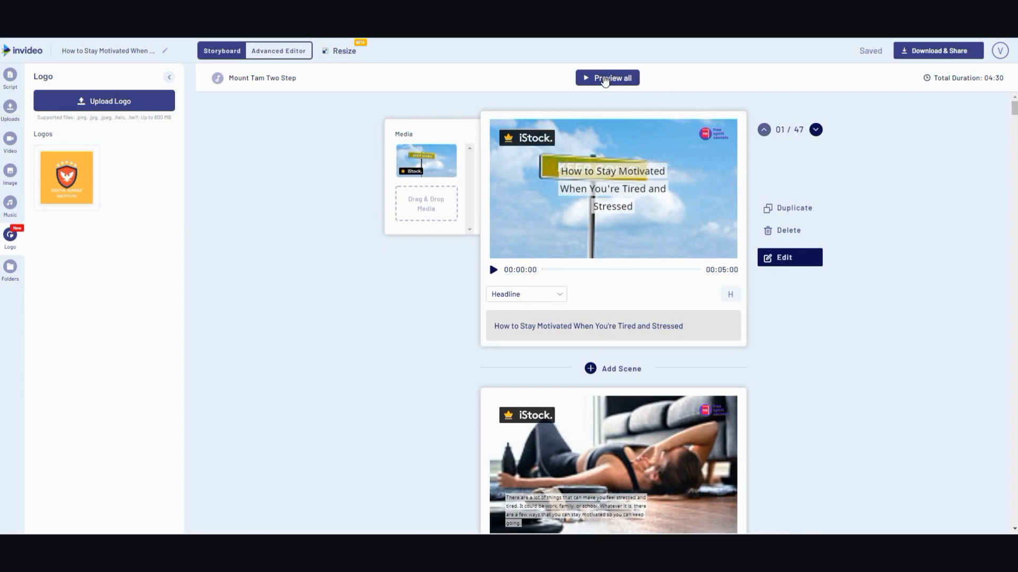
click(607, 77)
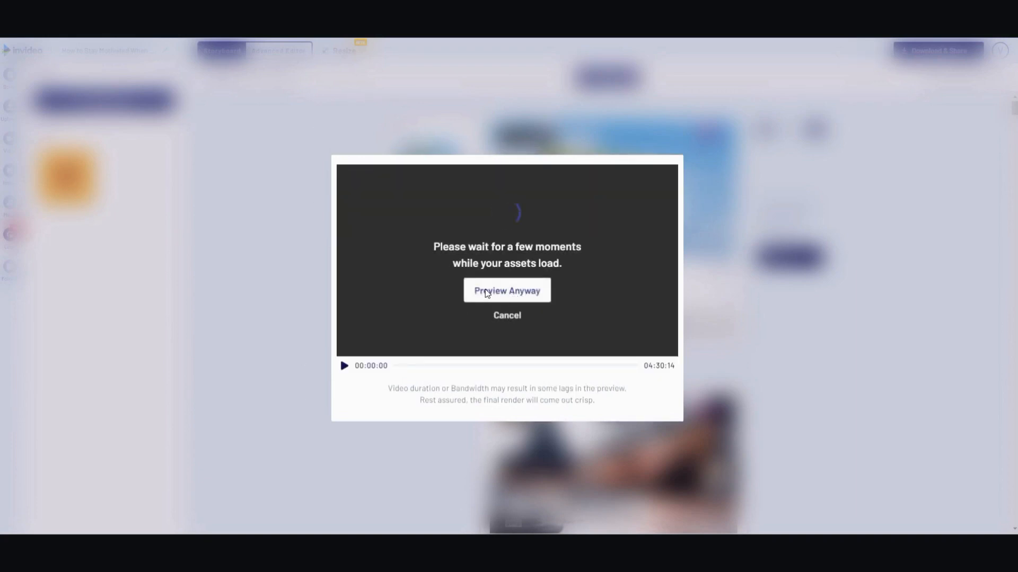
click(507, 290)
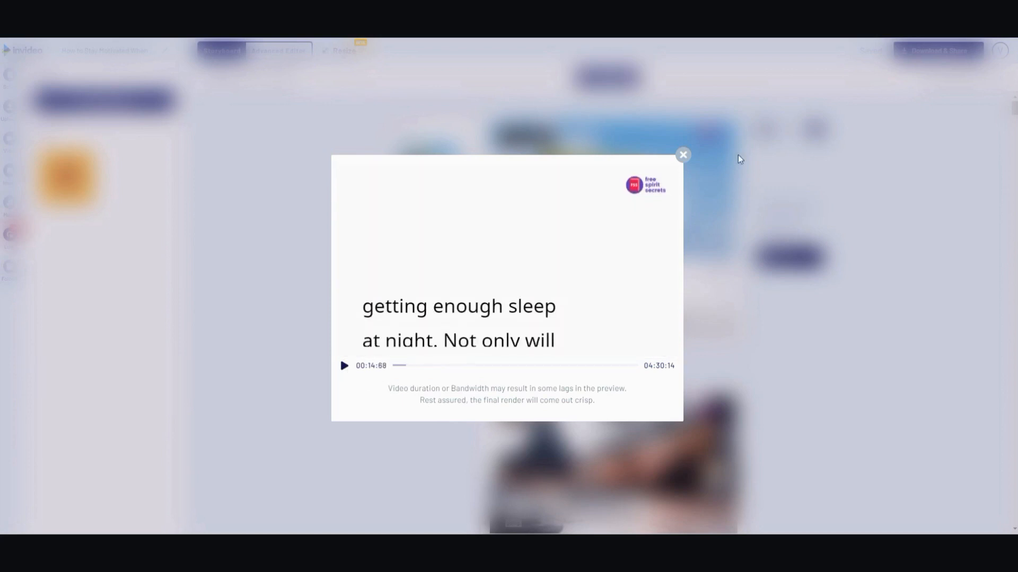
click(681, 155)
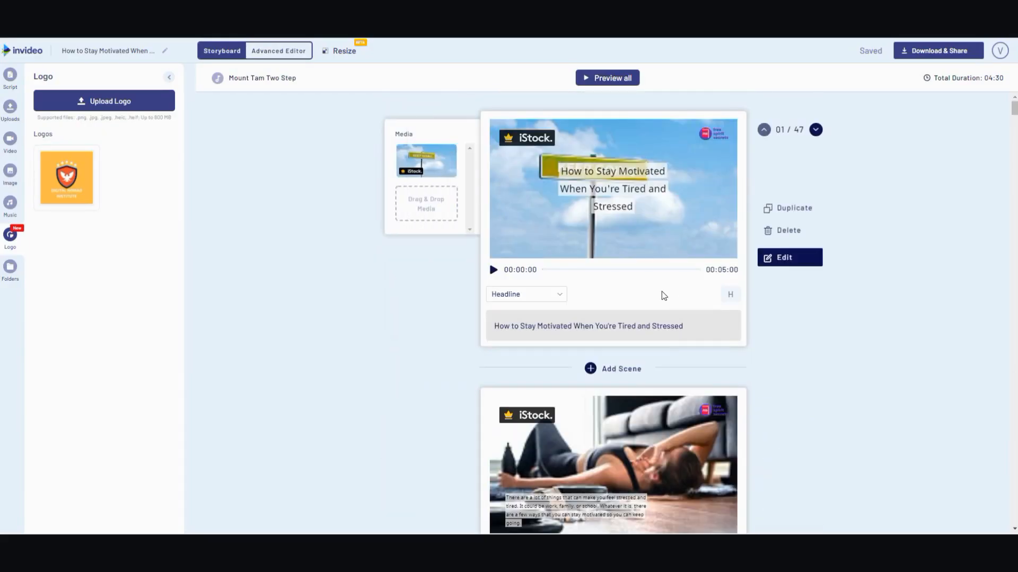
- Scroll the storyboard past the WHO-study map and Fatigue scenes
scroll(down, 3)
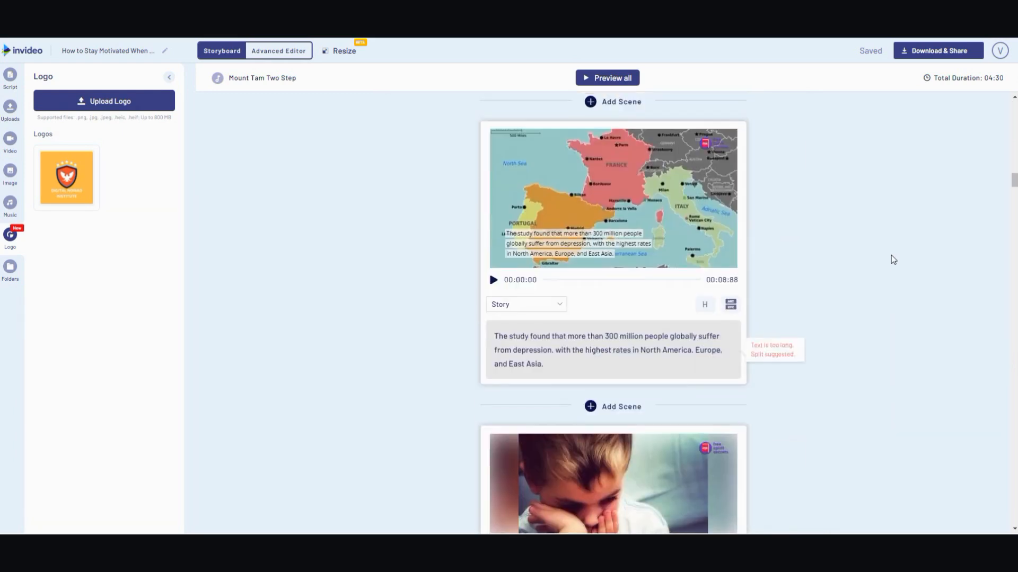
scroll(down, 3)
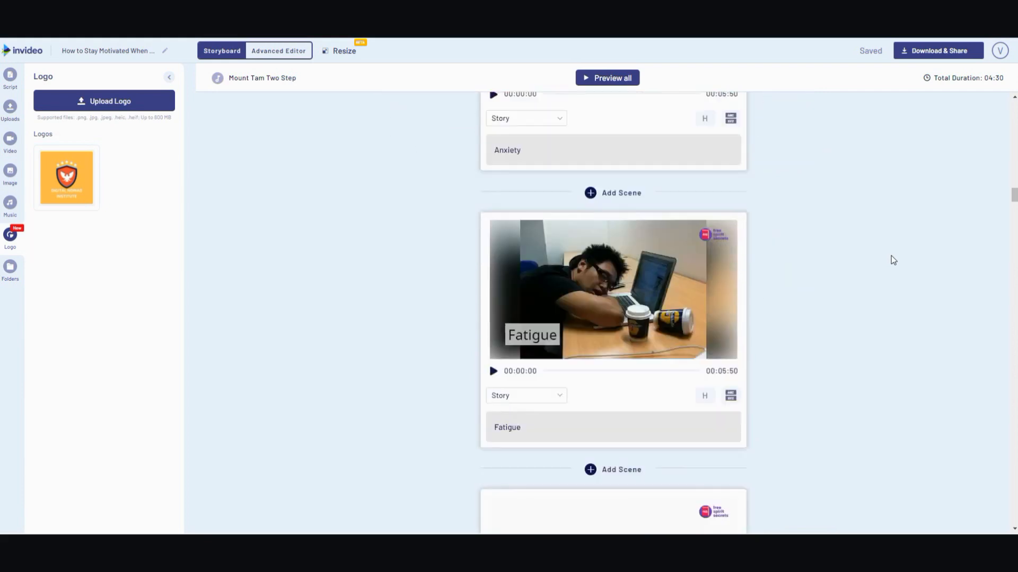
scroll(down, 3)
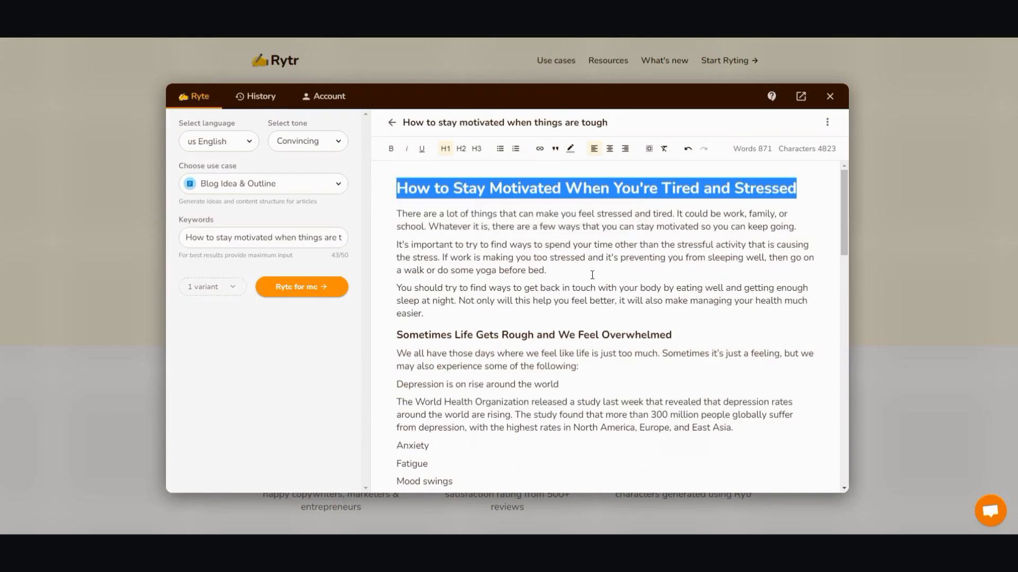
- Switch from the Rytr article back to the InVideo storyboard at scene 2
click(263, 236)
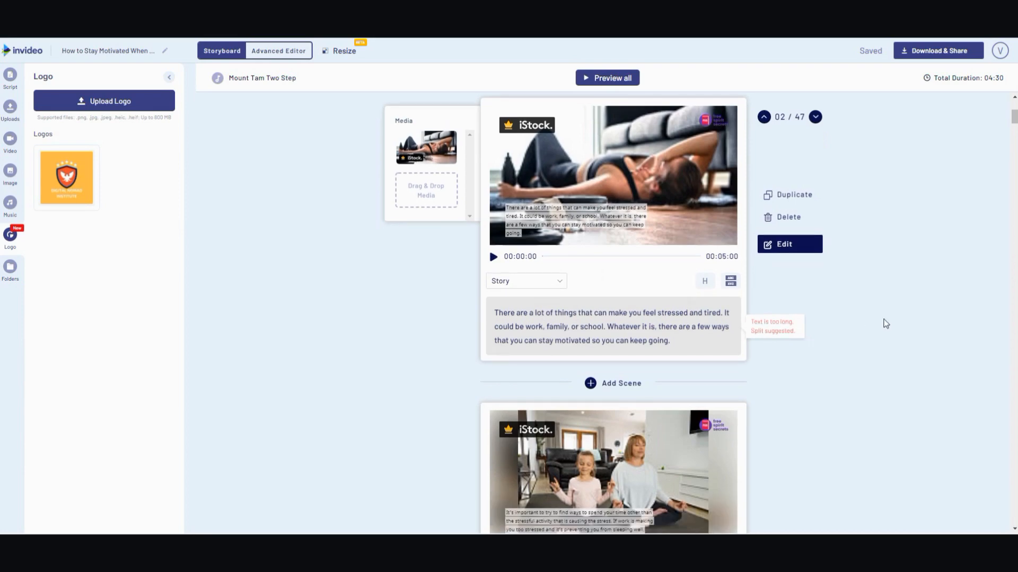
scroll(down, 3)
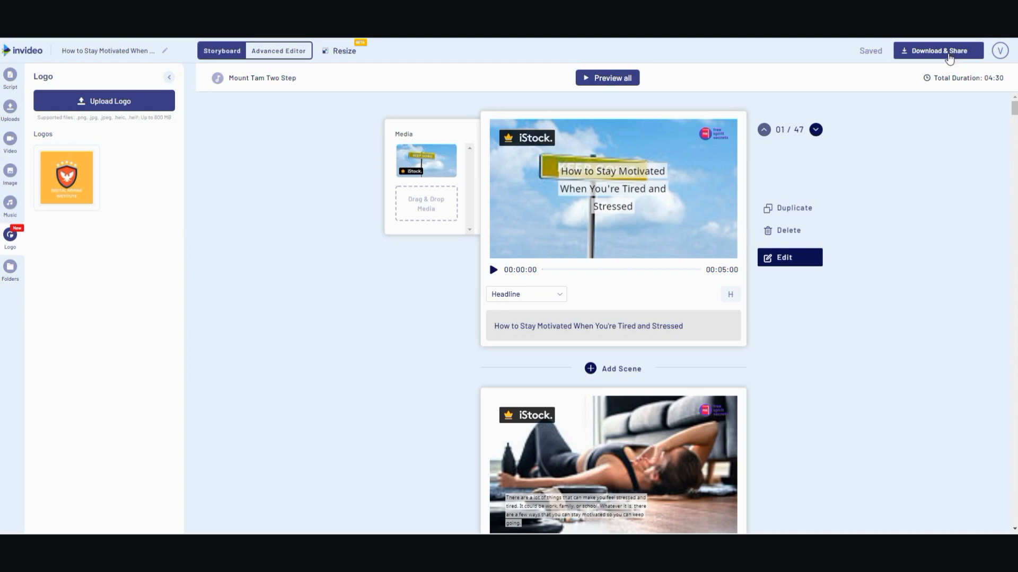
mouse_move(856, 205)
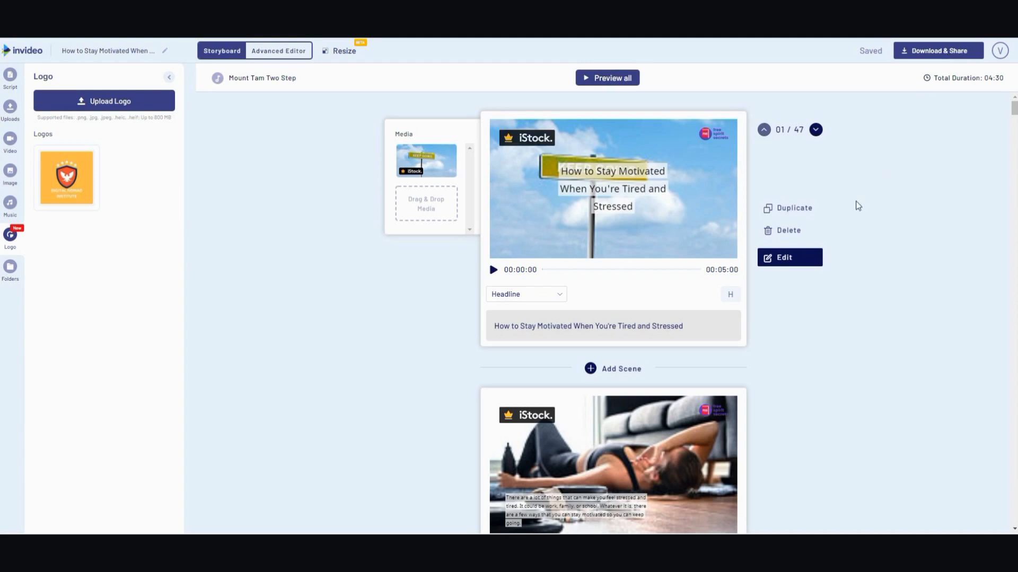
mouse_move(861, 198)
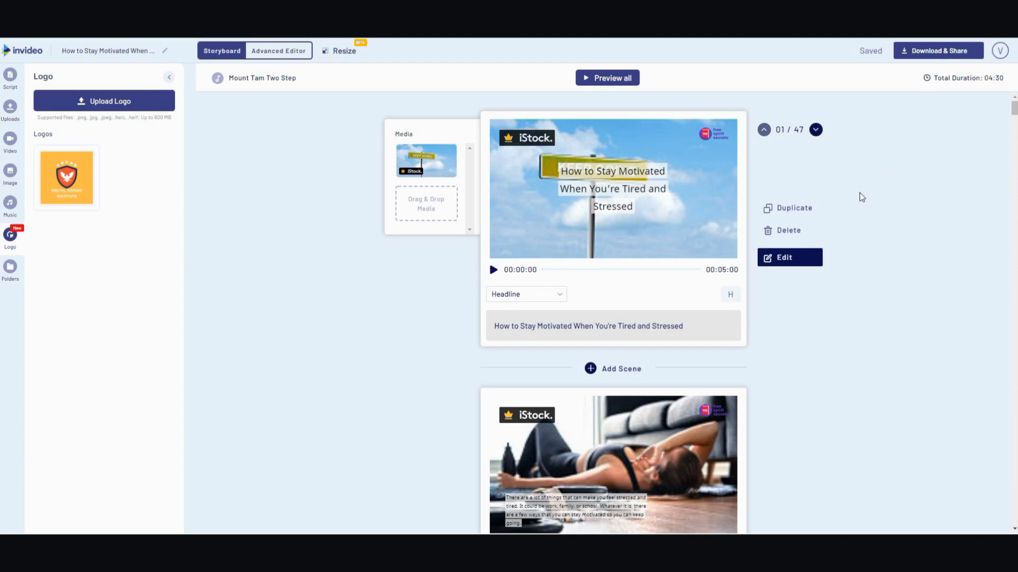
mouse_move(209, 113)
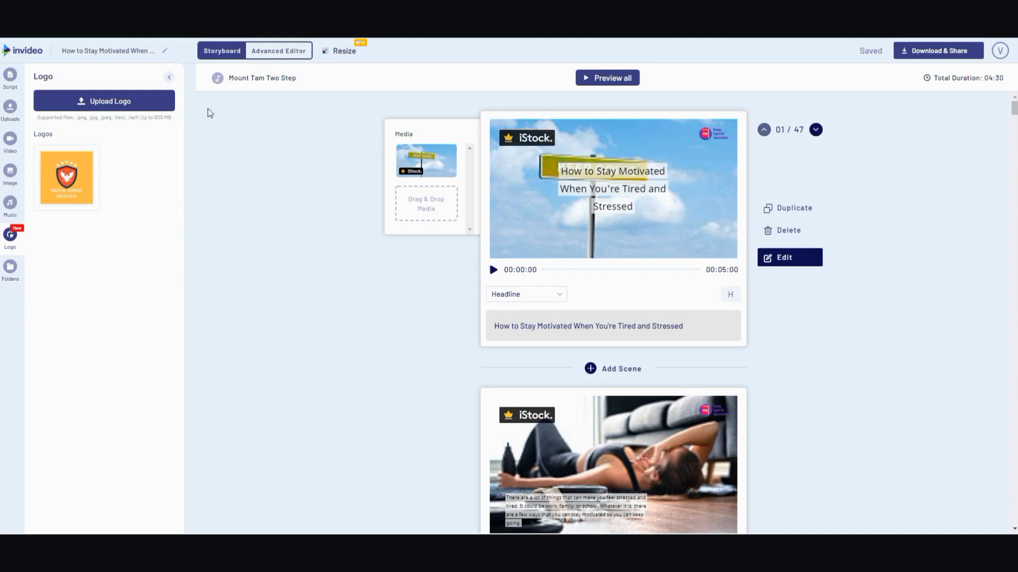